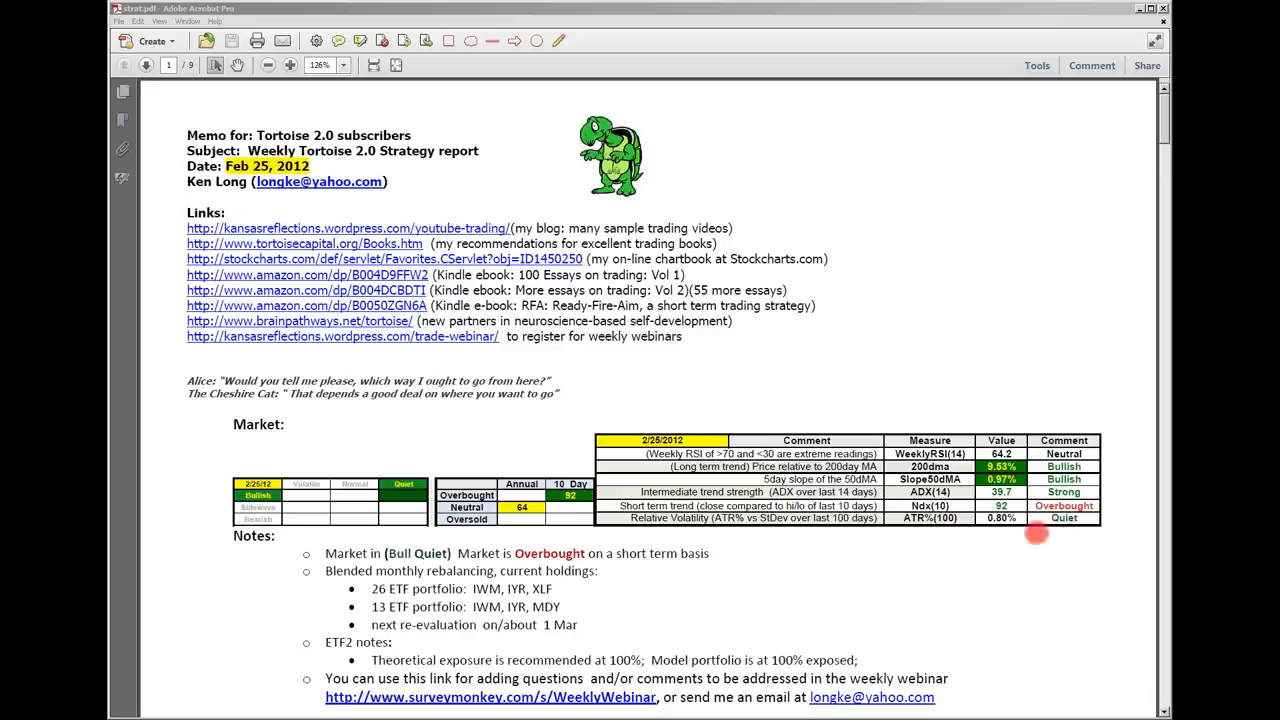
mouse_move(1000, 518)
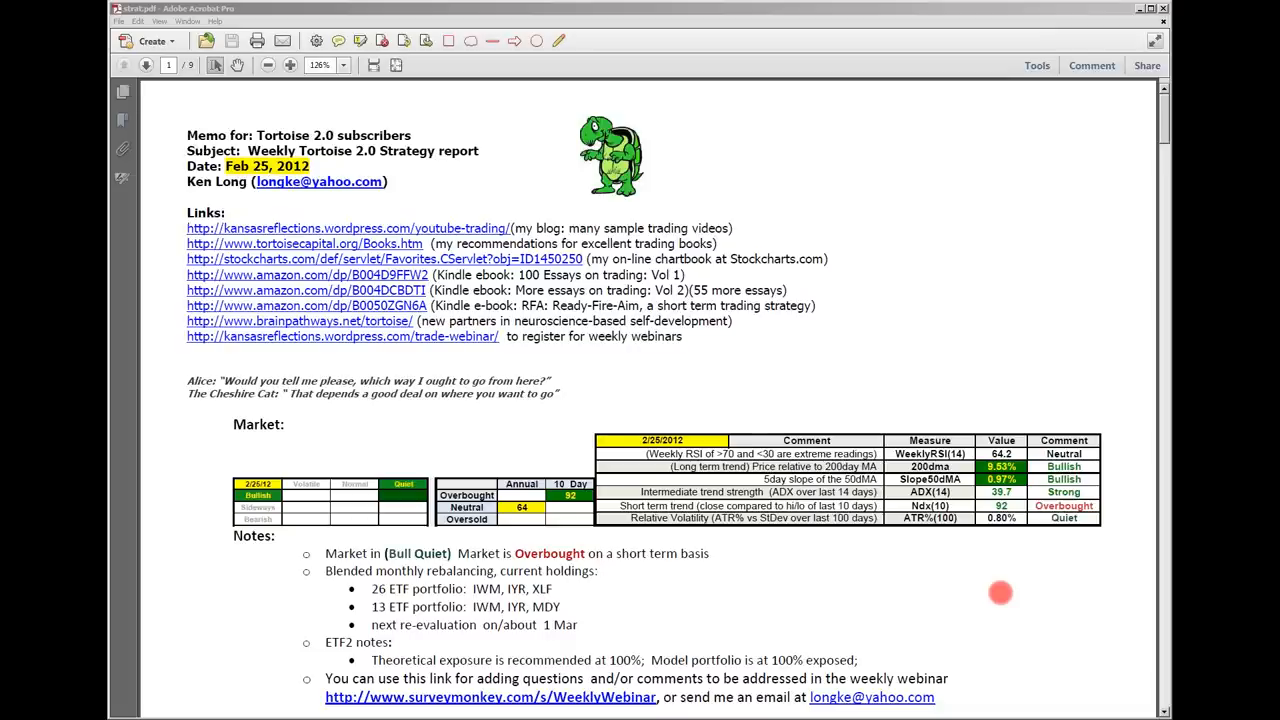
mouse_move(700, 596)
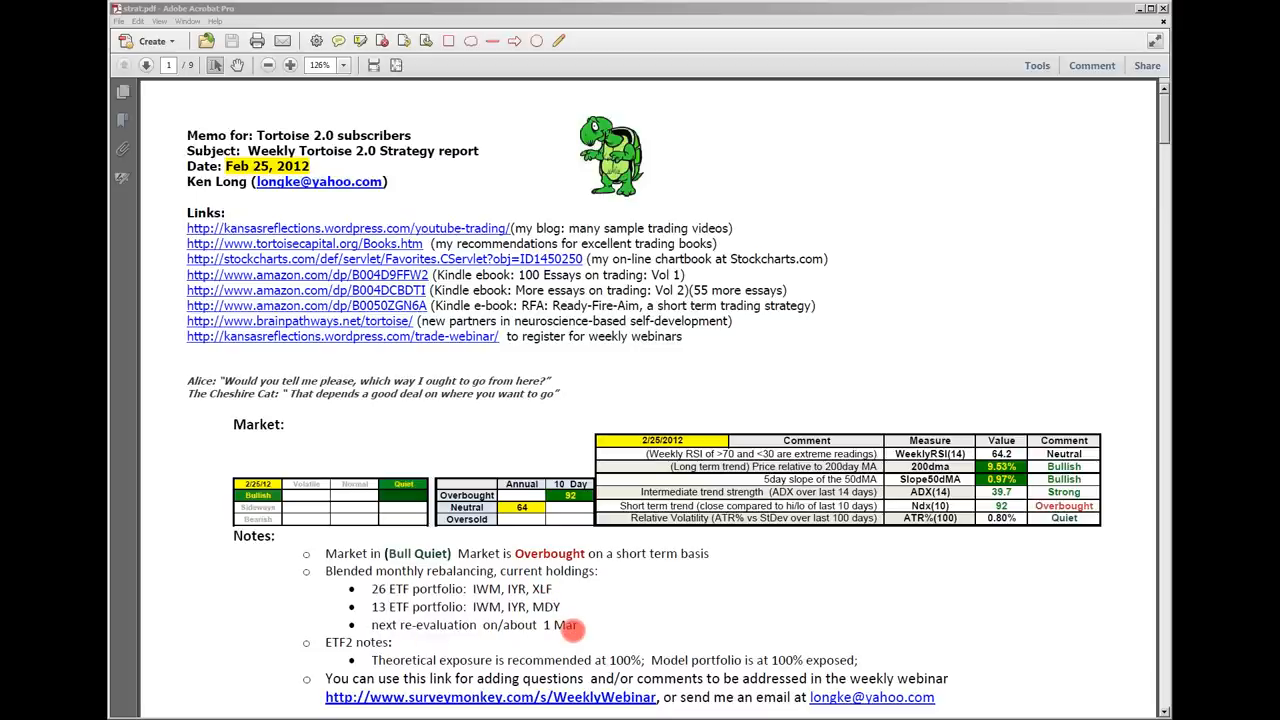
mouse_move(570, 632)
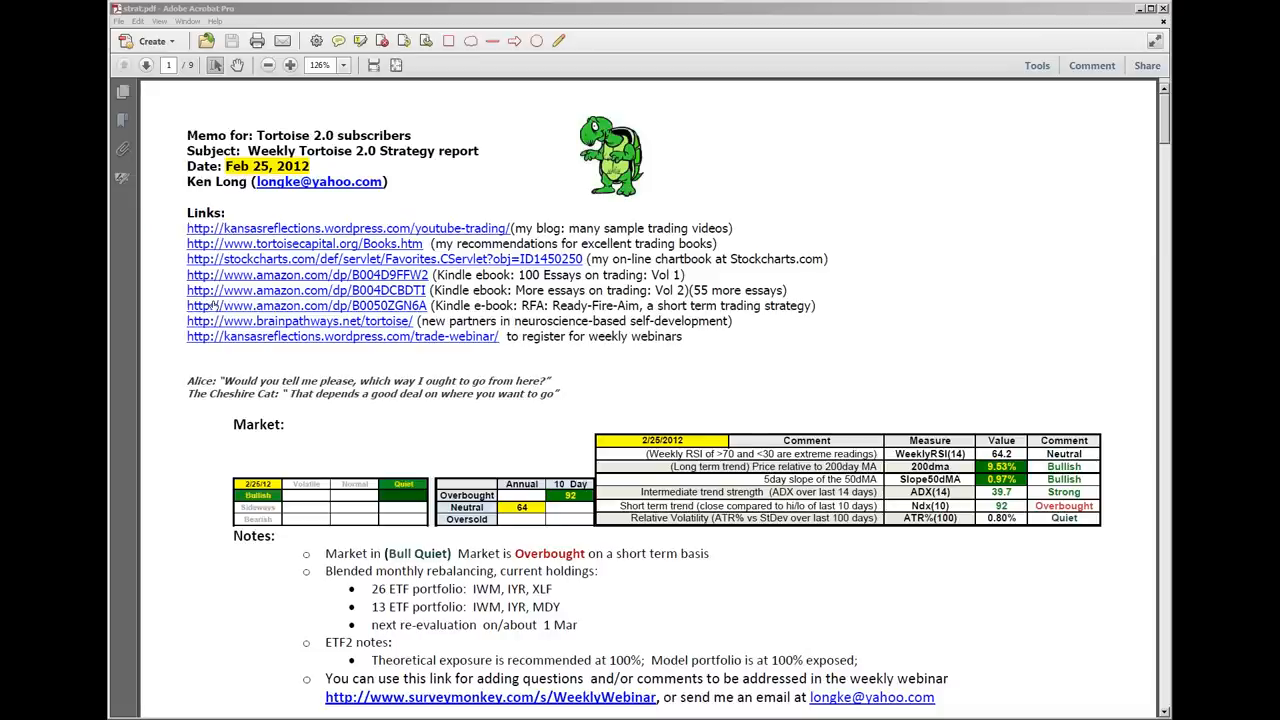
Step: Scroll past the 13 and 26 ETF portfolio tables to Chart #1, the annotated SPY daily chart
scroll(down, 3)
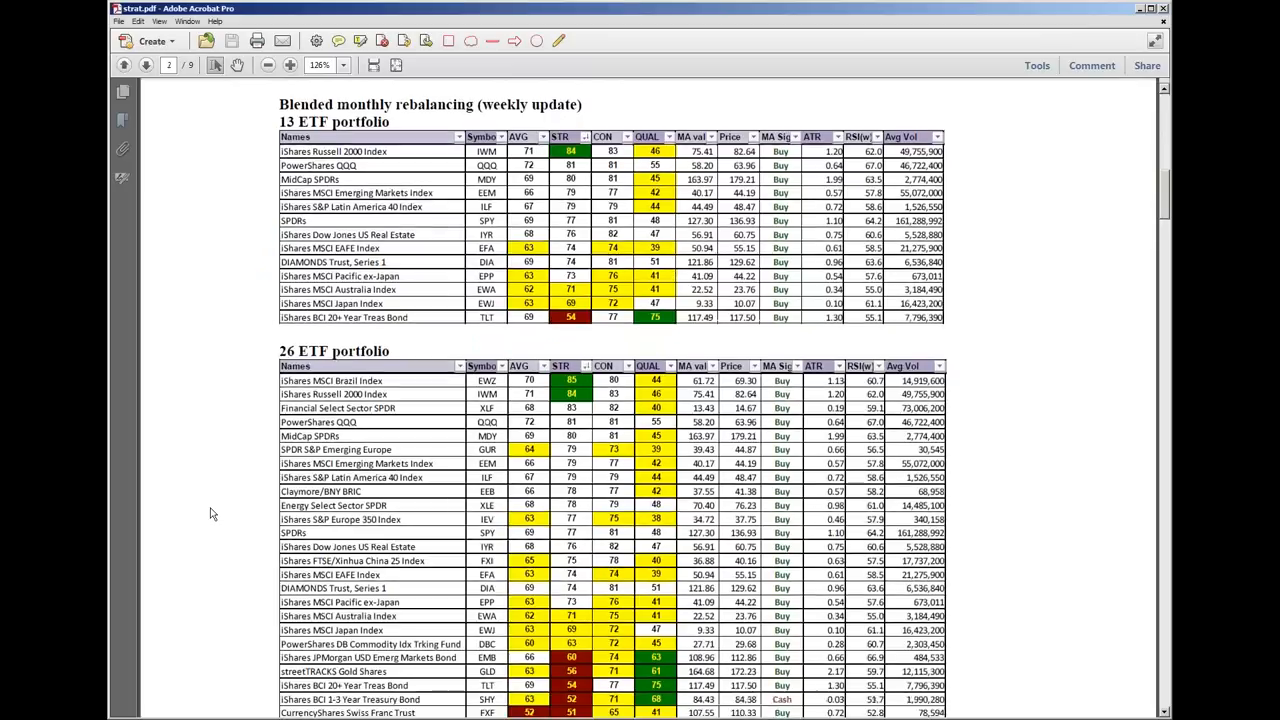
scroll(up, 3)
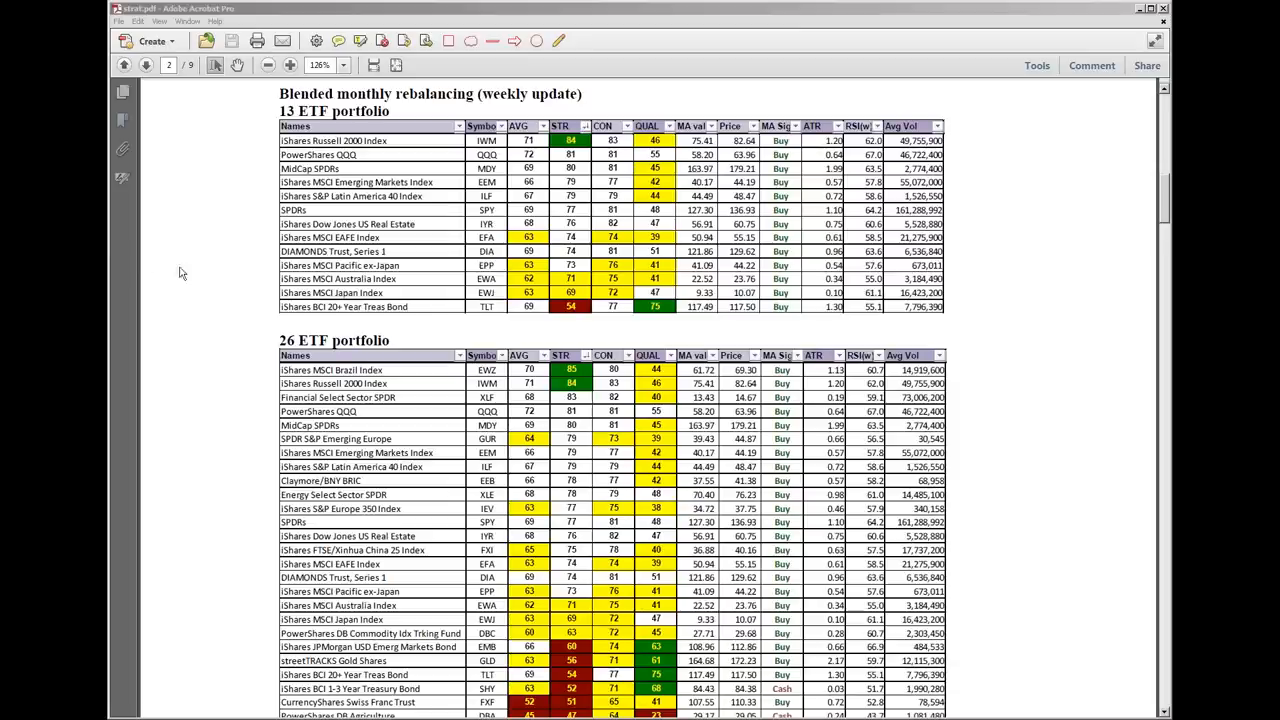
scroll(down, 3)
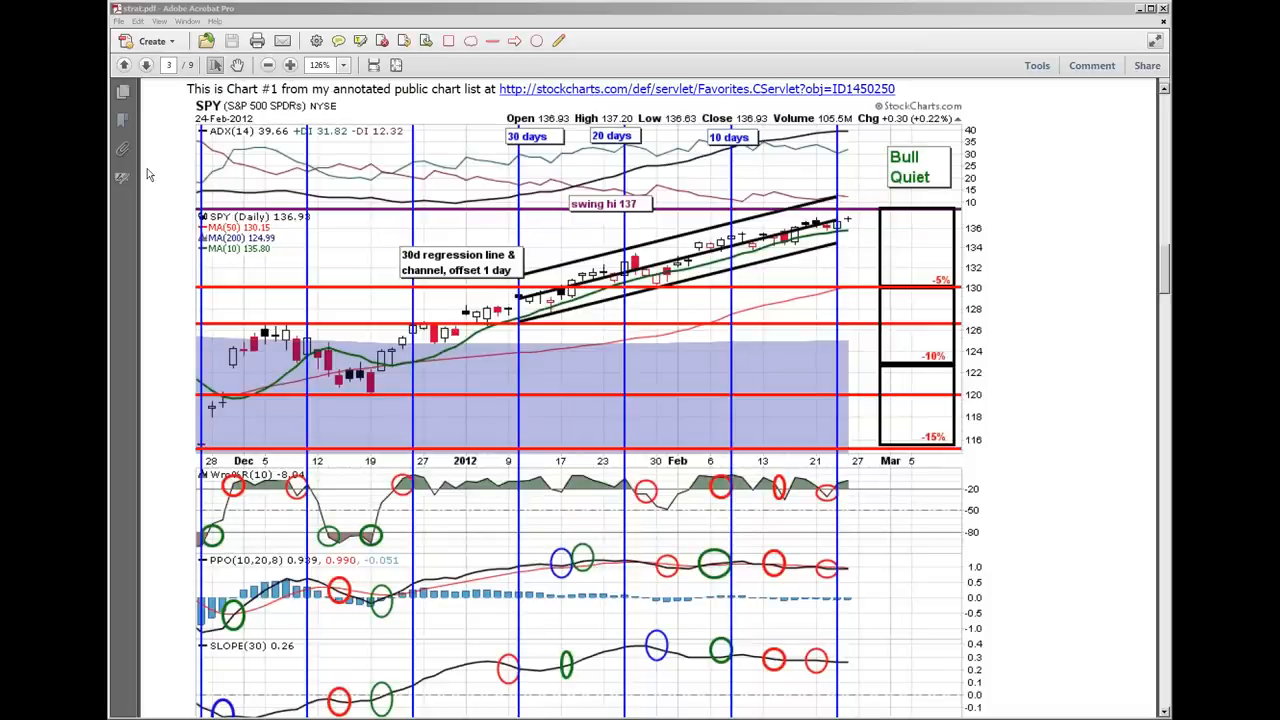
scroll(up, 3)
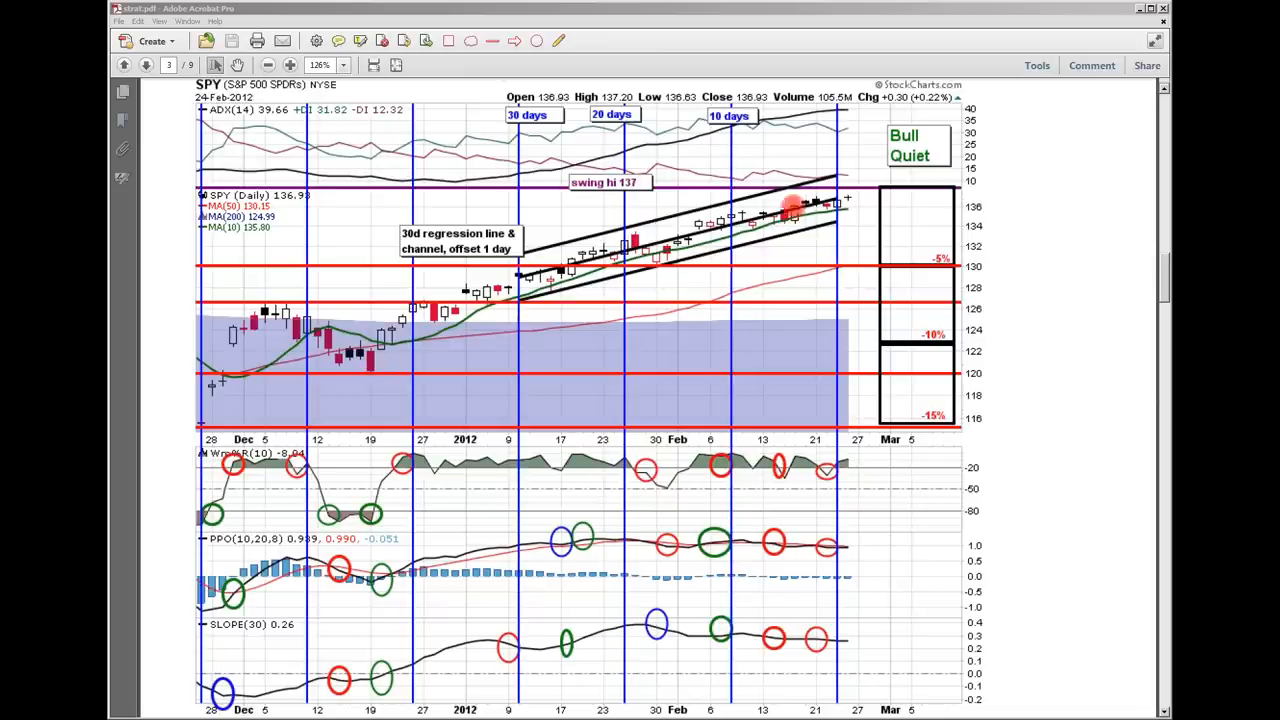
mouse_move(840, 204)
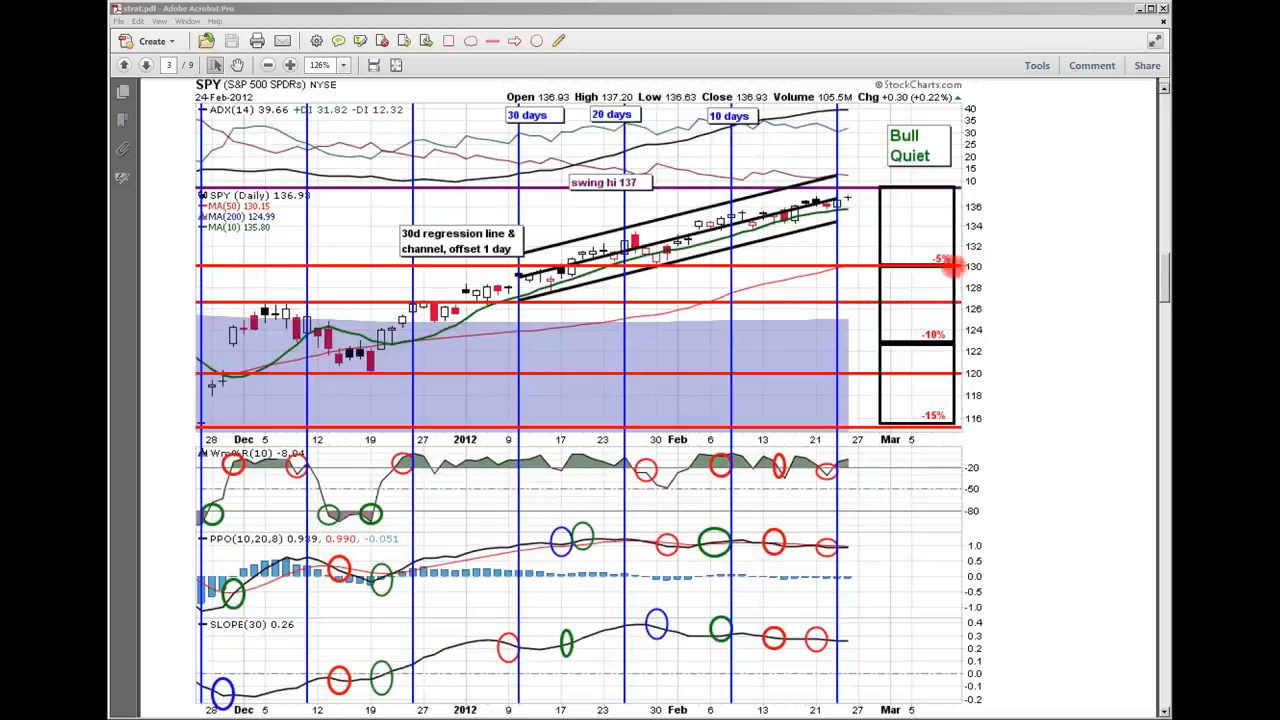
mouse_move(844, 250)
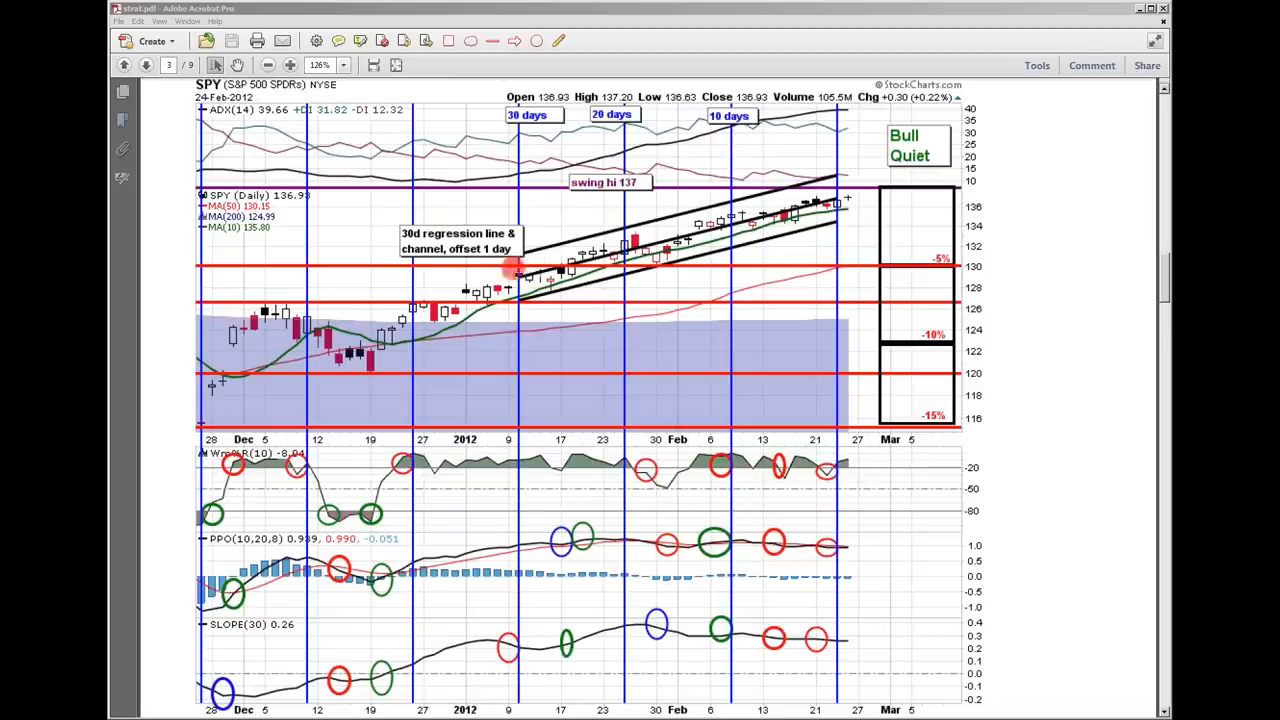
mouse_move(700, 264)
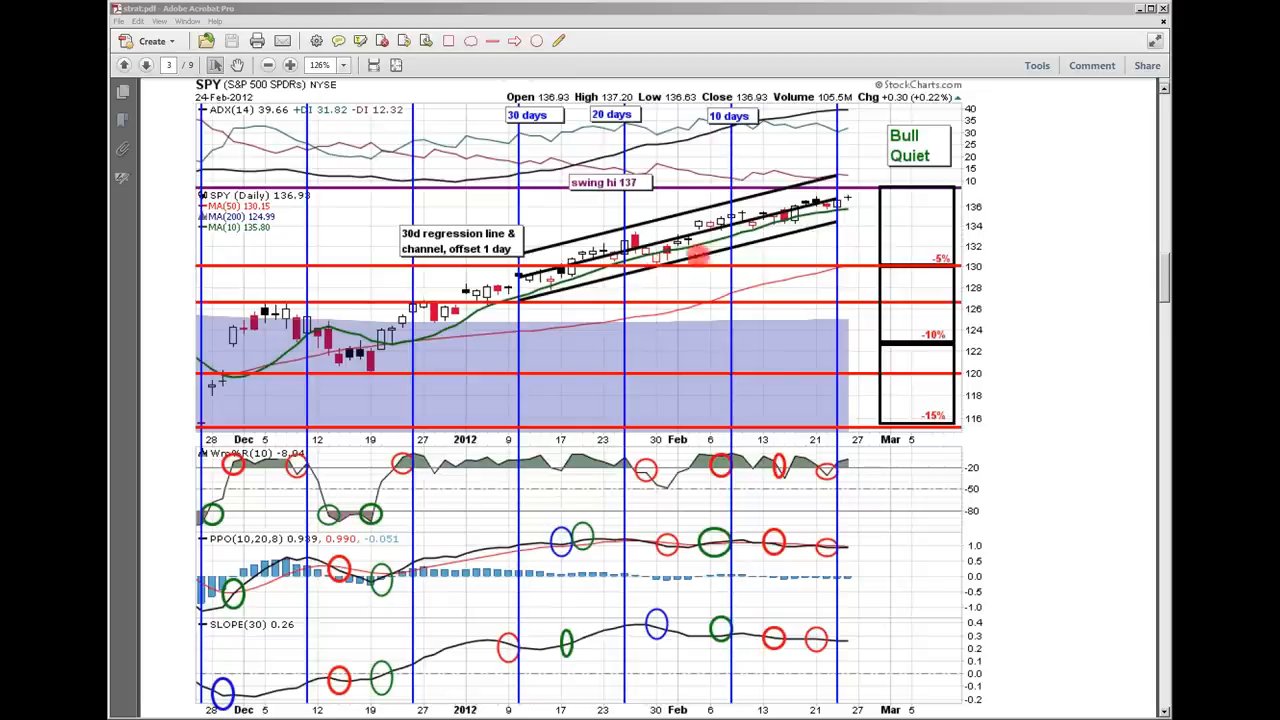
mouse_move(844, 200)
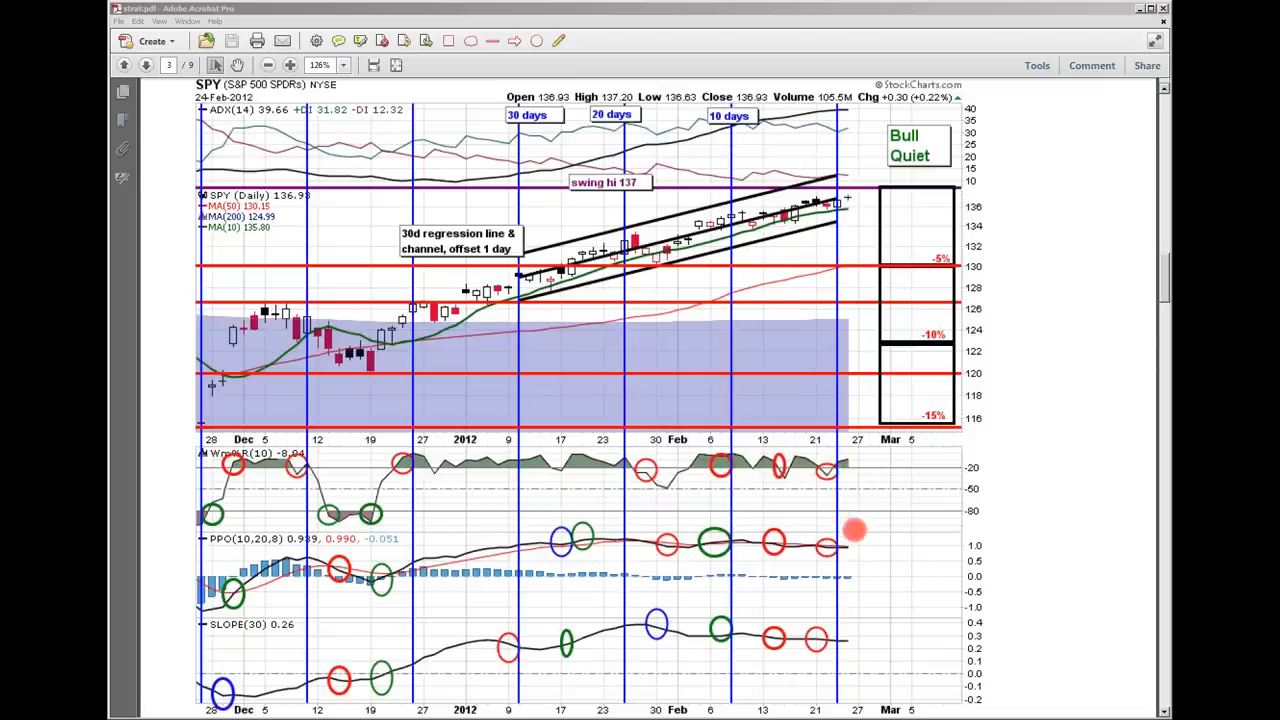
mouse_move(838, 600)
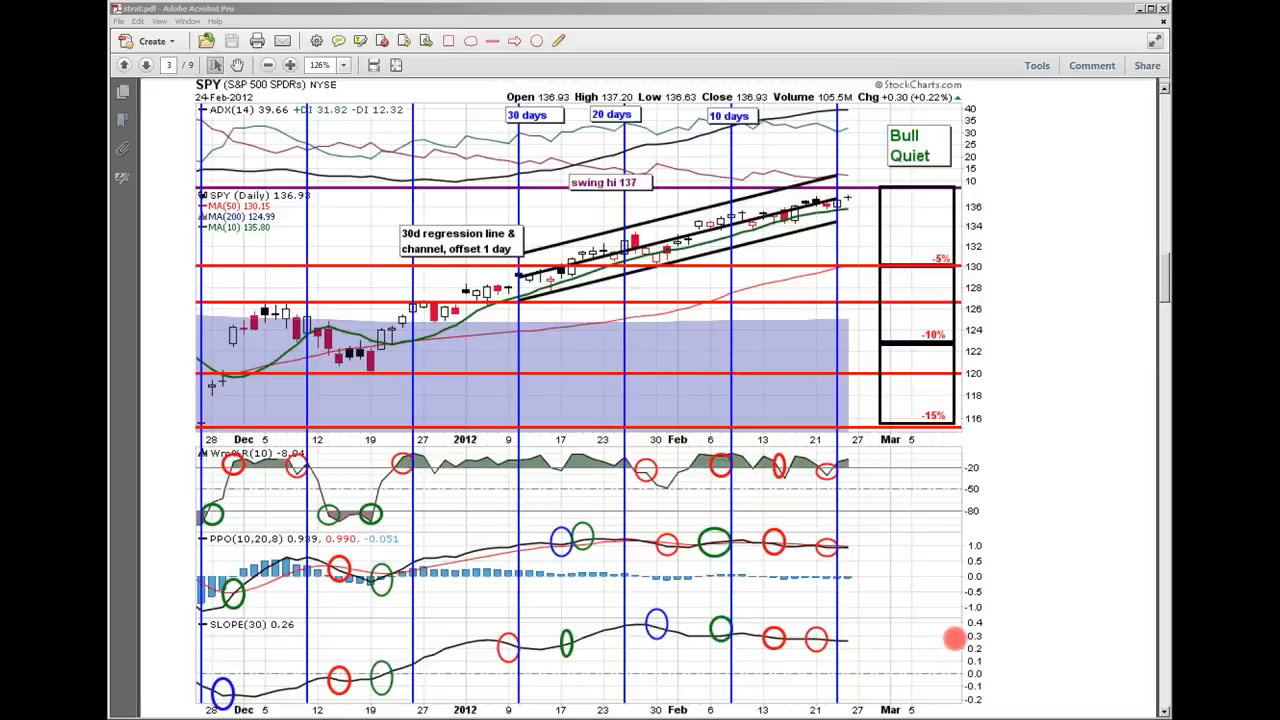
mouse_move(684, 640)
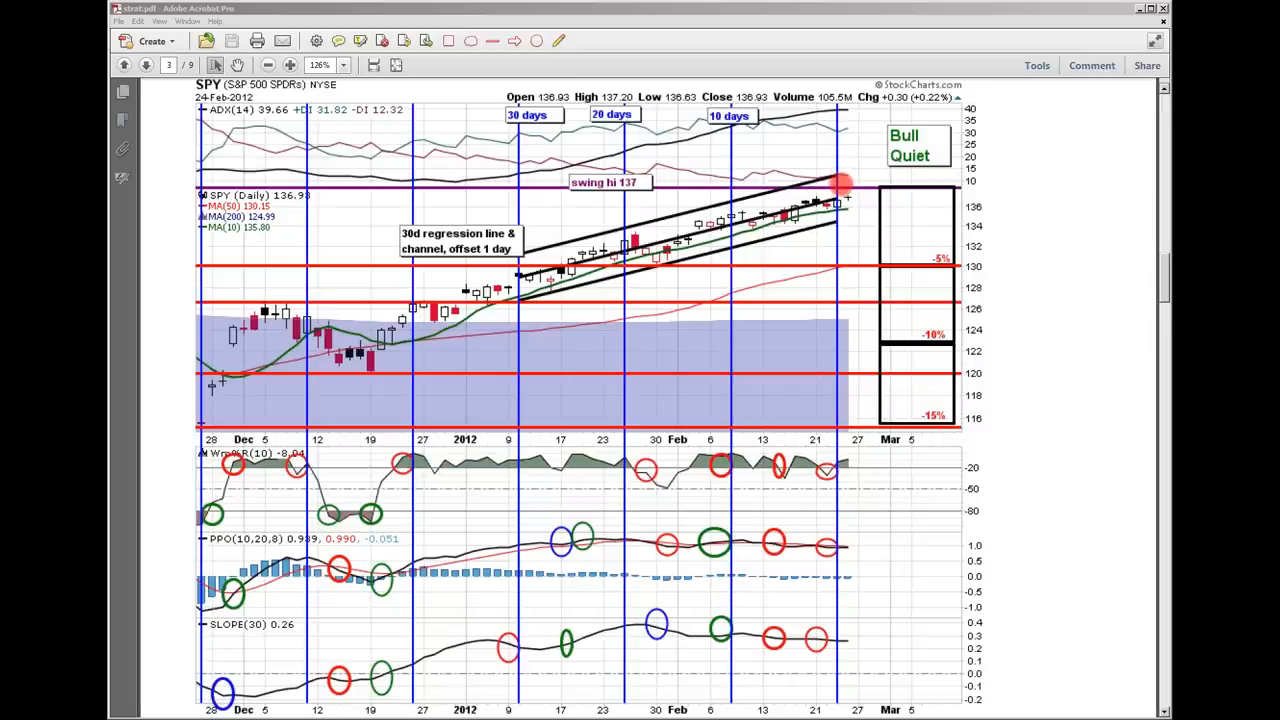
drag(840, 184, 840, 228)
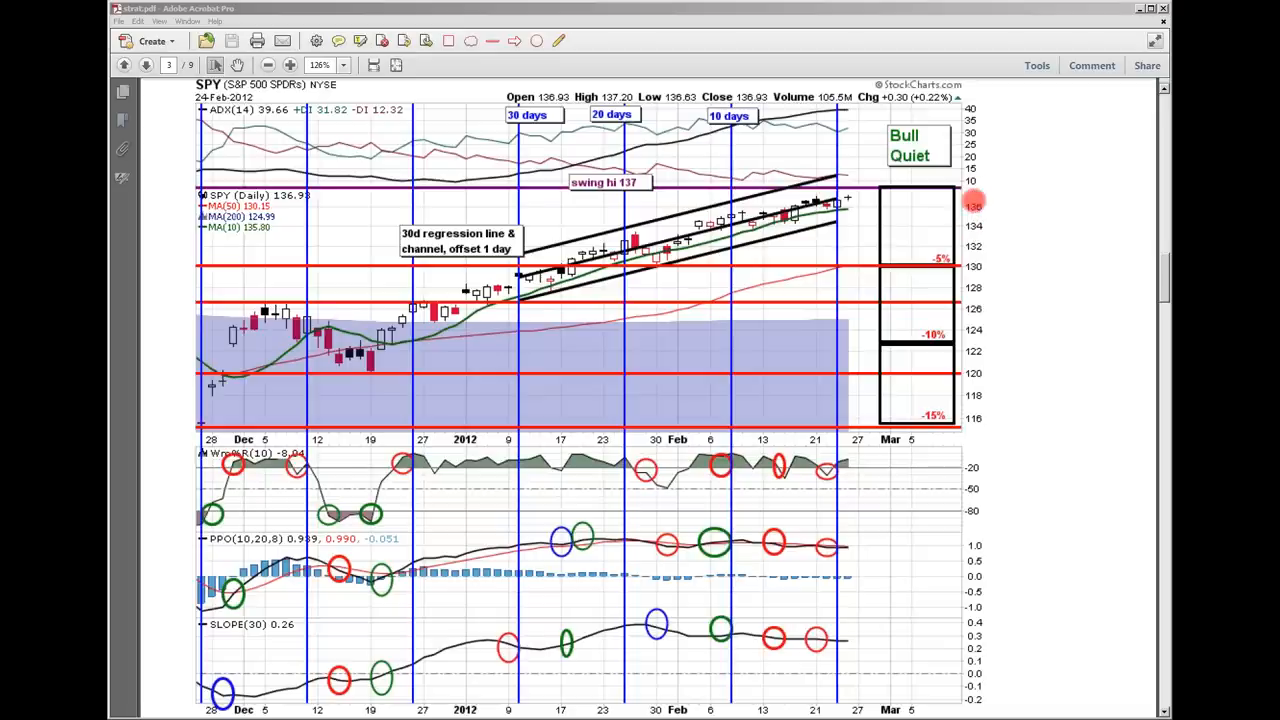
mouse_move(844, 198)
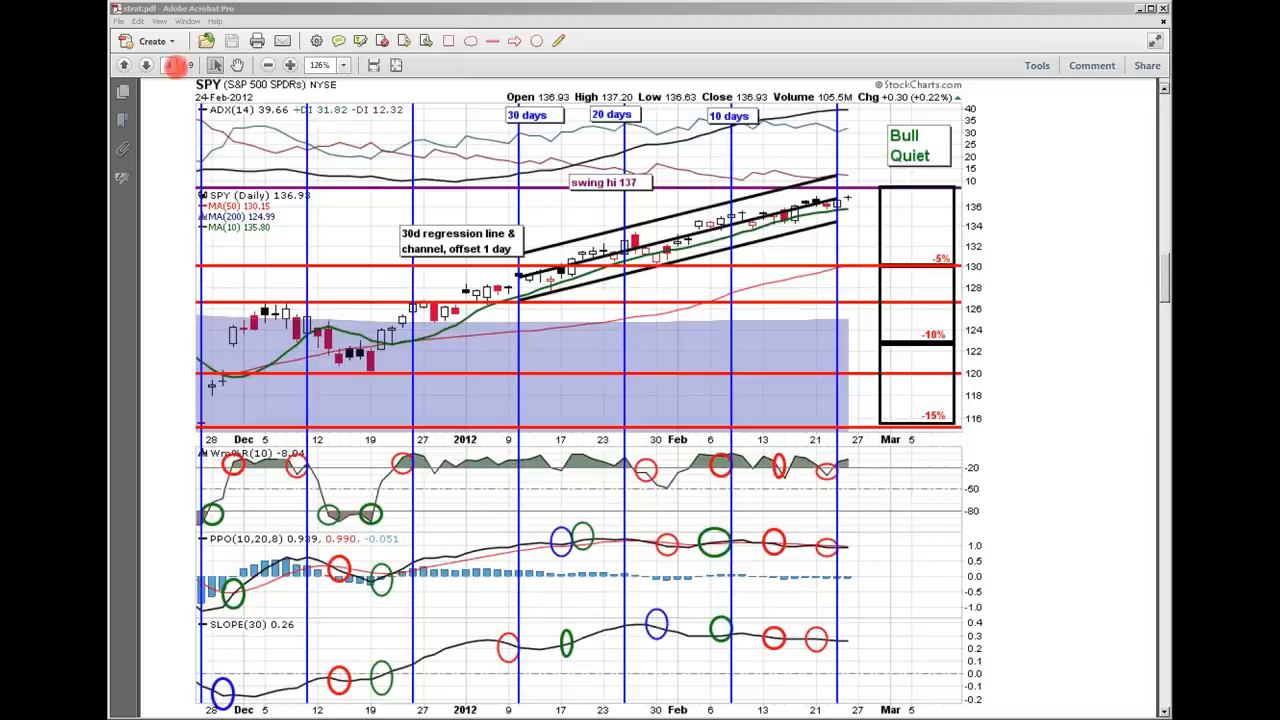
click(144, 64)
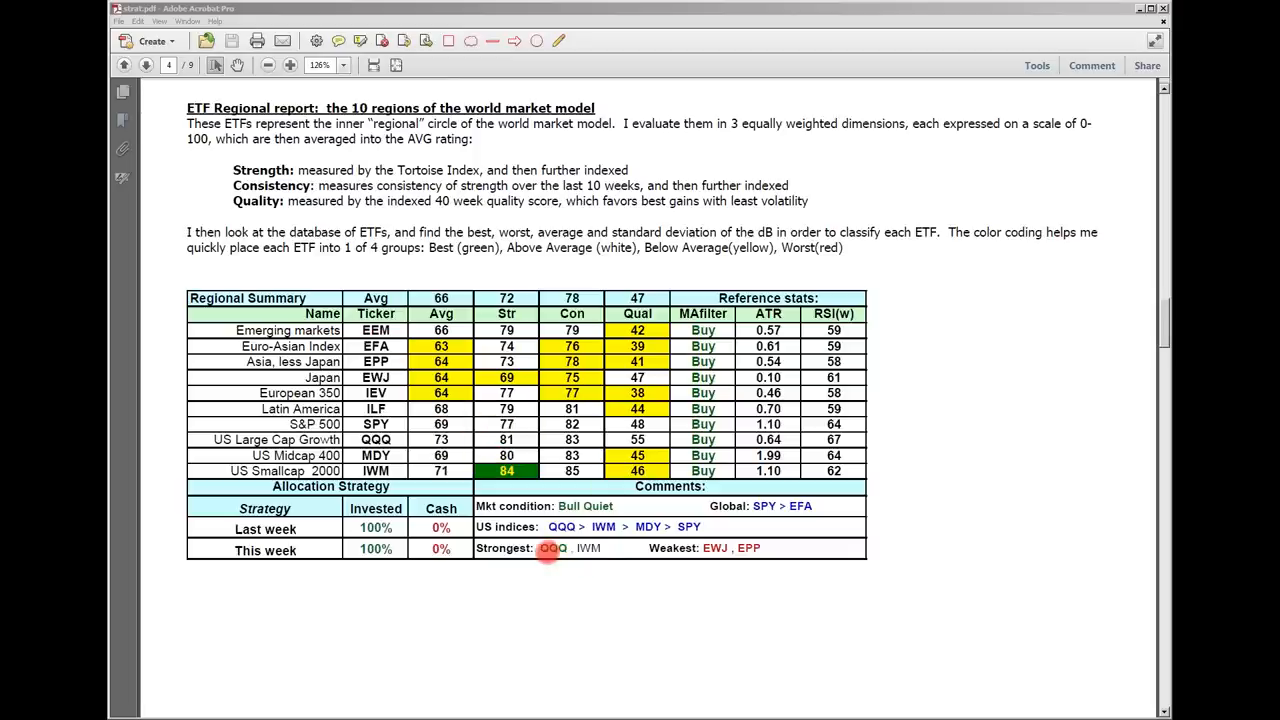
mouse_move(716, 548)
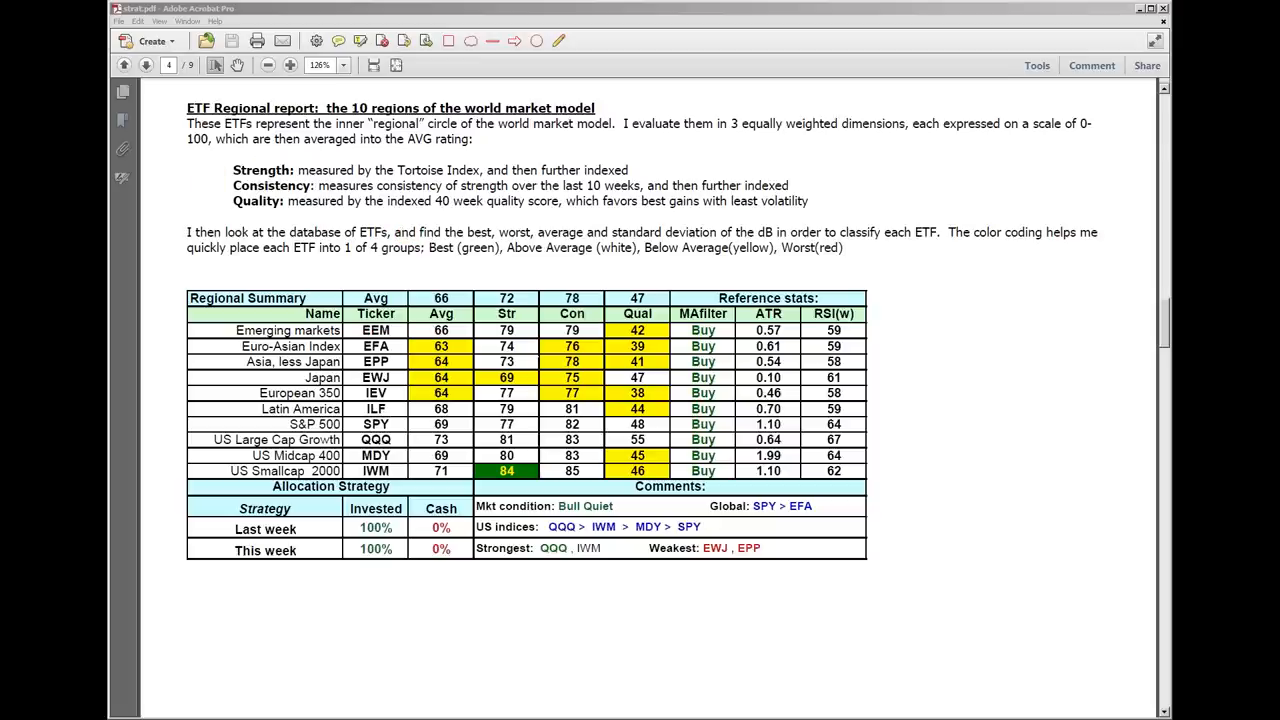
Step: Scroll to the Tortoise World Market Model page with regional, sector and currency strength ratings
scroll(down, 3)
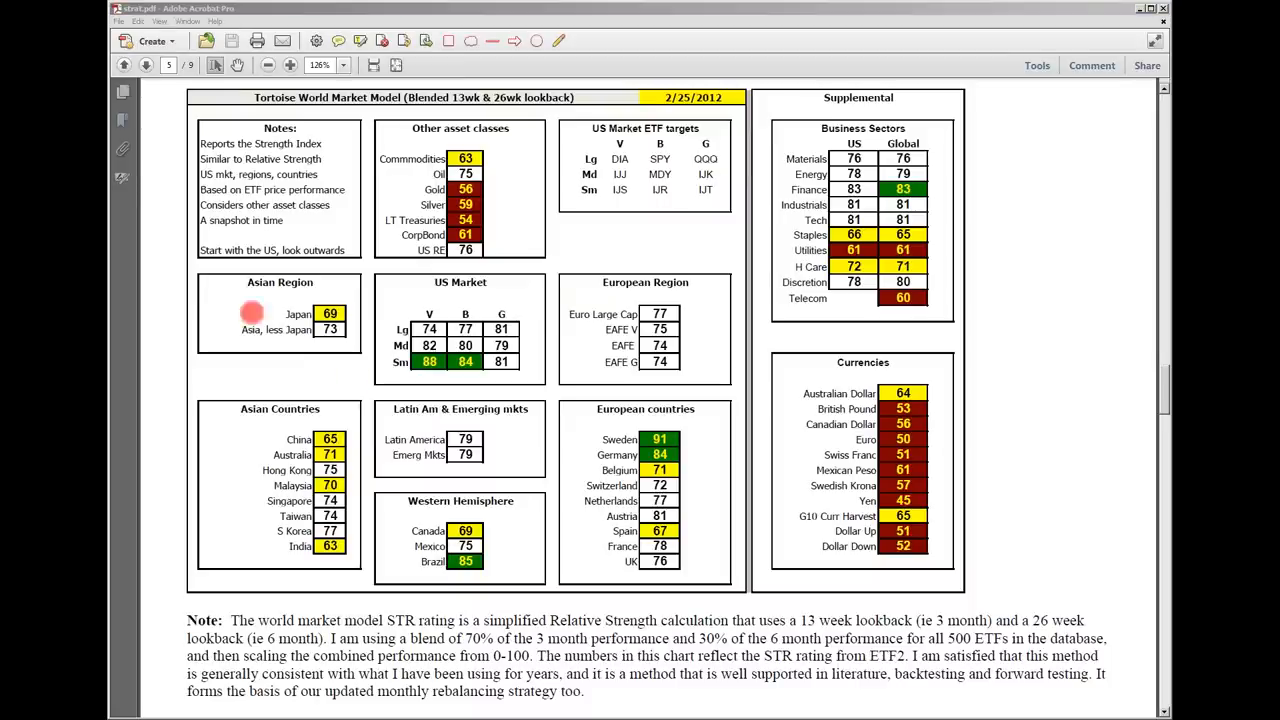
mouse_move(500, 362)
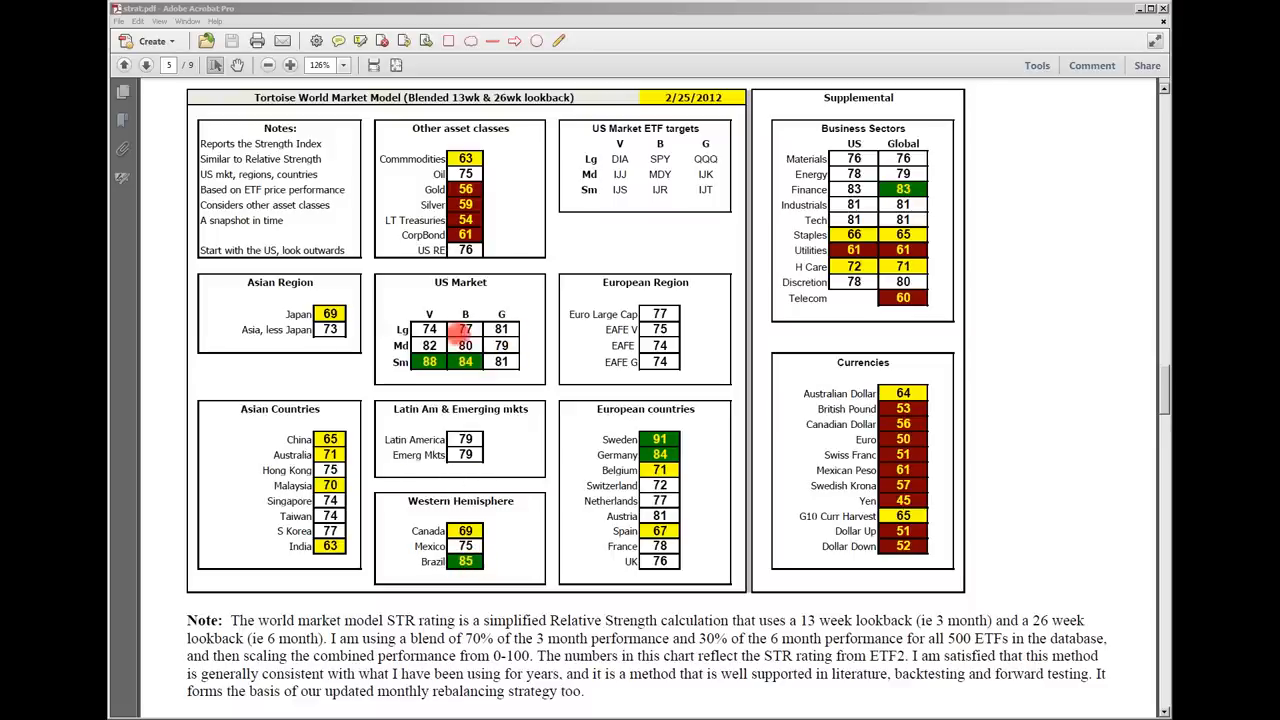
mouse_move(644, 438)
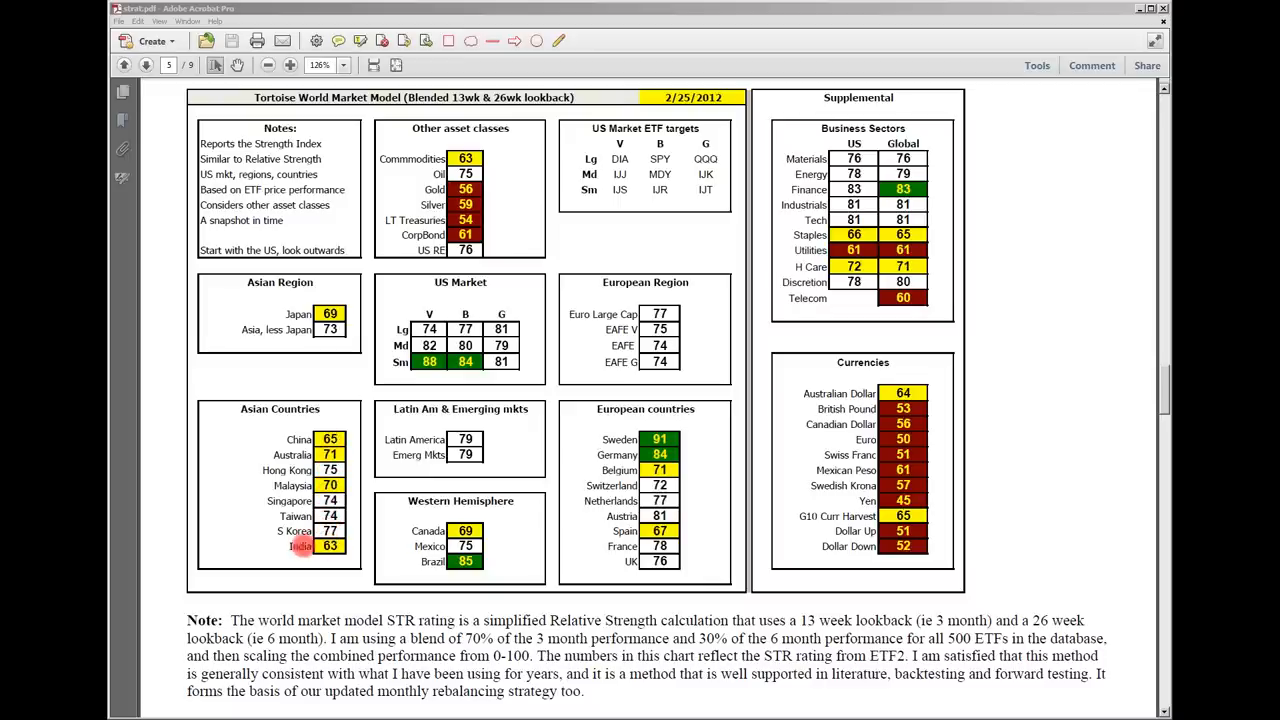
click(330, 438)
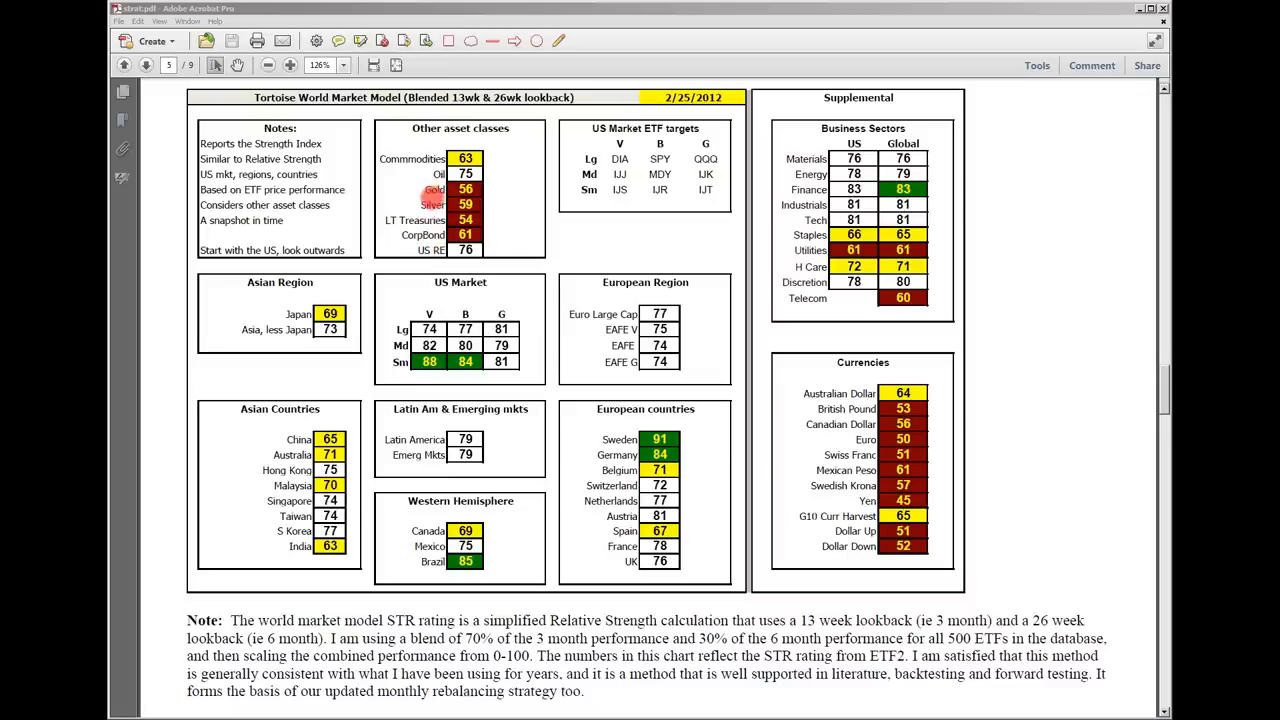
mouse_move(924, 212)
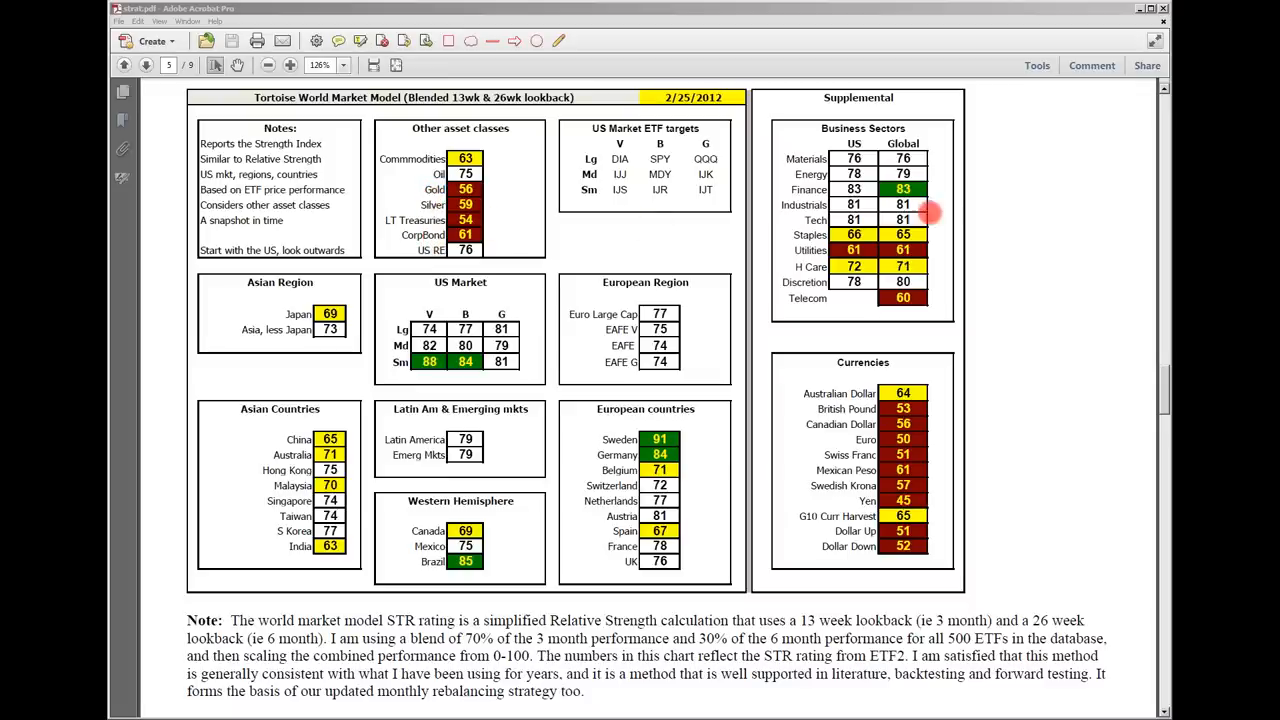
mouse_move(864, 158)
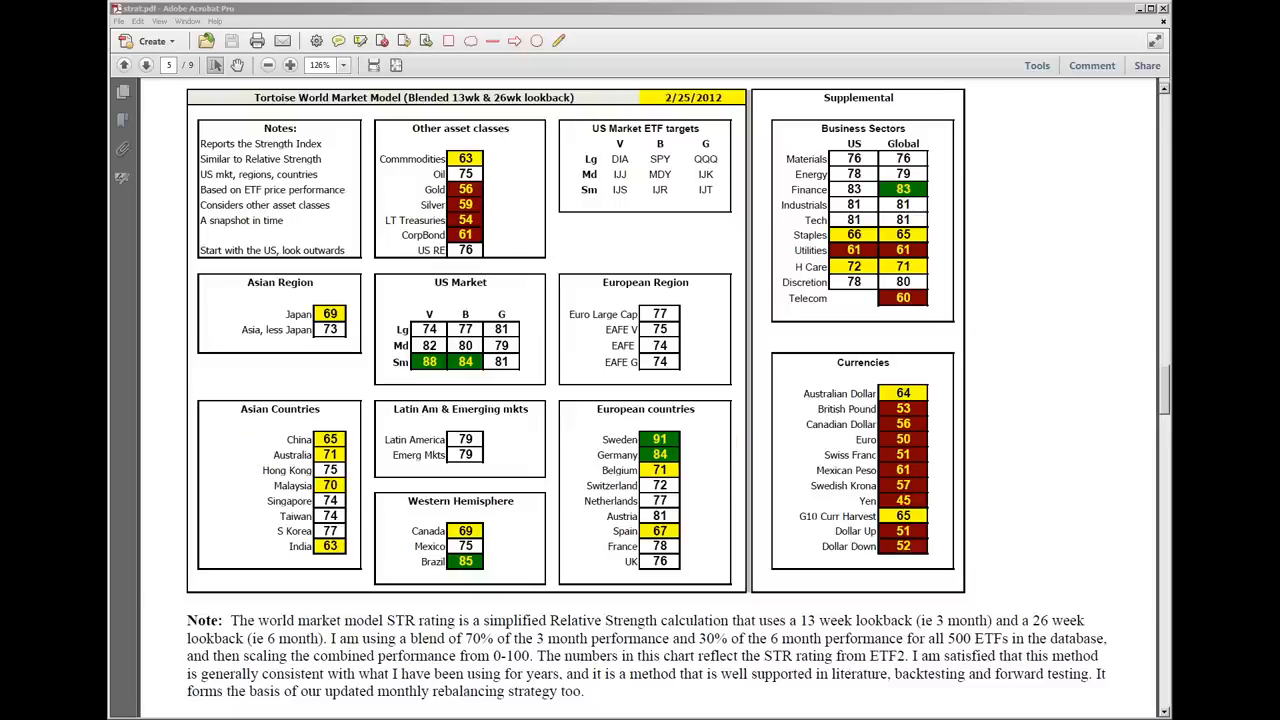
mouse_move(476, 548)
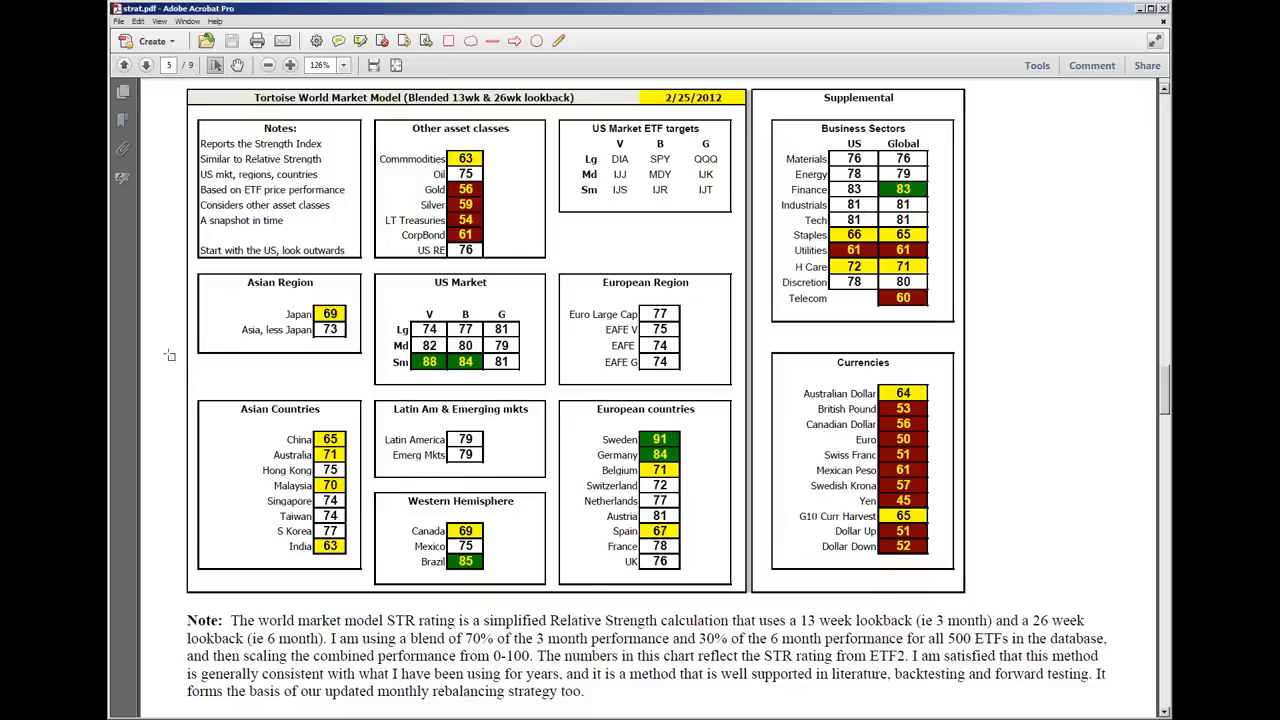
Step: Scroll the report to the ETF Top 30 table ranked by strength, consistency and quality
click(144, 64)
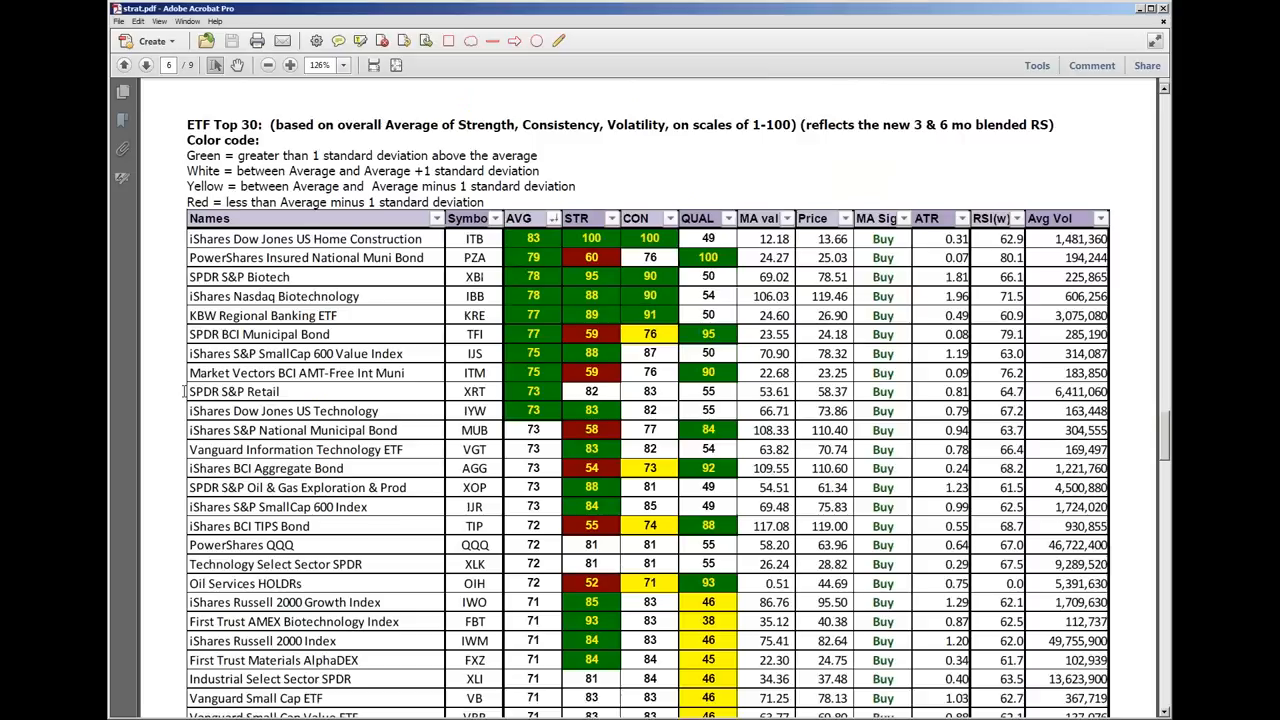
scroll(down, 3)
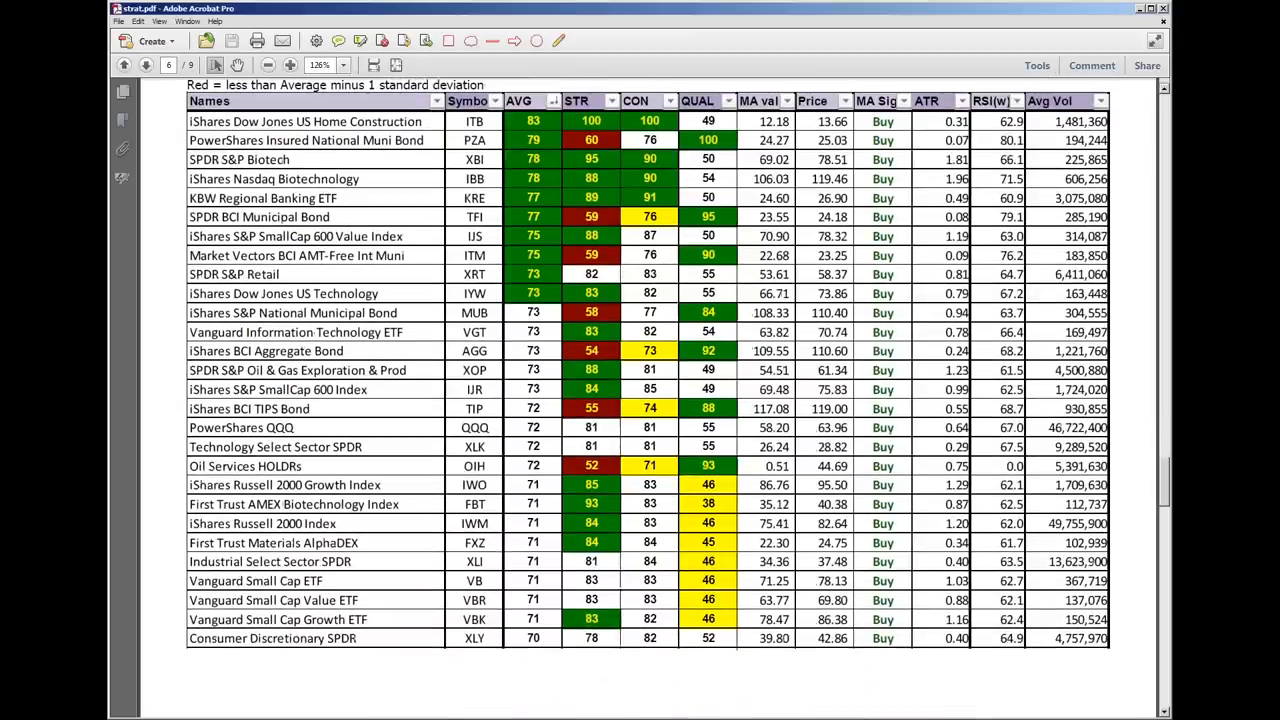
mouse_move(378, 172)
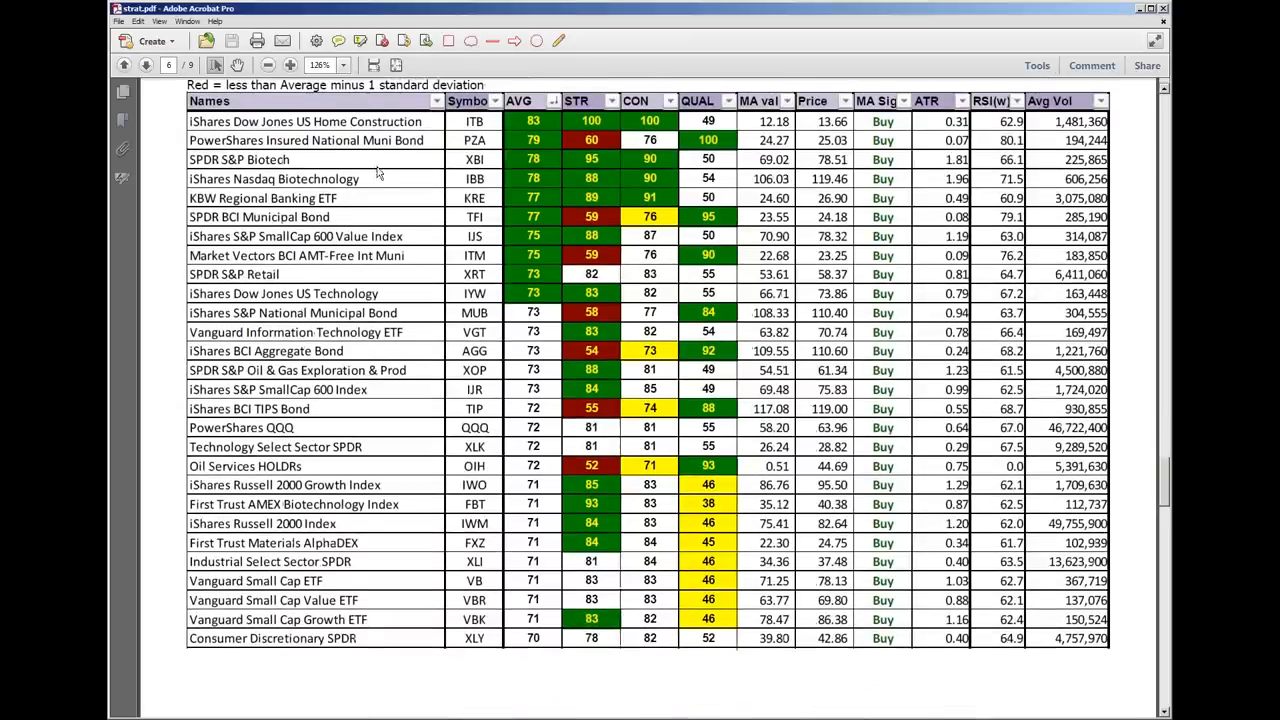
scroll(up, 3)
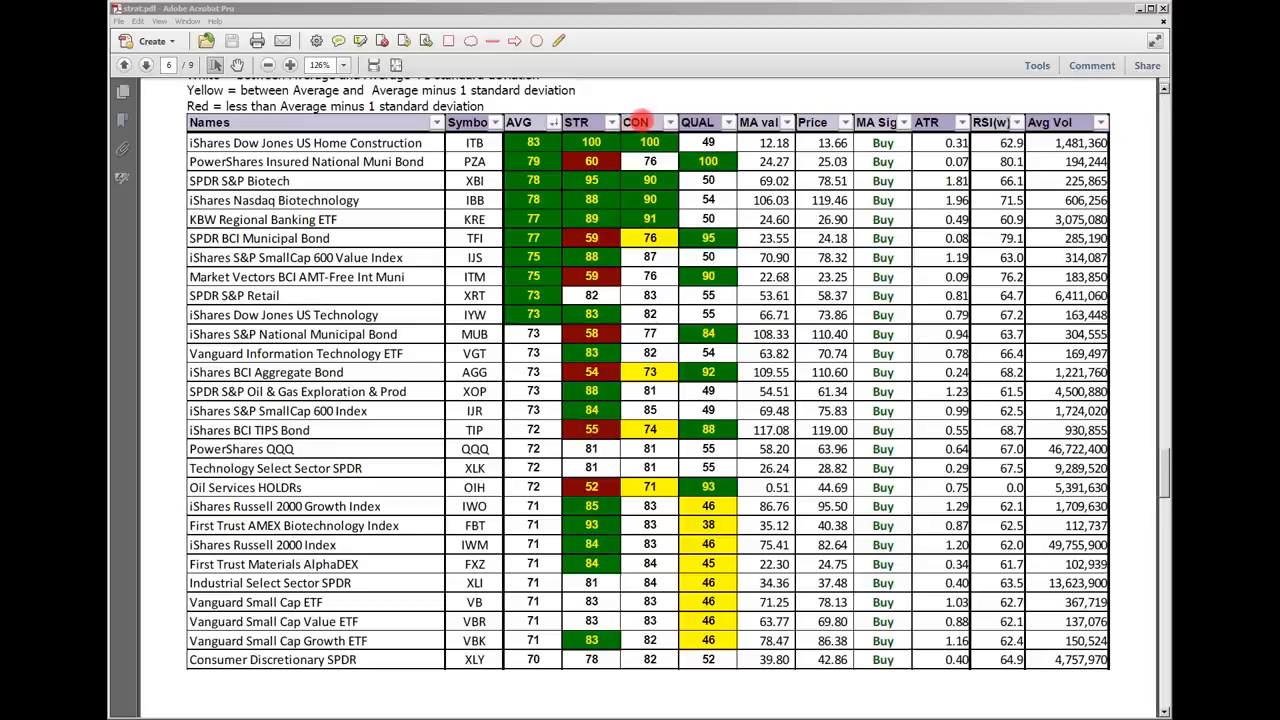
click(576, 122)
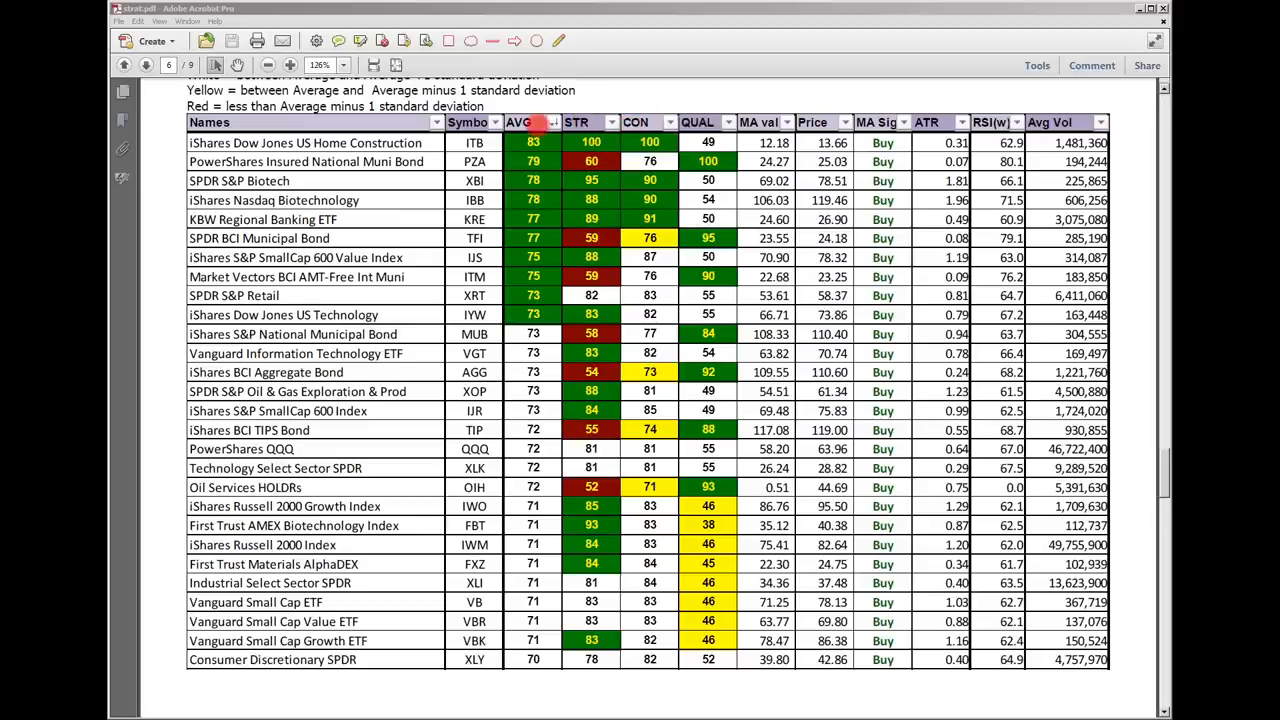
click(576, 122)
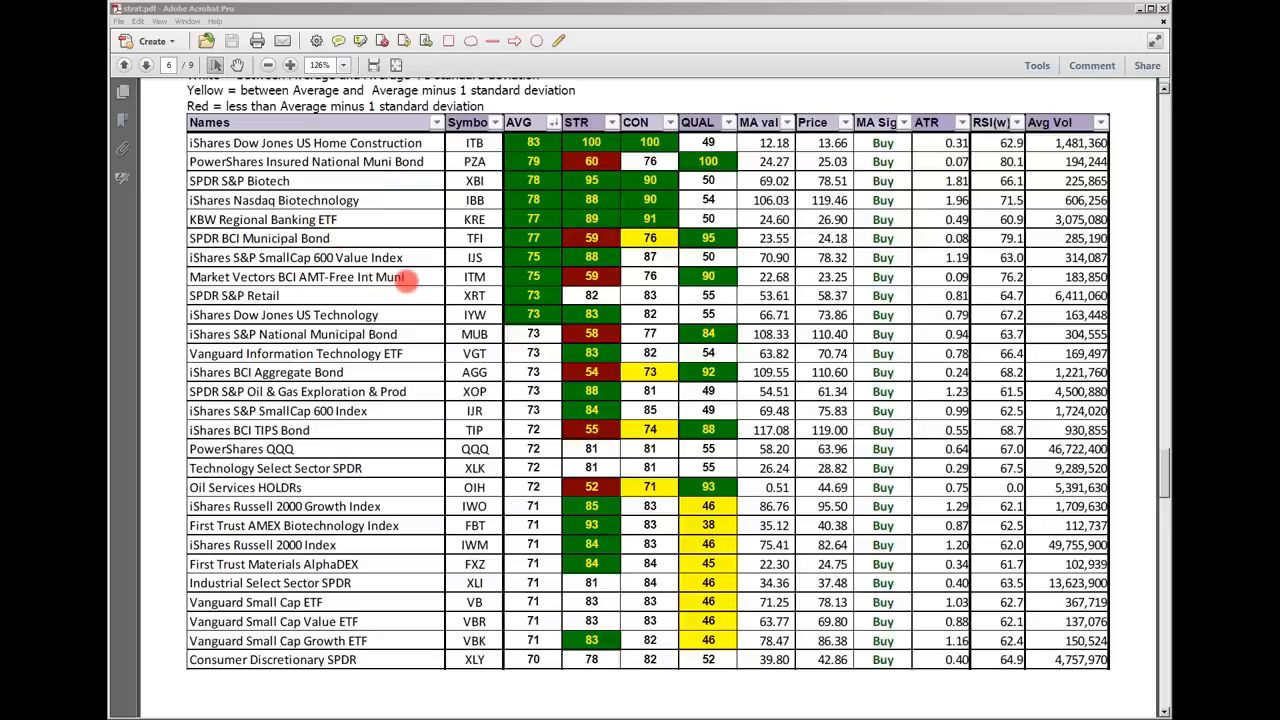
mouse_move(378, 330)
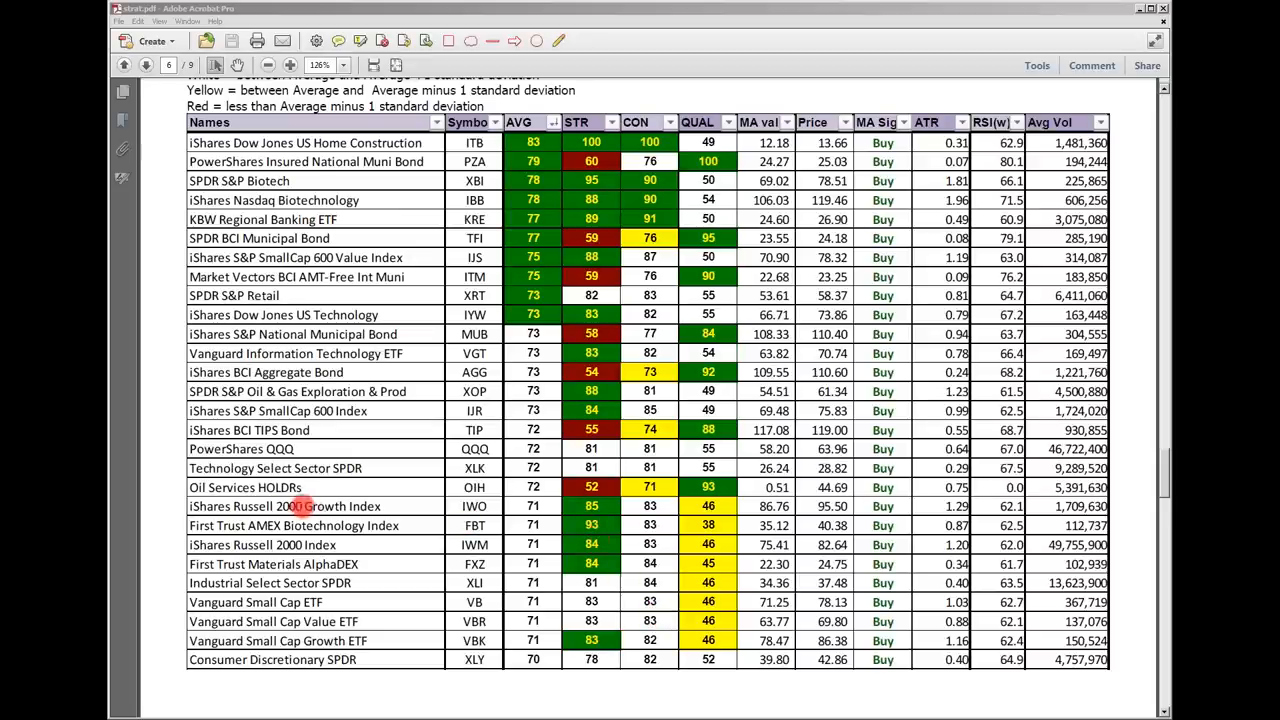
mouse_move(304, 524)
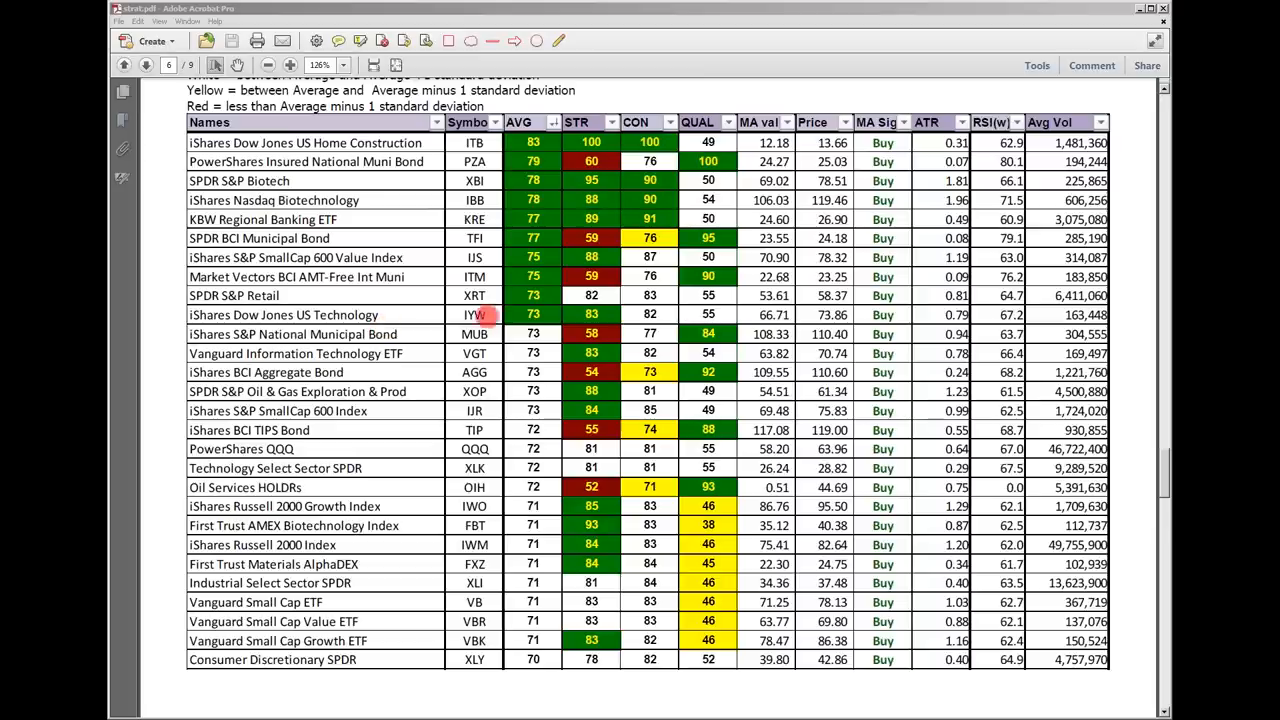
mouse_move(350, 314)
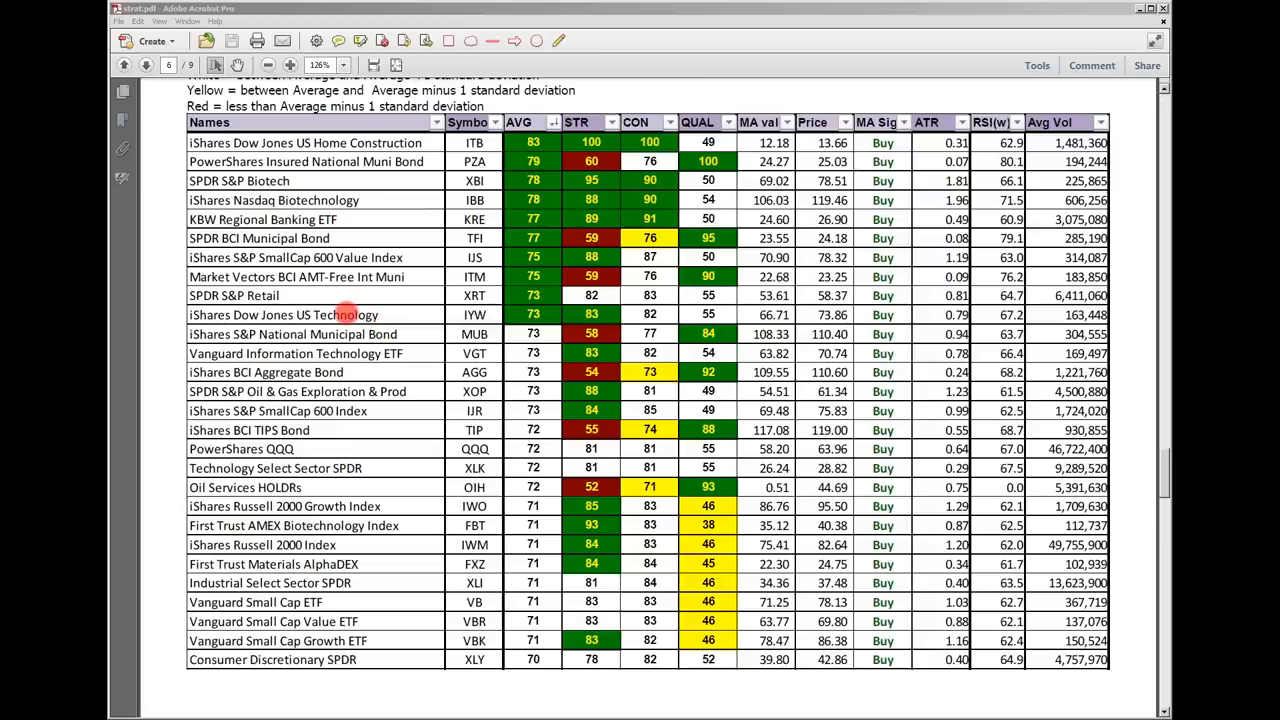
mouse_move(426, 336)
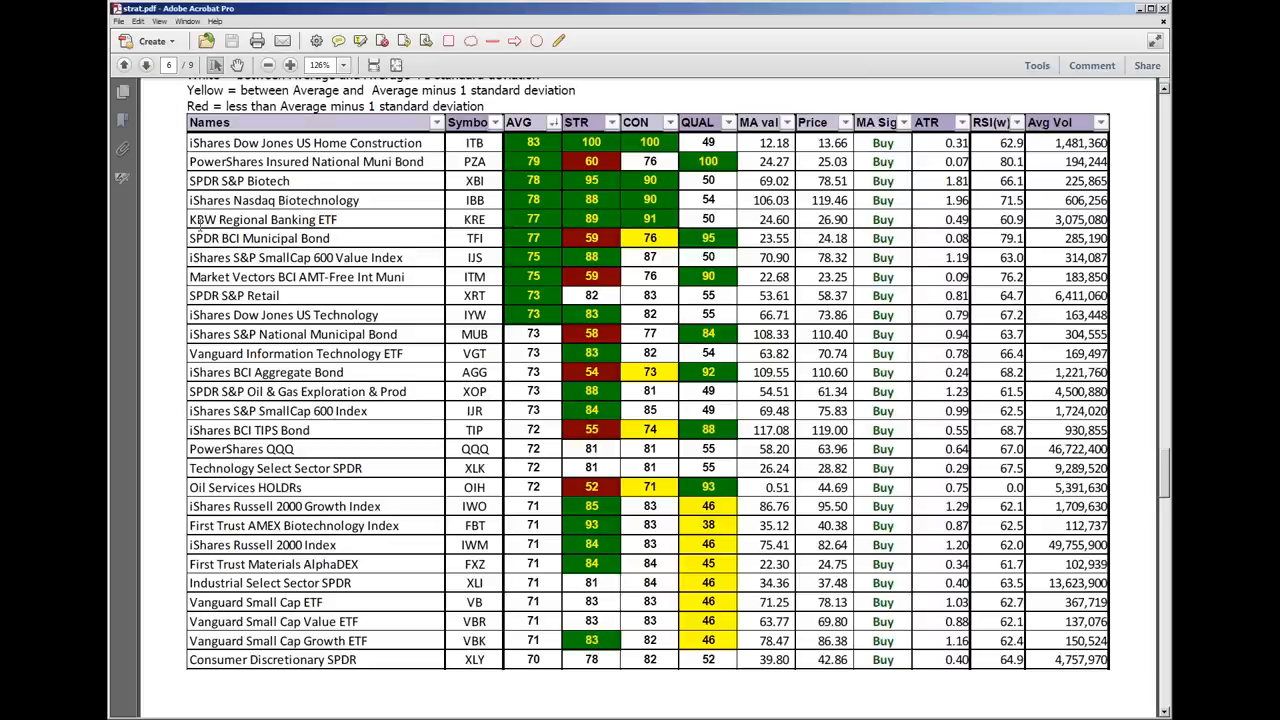
Step: Scroll down to the Dow 30 ranking table of blue-chip strength, consistency and quality scores
click(144, 64)
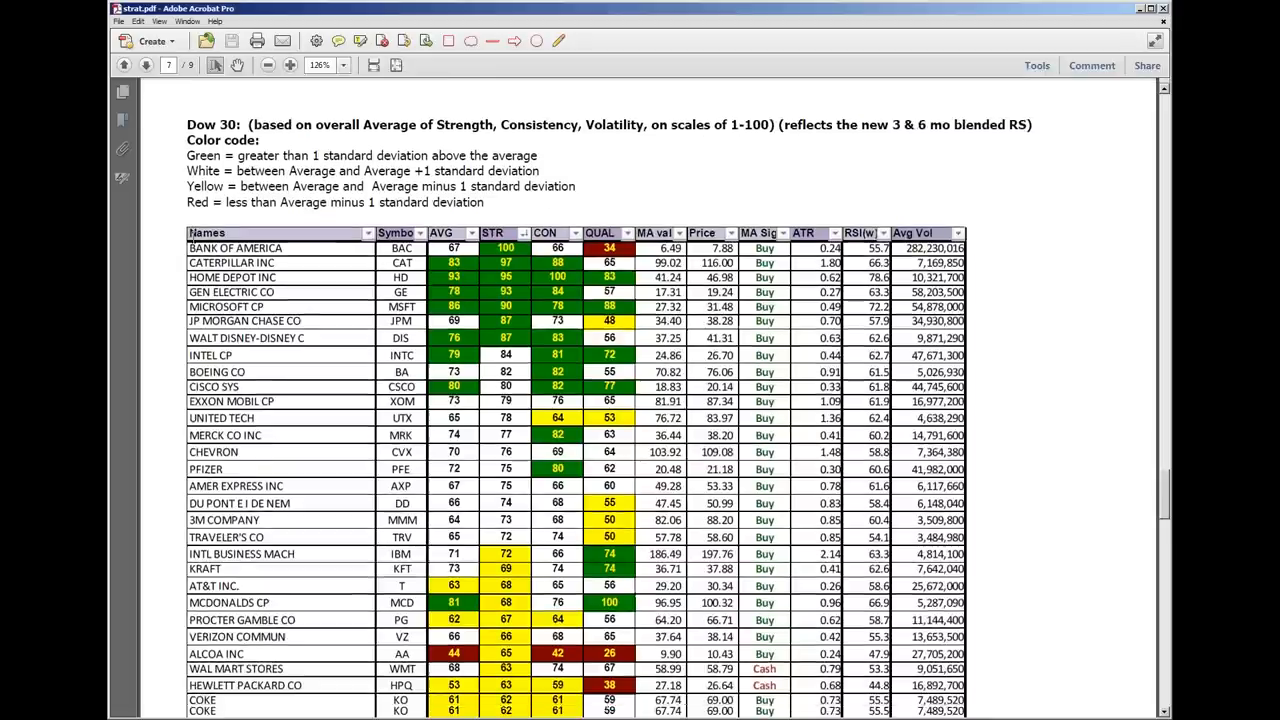
scroll(down, 3)
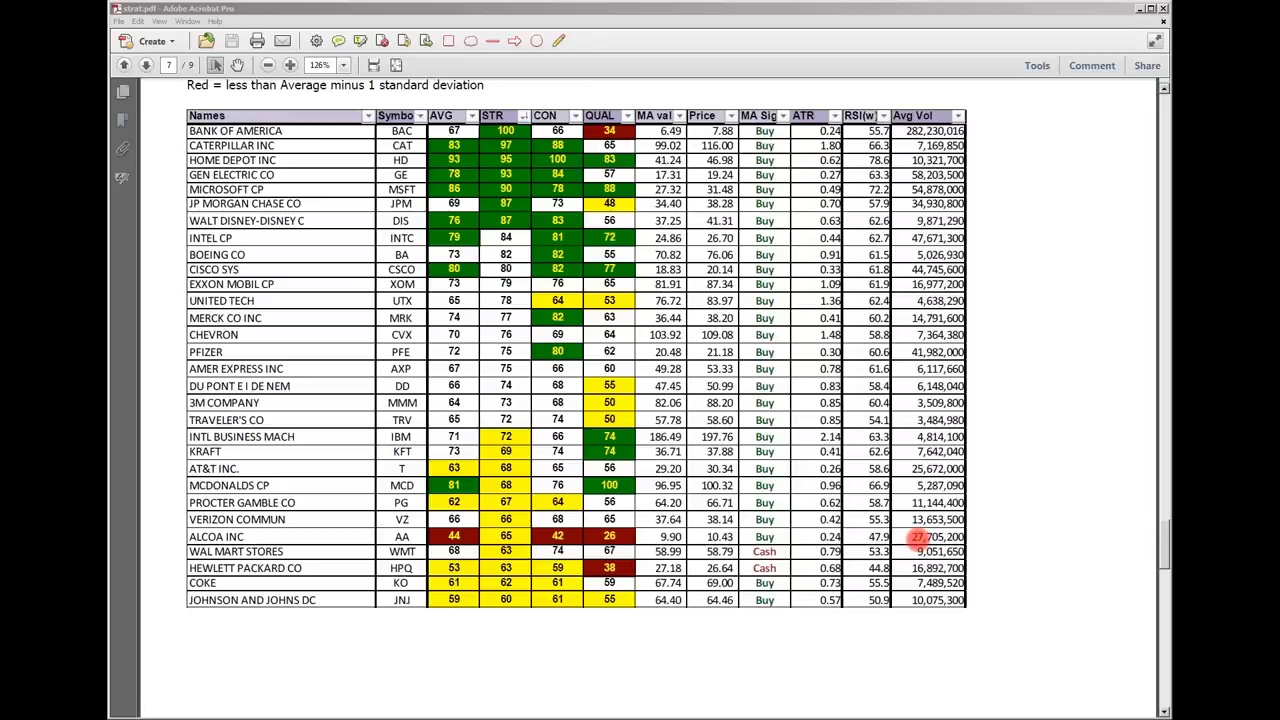
mouse_move(644, 458)
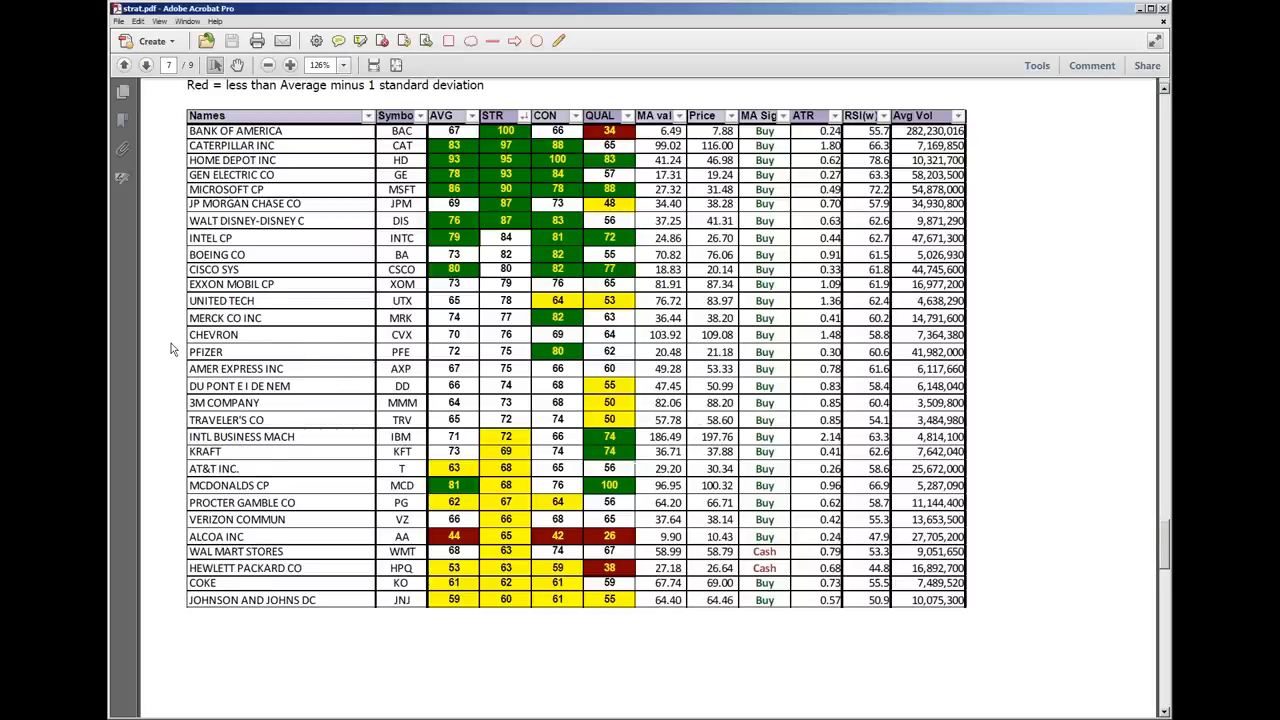
Step: Scroll from the ETF liquidity table to the SPY 30-day StDev market volatility study charts
click(144, 64)
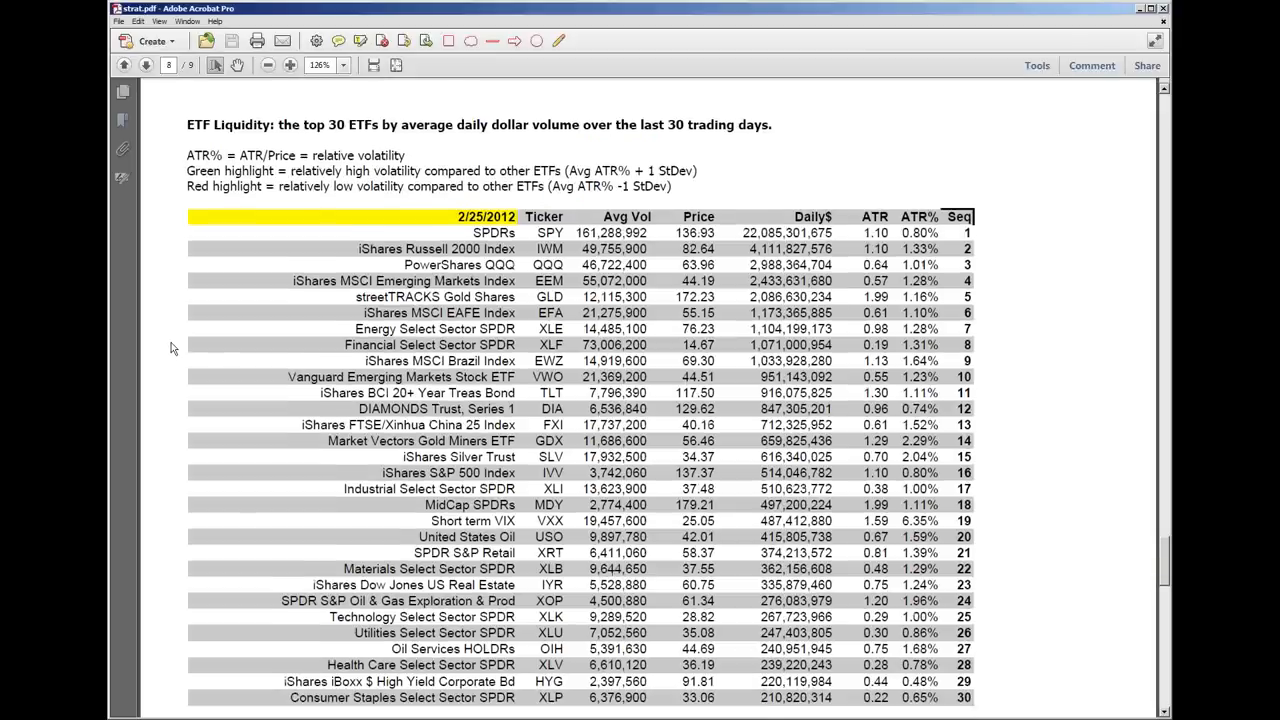
scroll(up, 3)
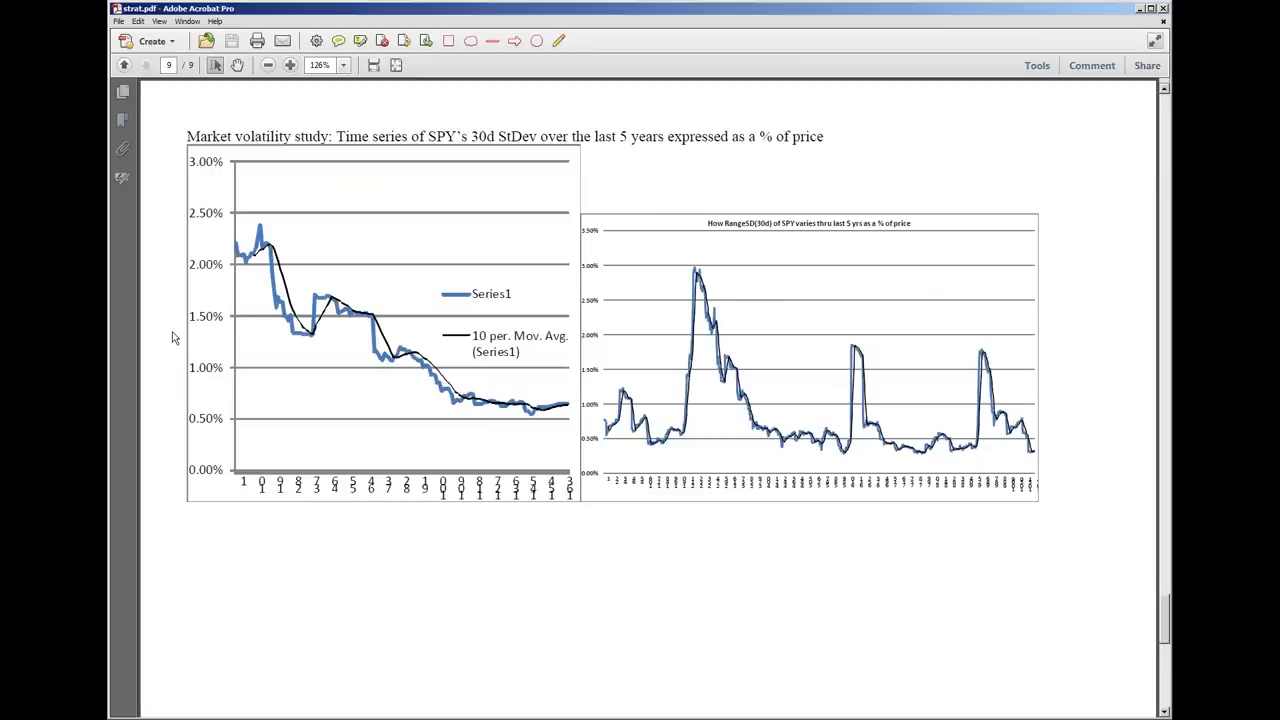
mouse_move(276, 106)
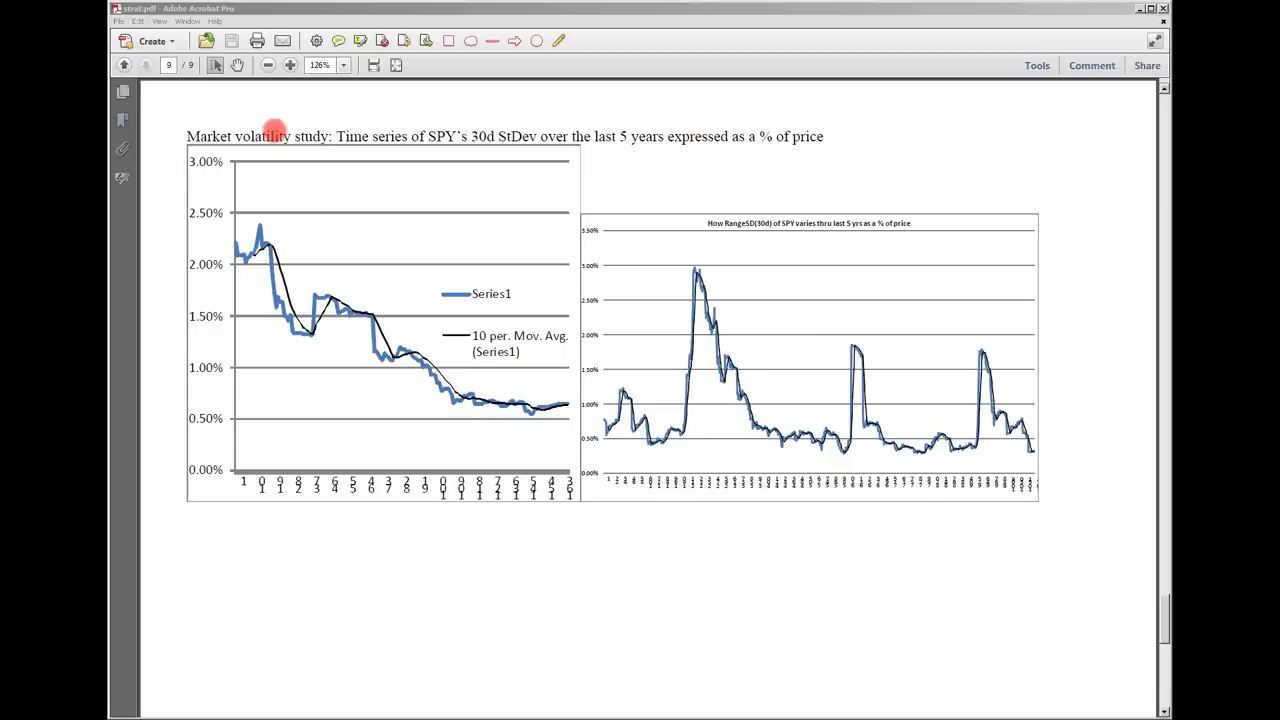
mouse_move(324, 144)
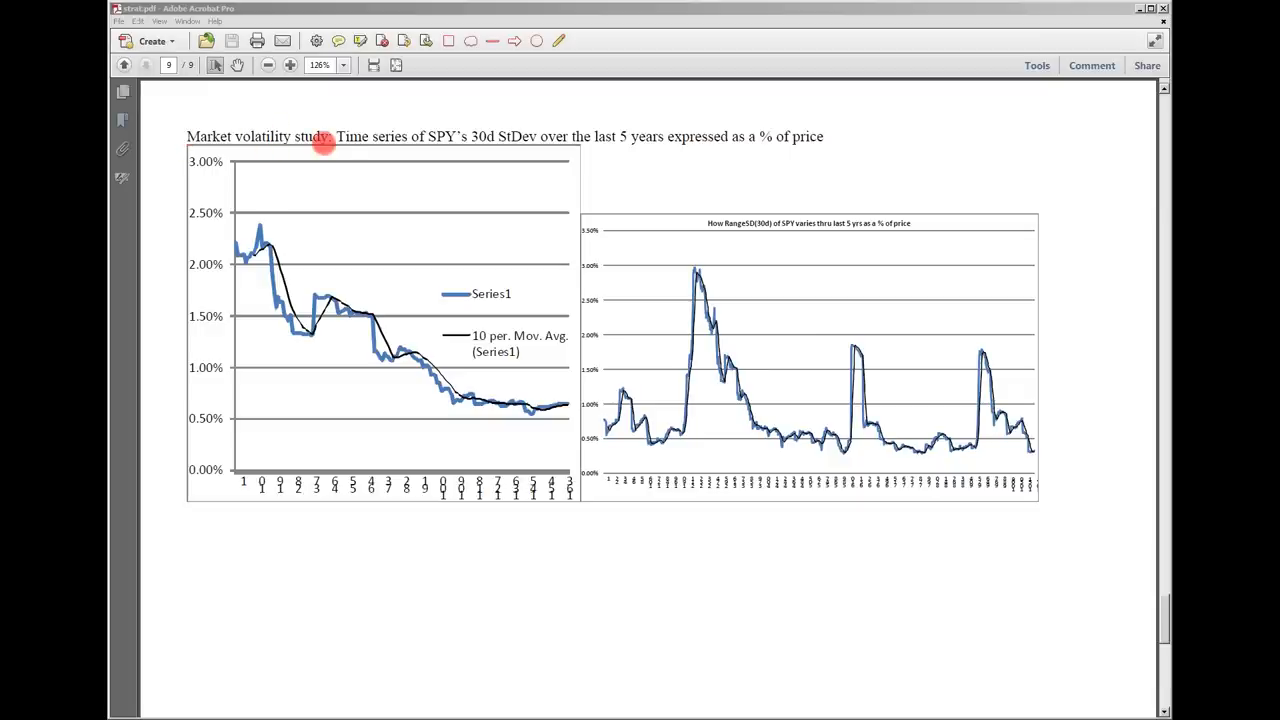
mouse_move(336, 166)
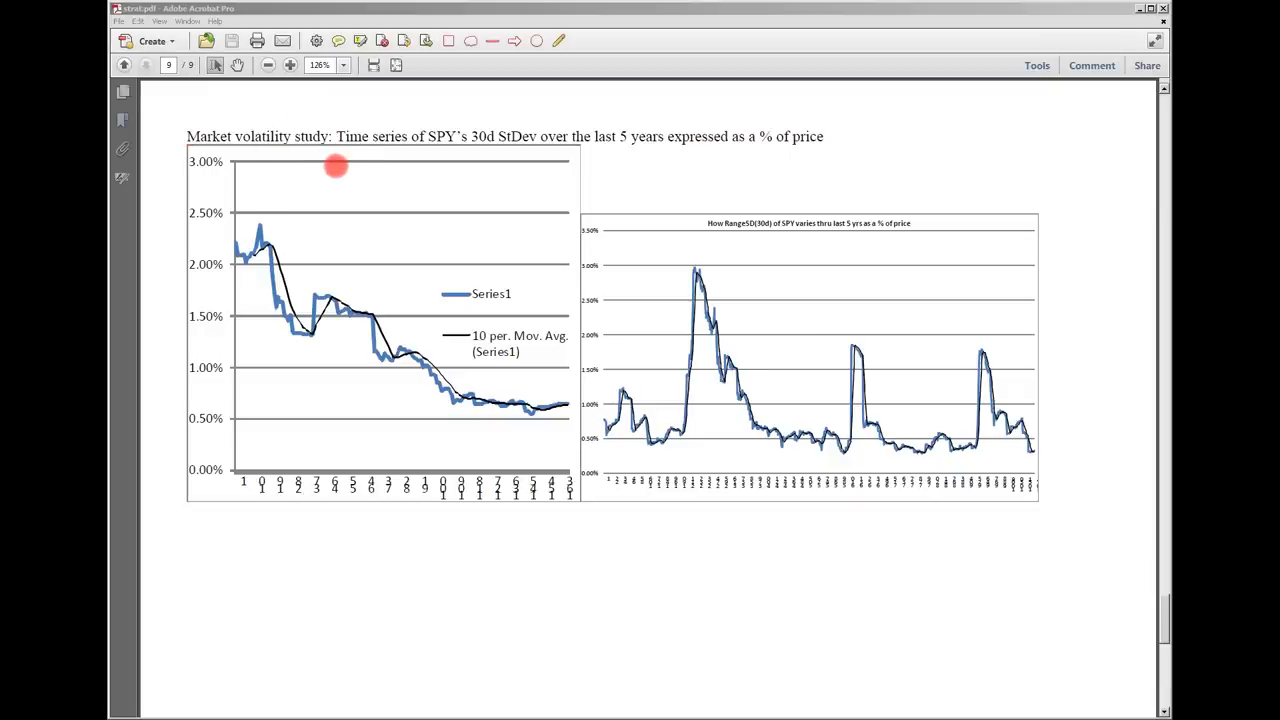
mouse_move(512, 142)
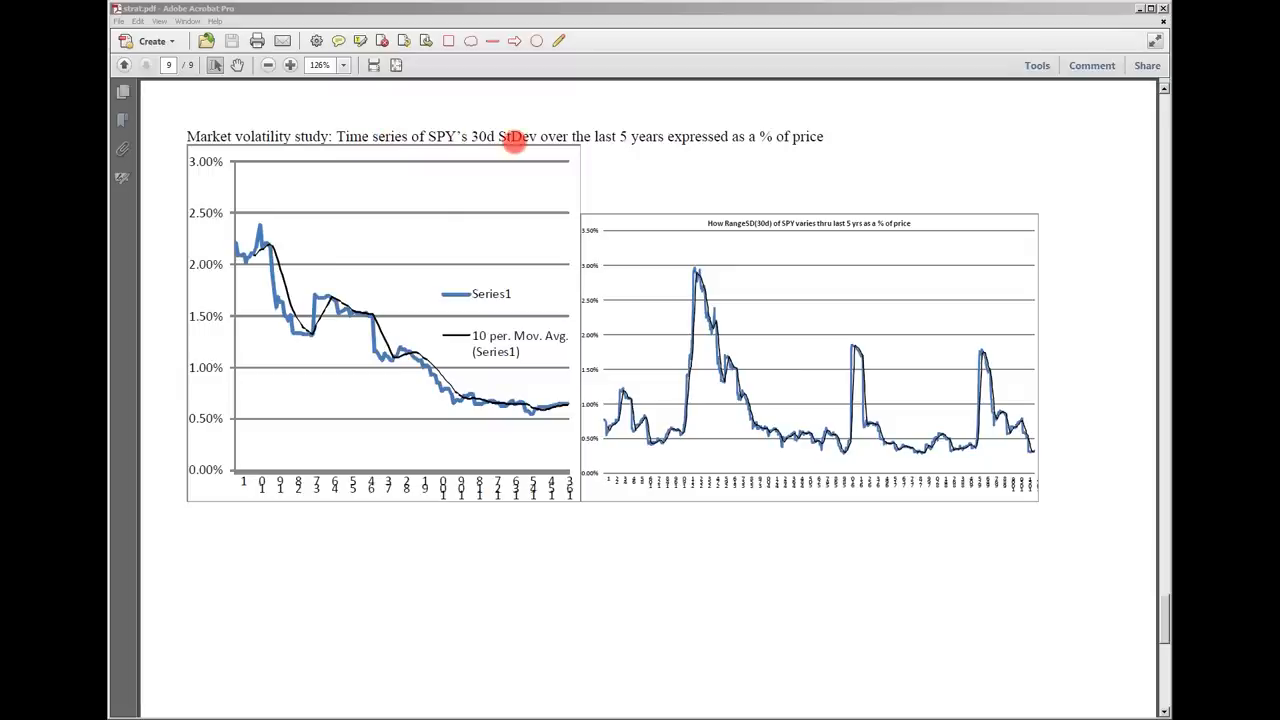
mouse_move(472, 132)
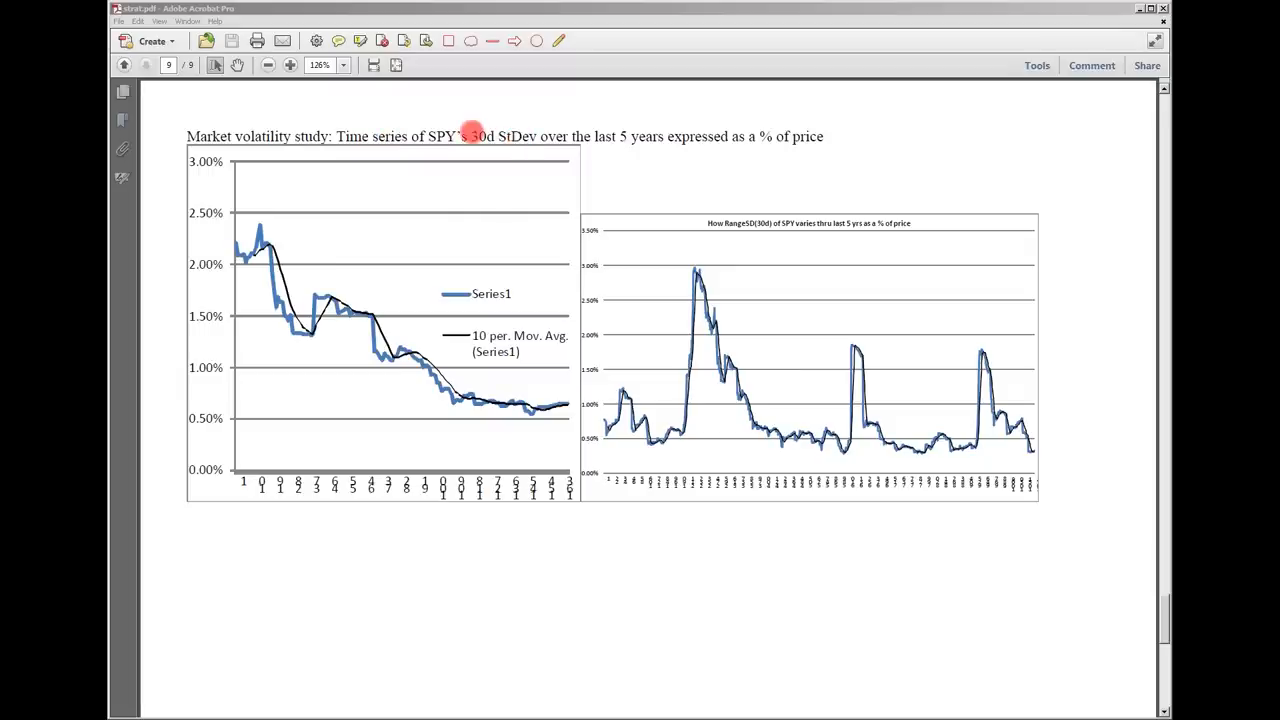
mouse_move(638, 132)
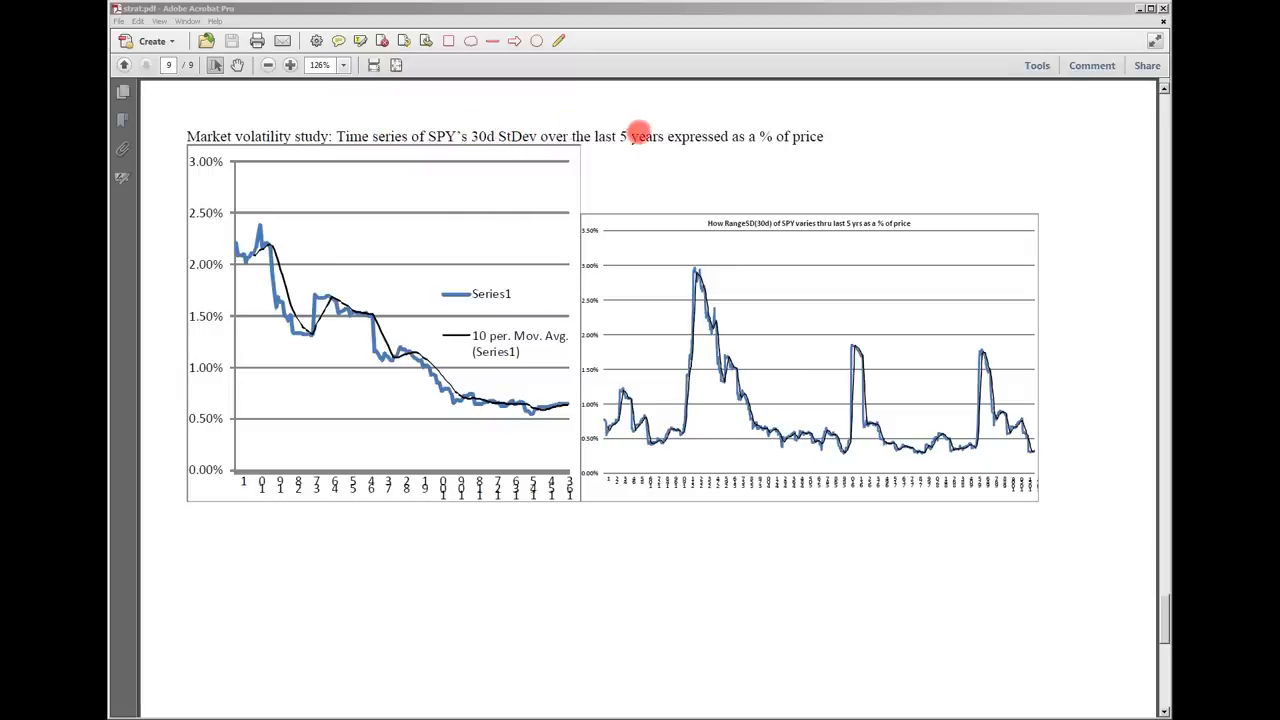
mouse_move(790, 138)
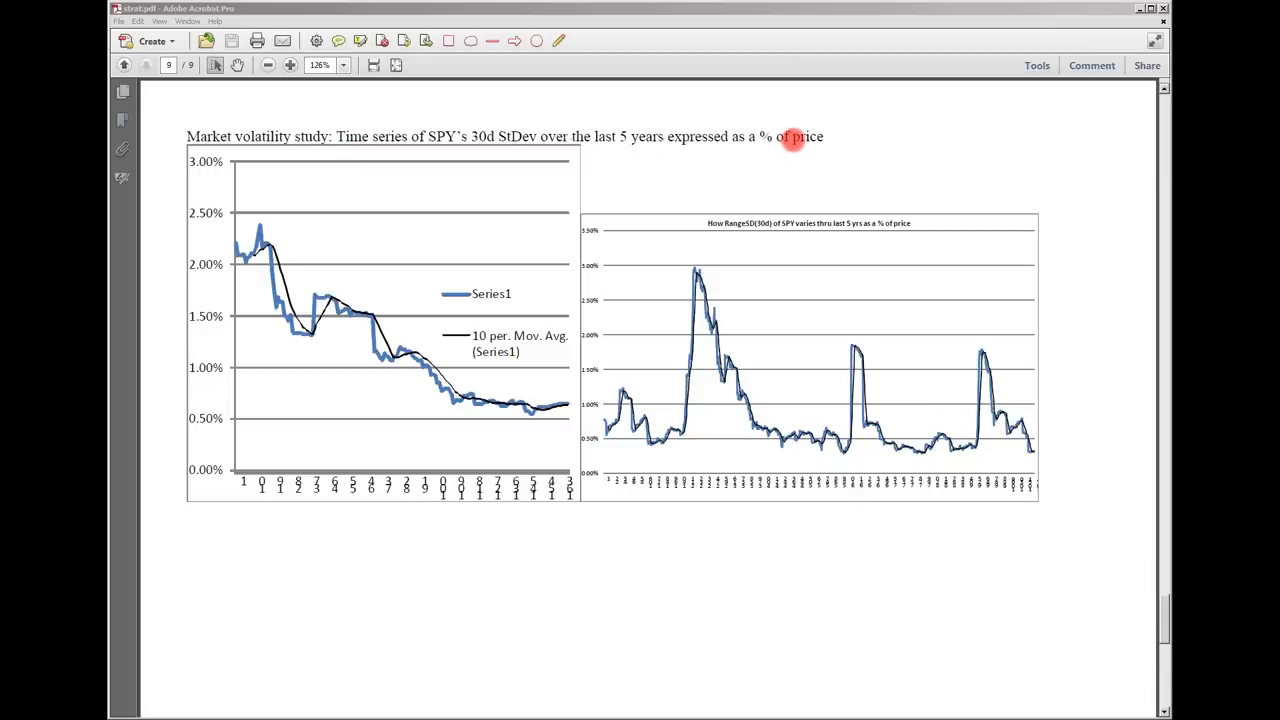
mouse_move(778, 138)
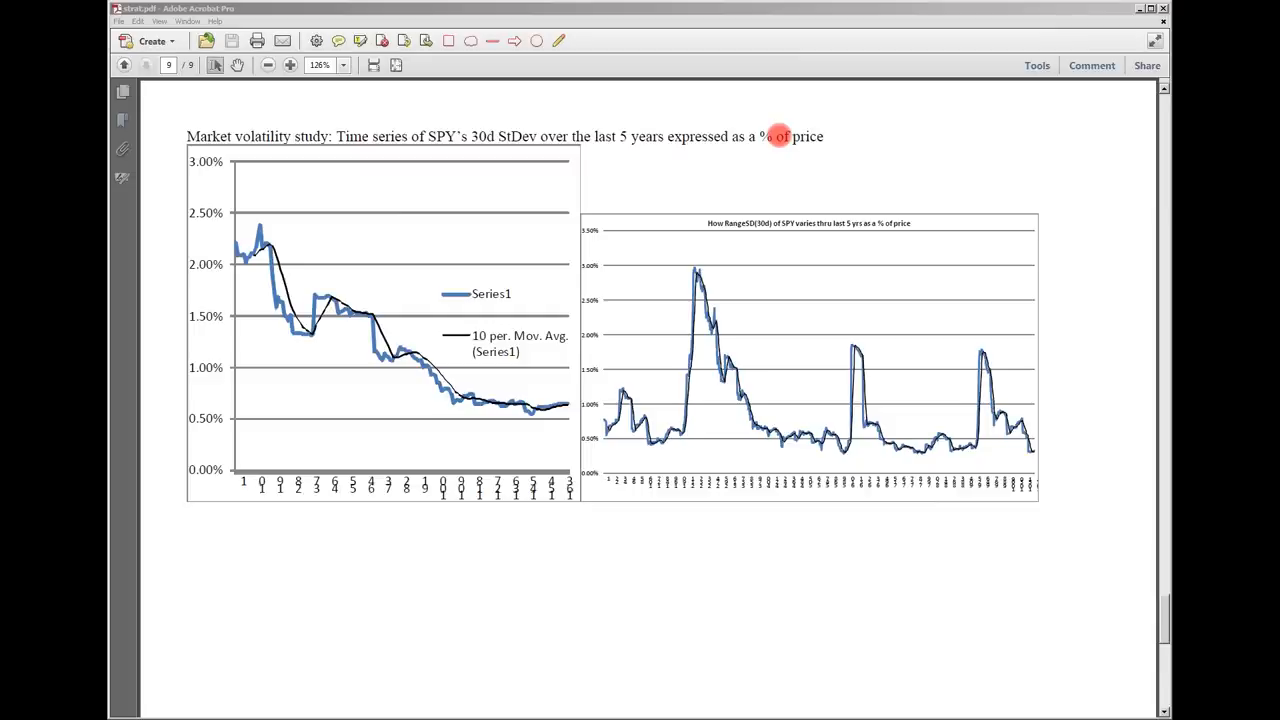
mouse_move(780, 150)
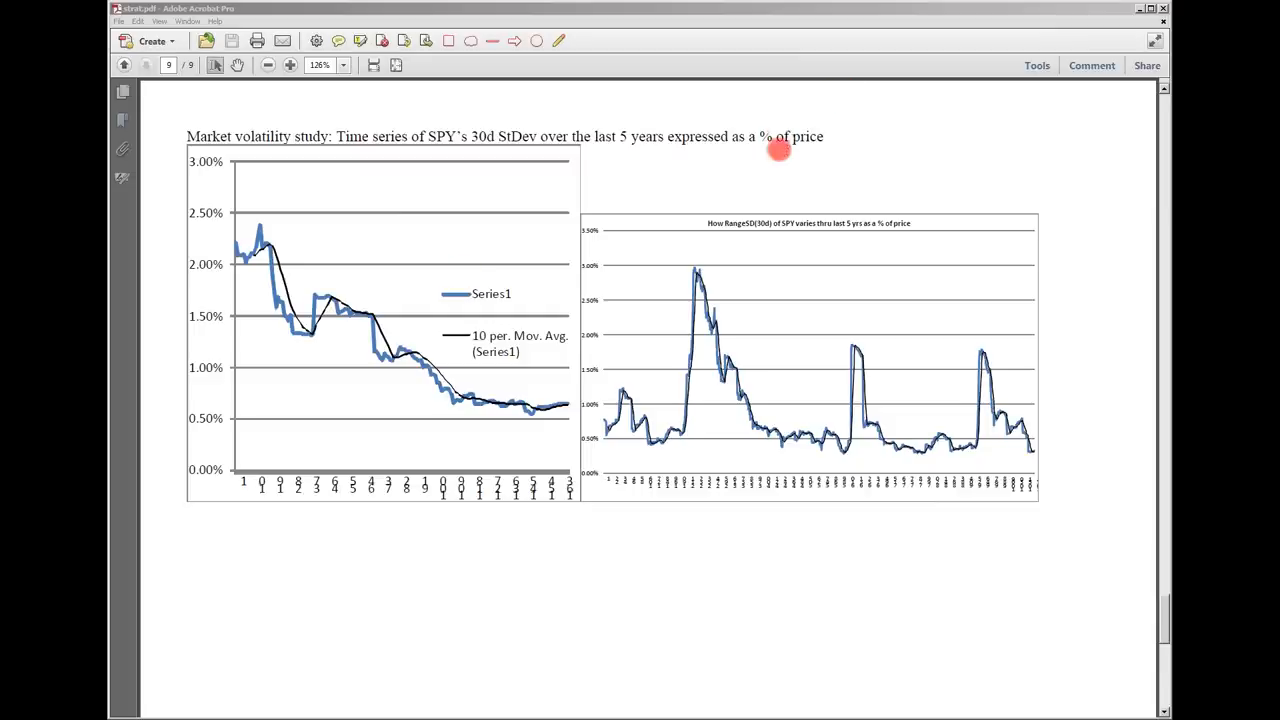
mouse_move(460, 356)
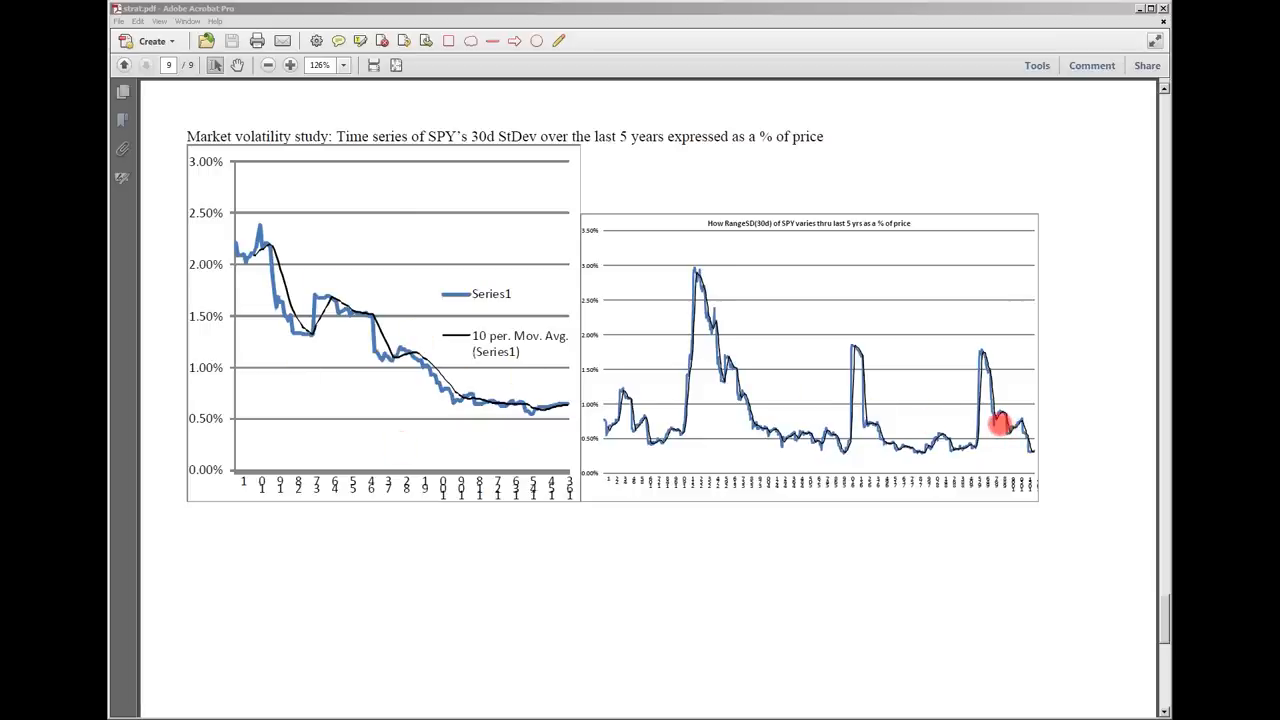
mouse_move(984, 356)
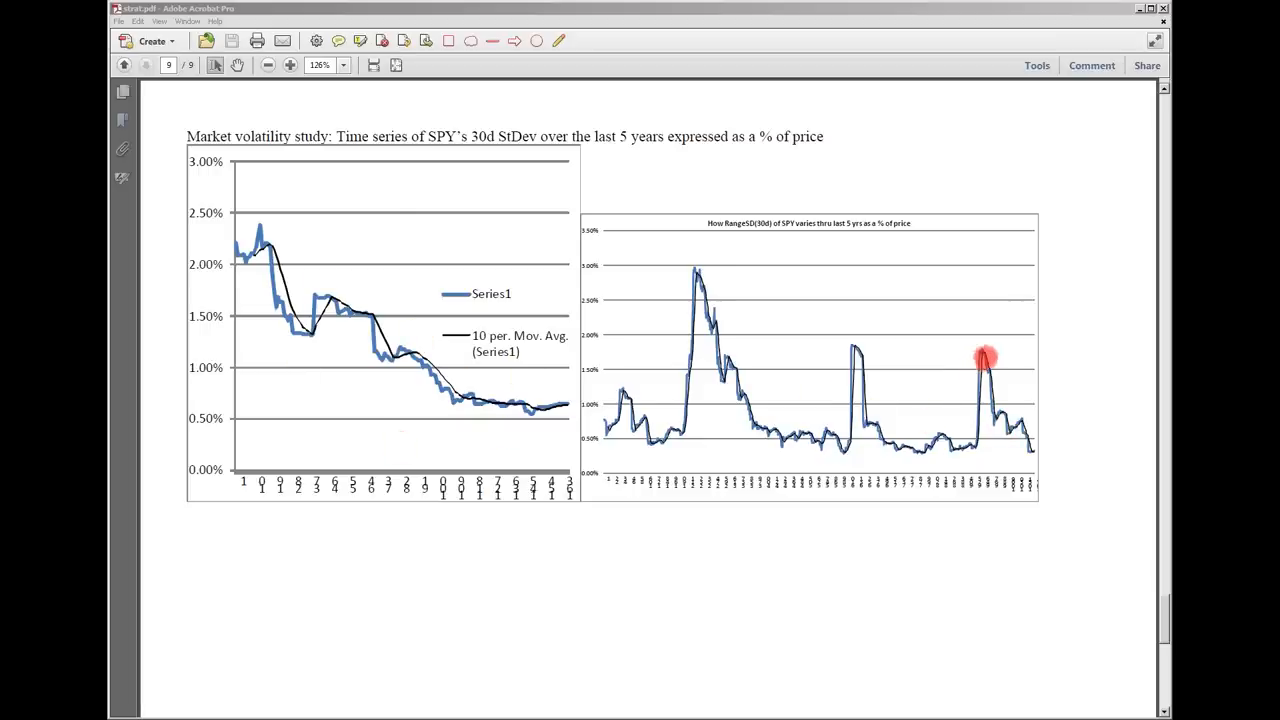
mouse_move(880, 378)
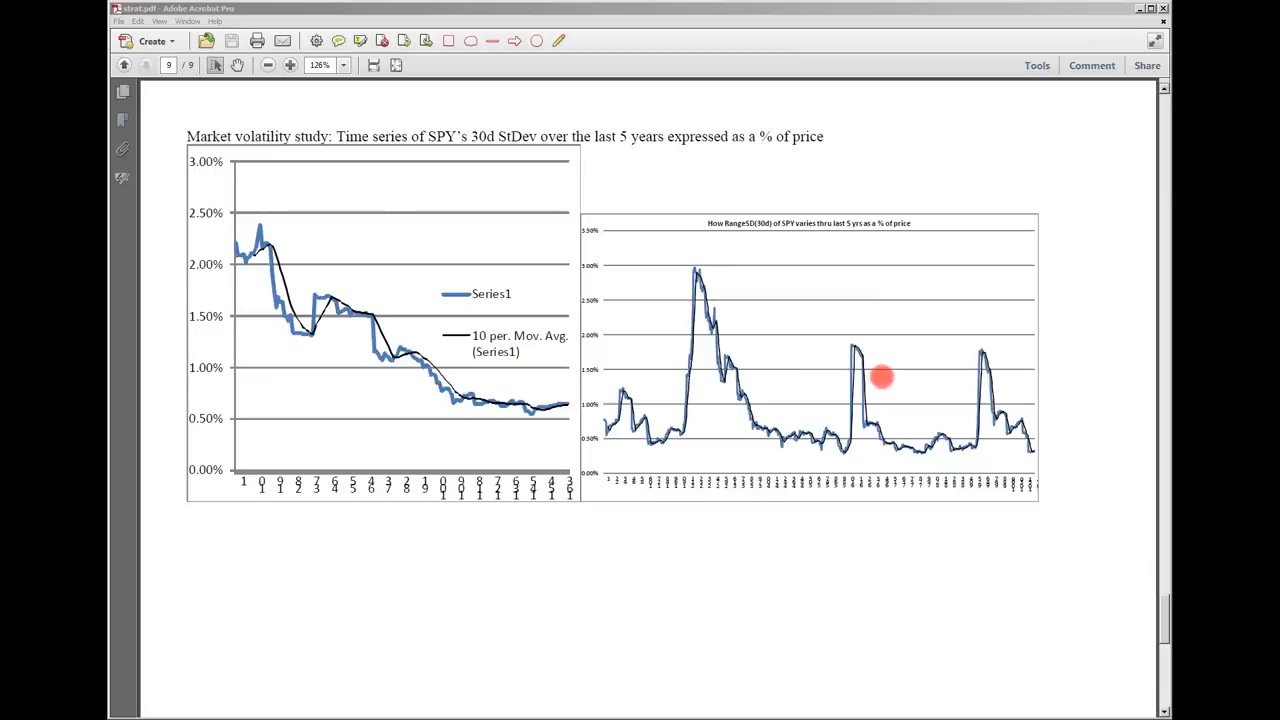
mouse_move(984, 440)
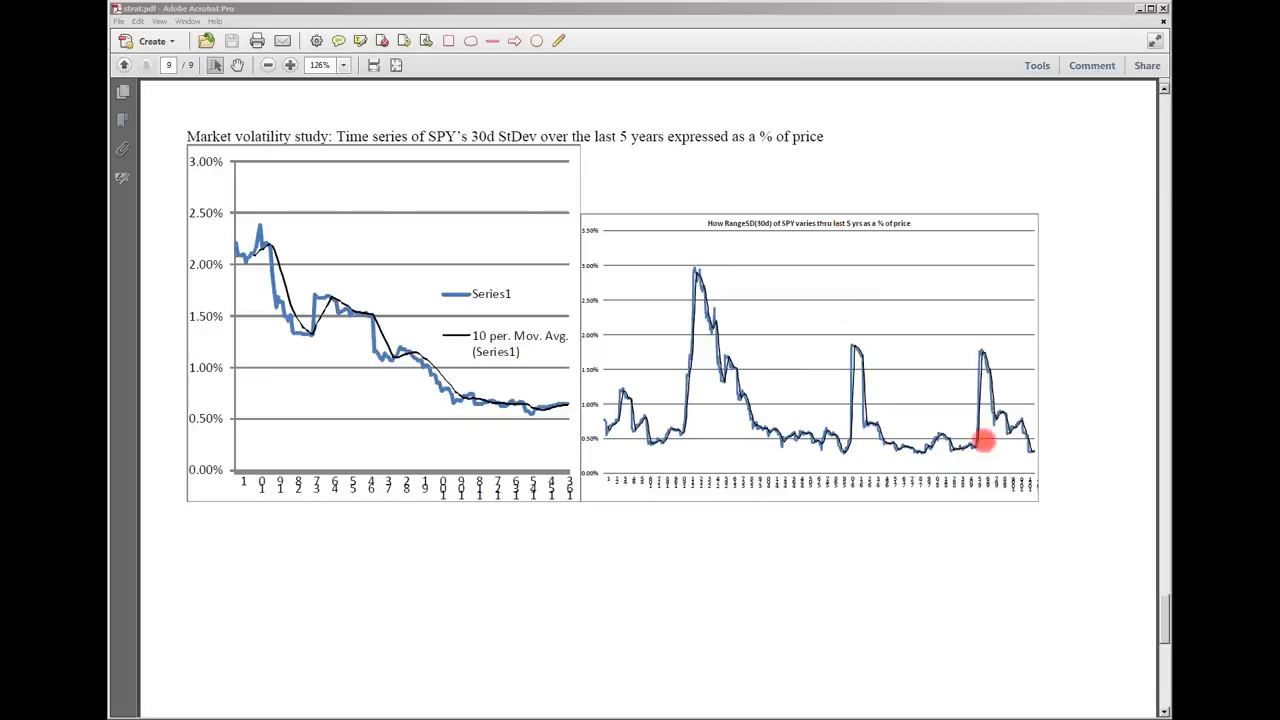
mouse_move(624, 452)
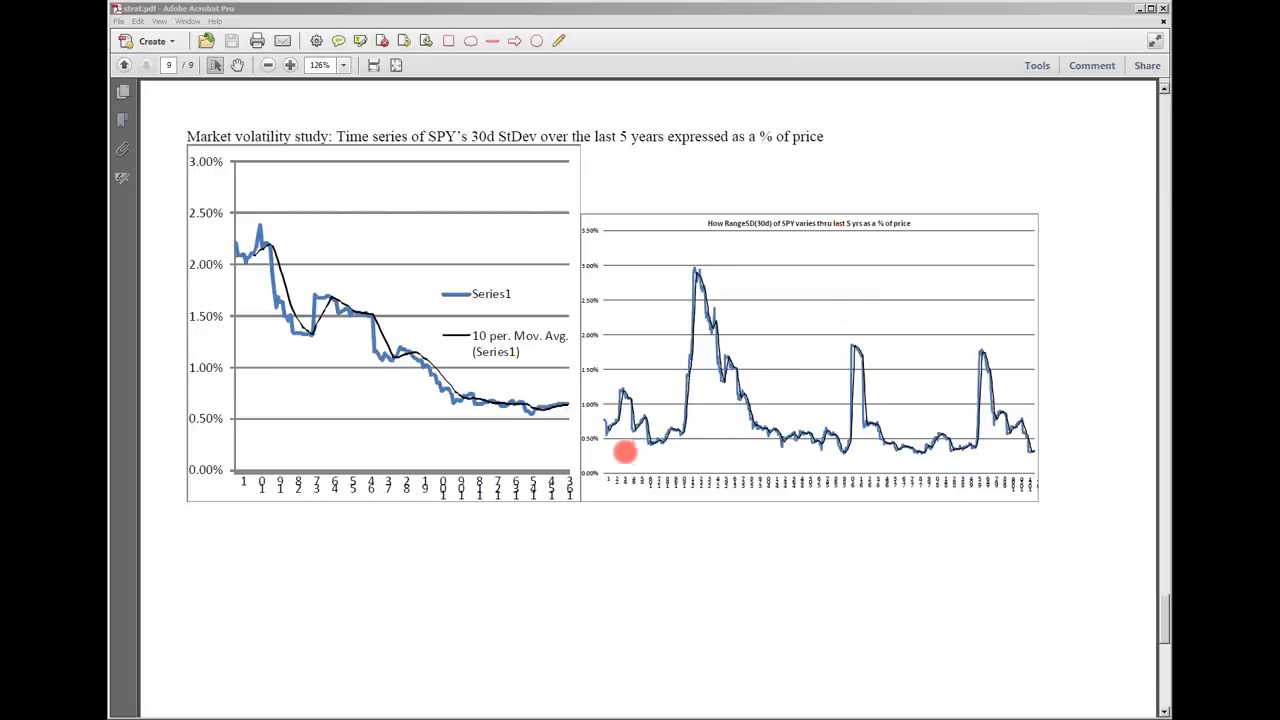
mouse_move(1008, 464)
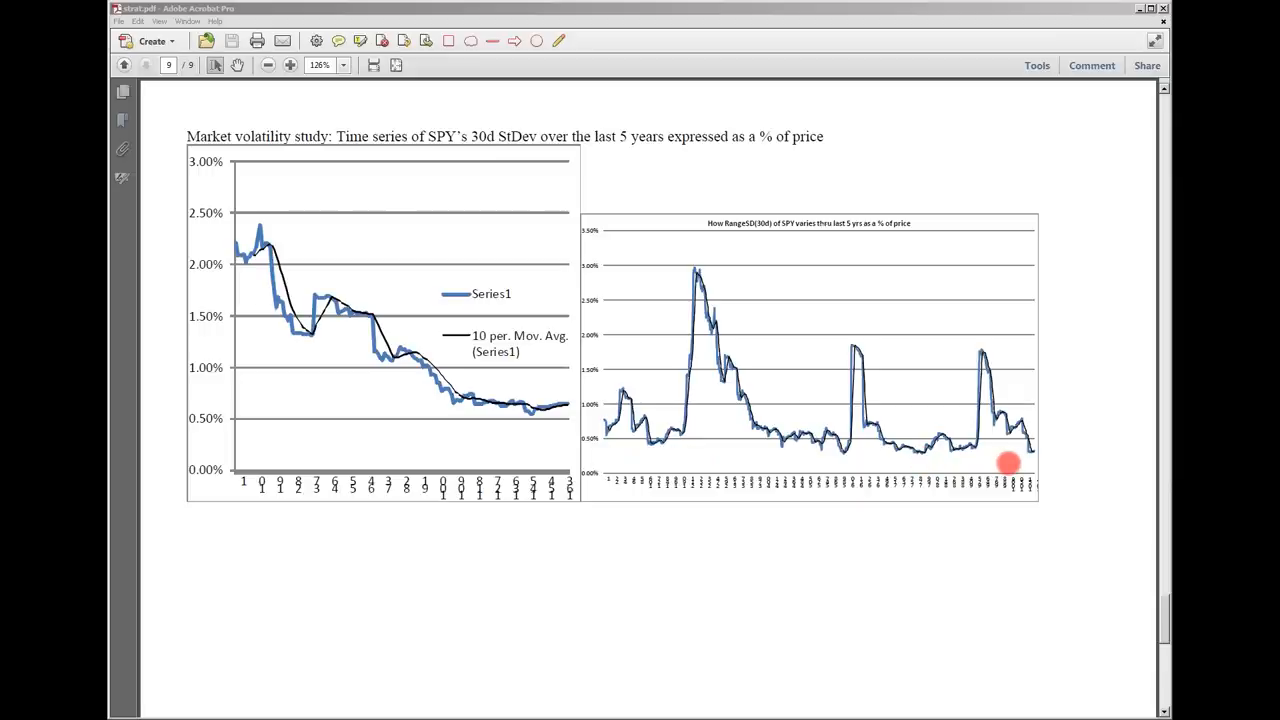
mouse_move(650, 418)
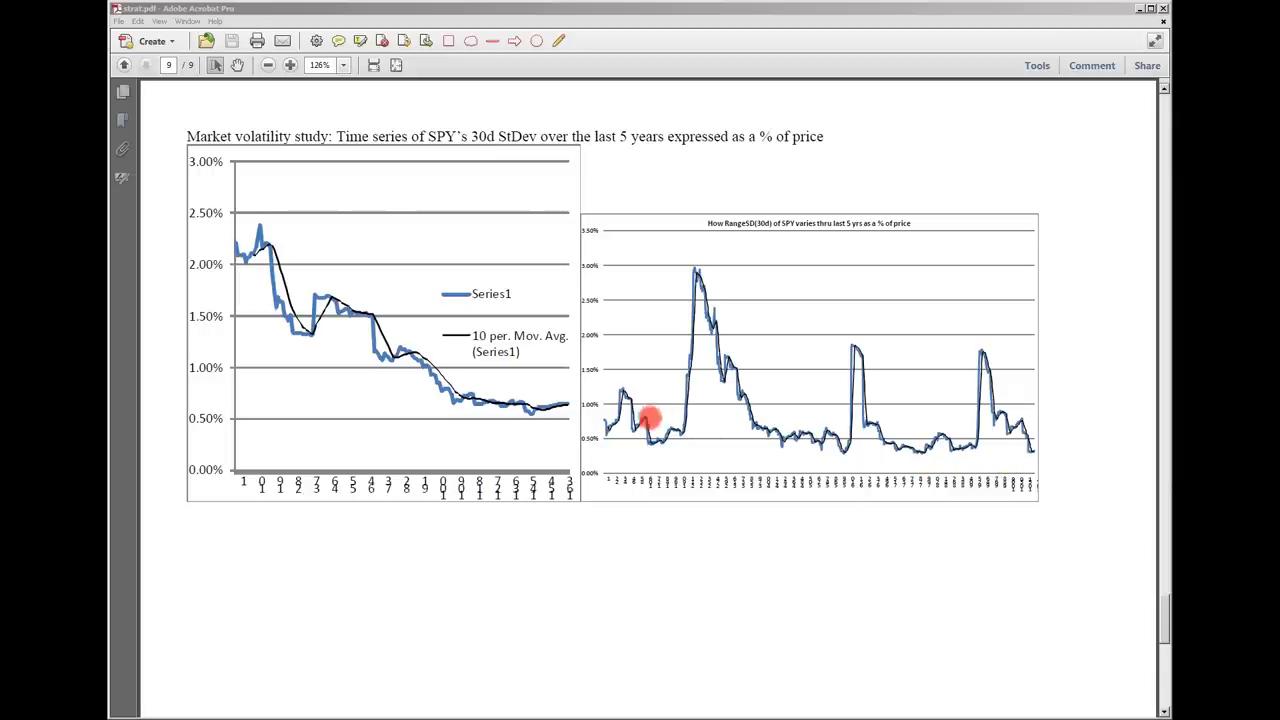
mouse_move(604, 408)
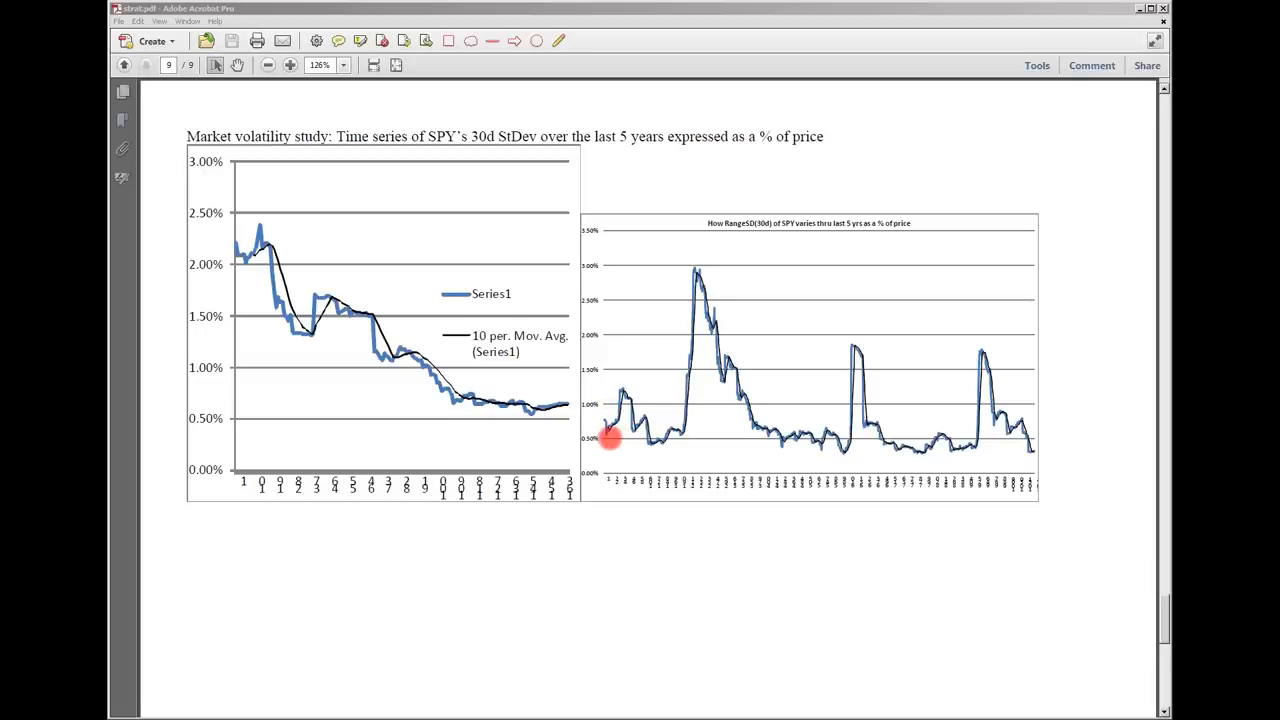
mouse_move(684, 442)
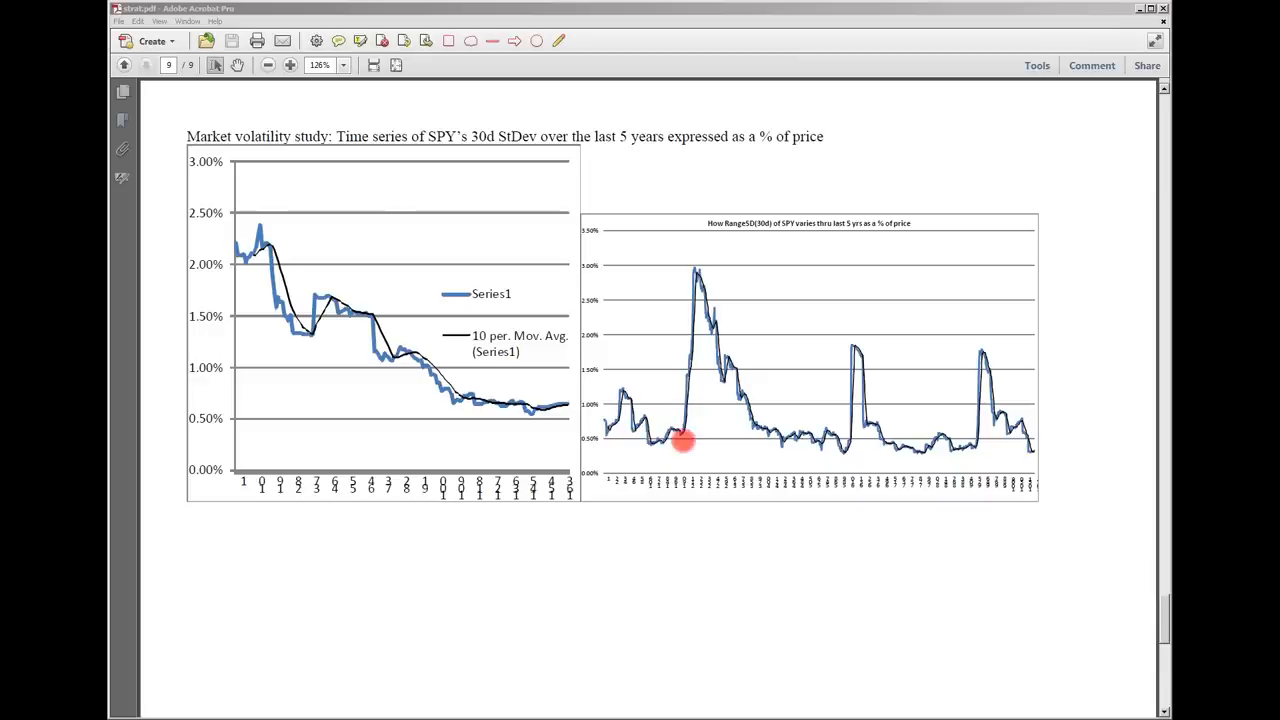
mouse_move(1040, 438)
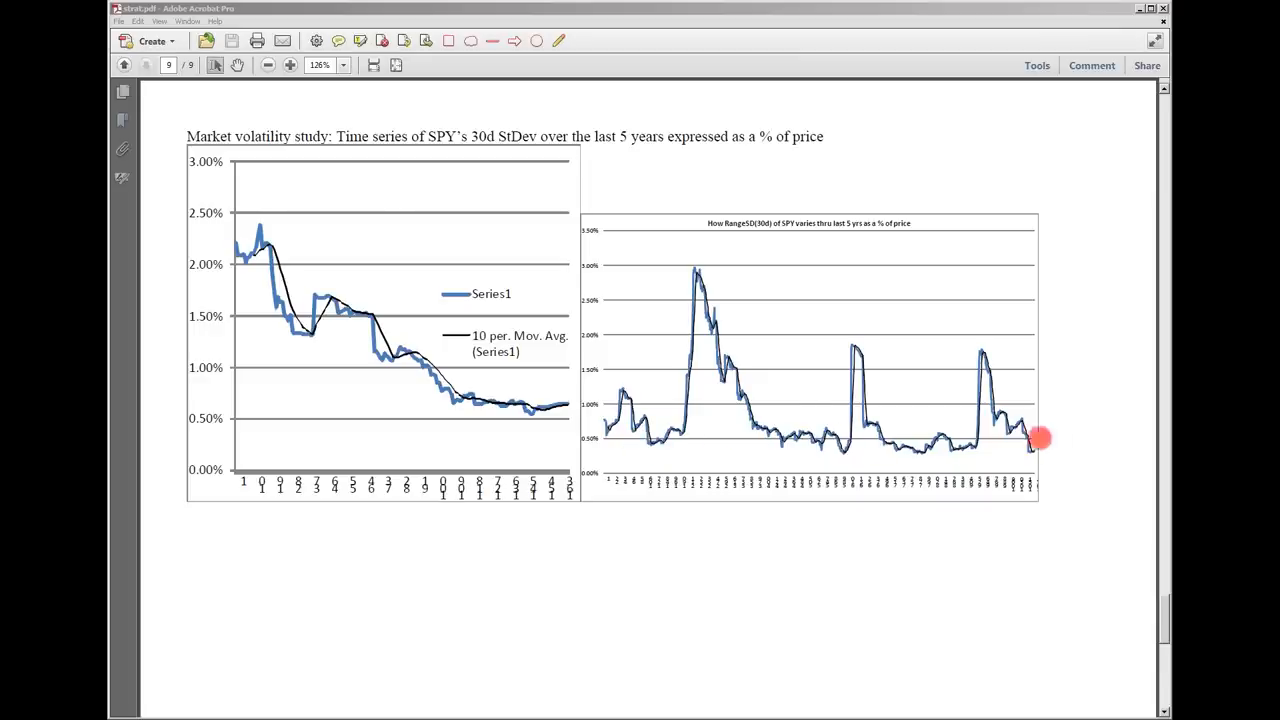
mouse_move(784, 448)
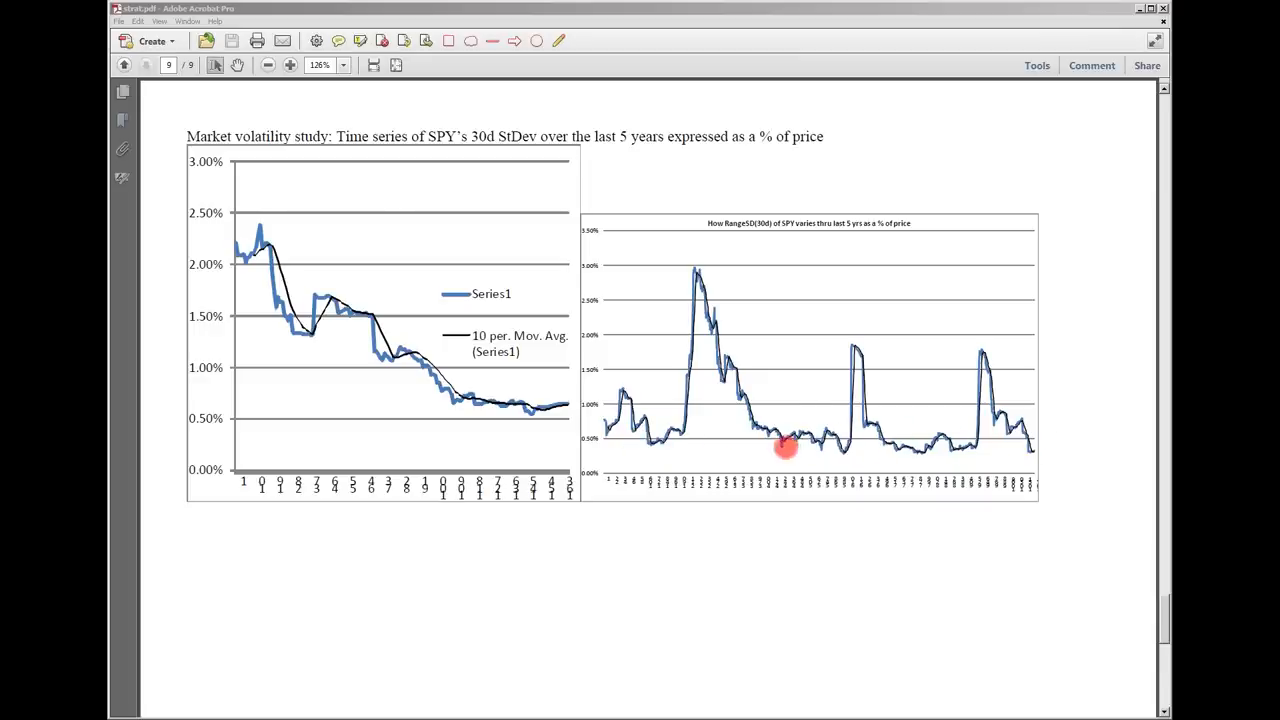
mouse_move(1036, 452)
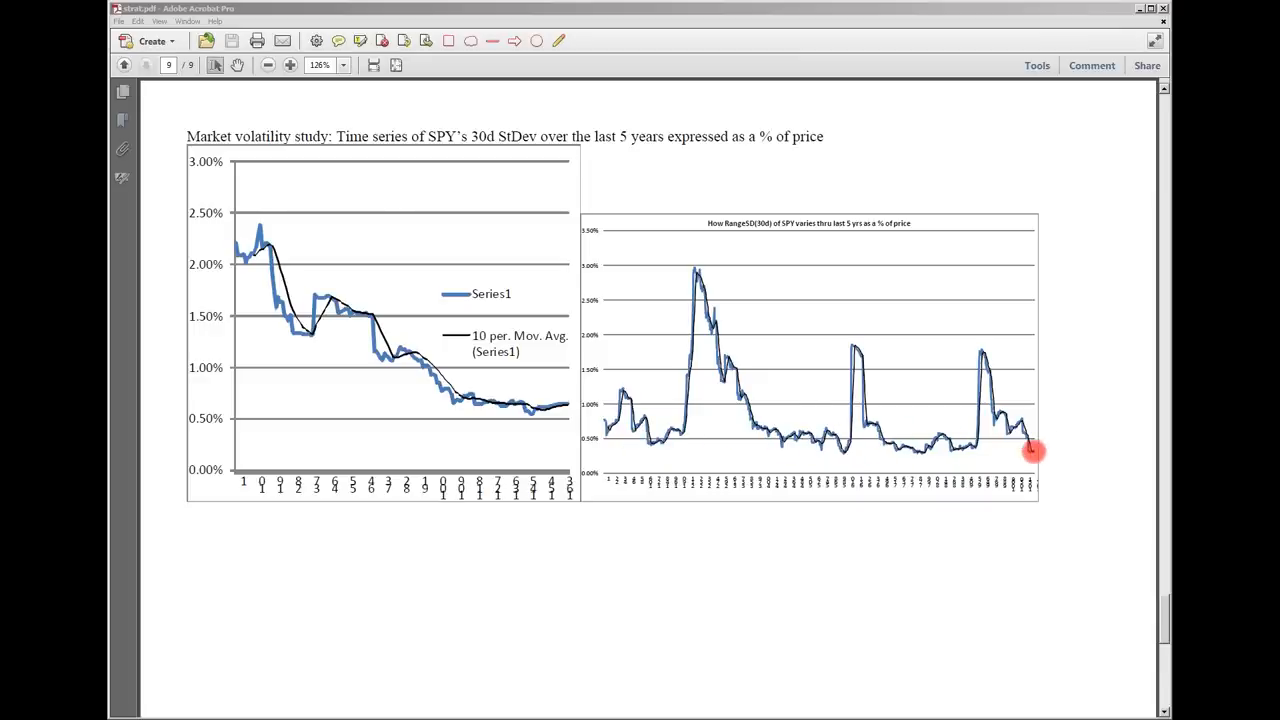
mouse_move(416, 376)
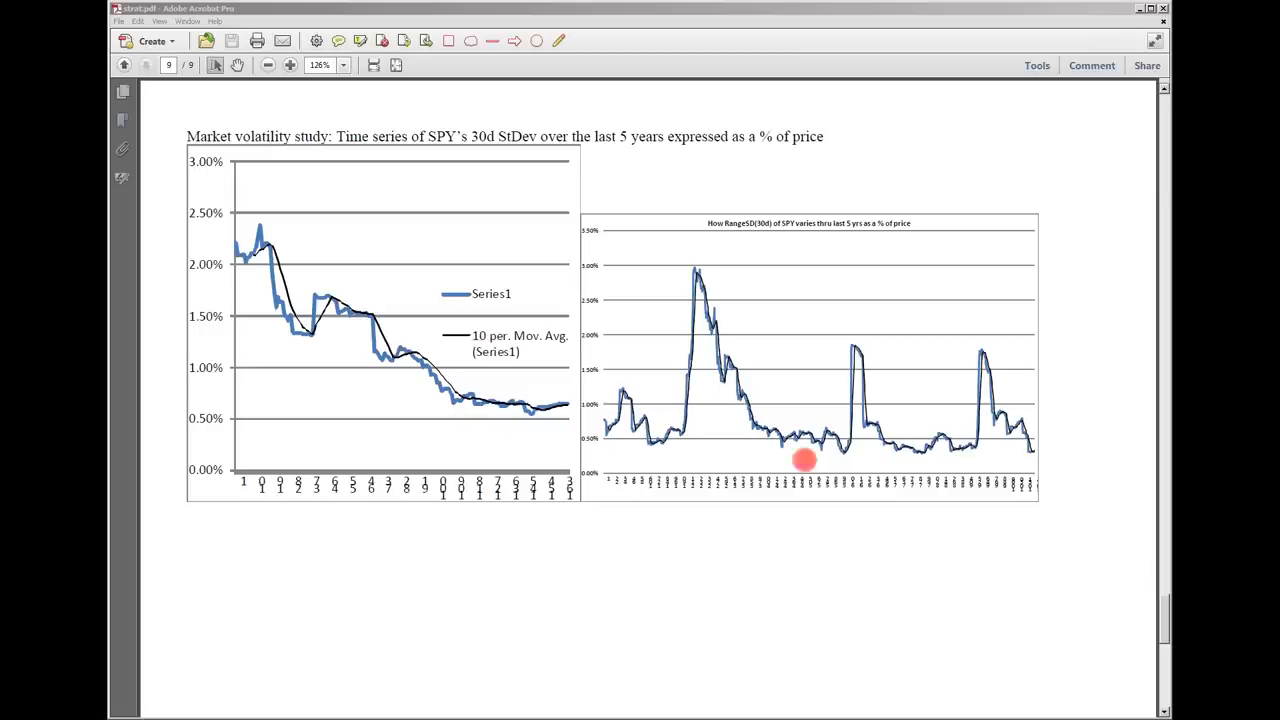
mouse_move(738, 392)
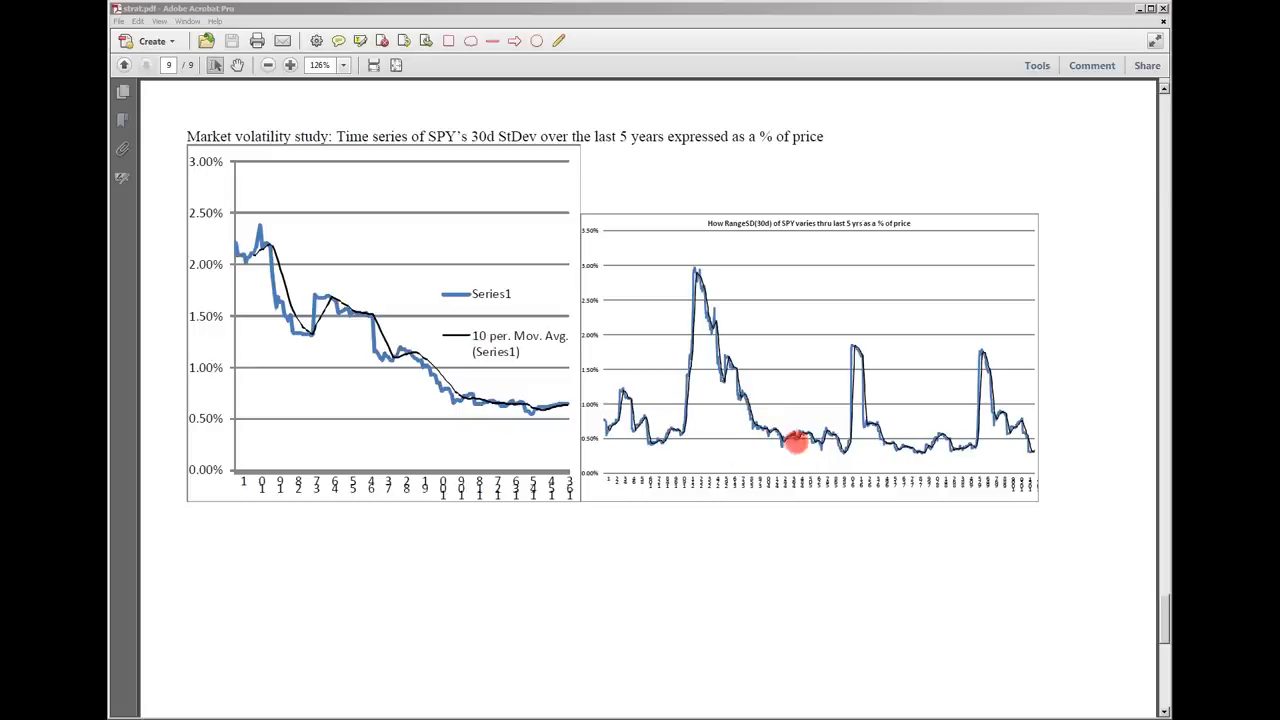
mouse_move(950, 450)
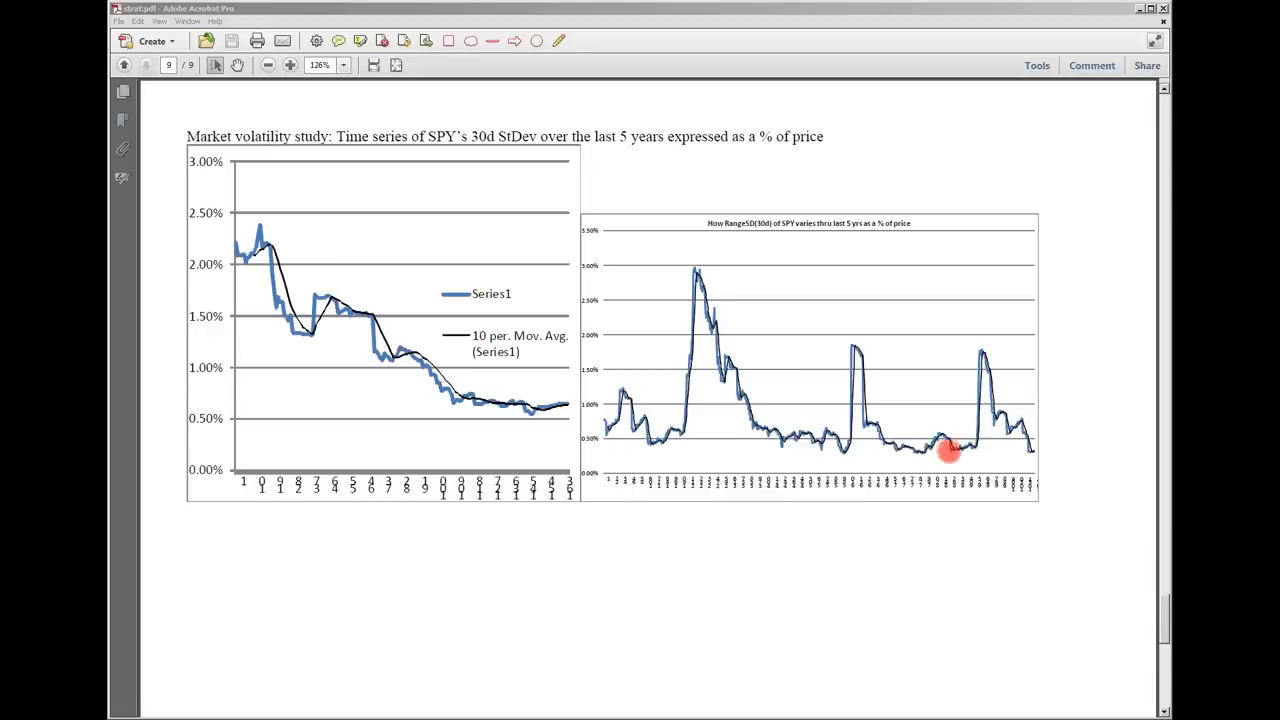
mouse_move(902, 448)
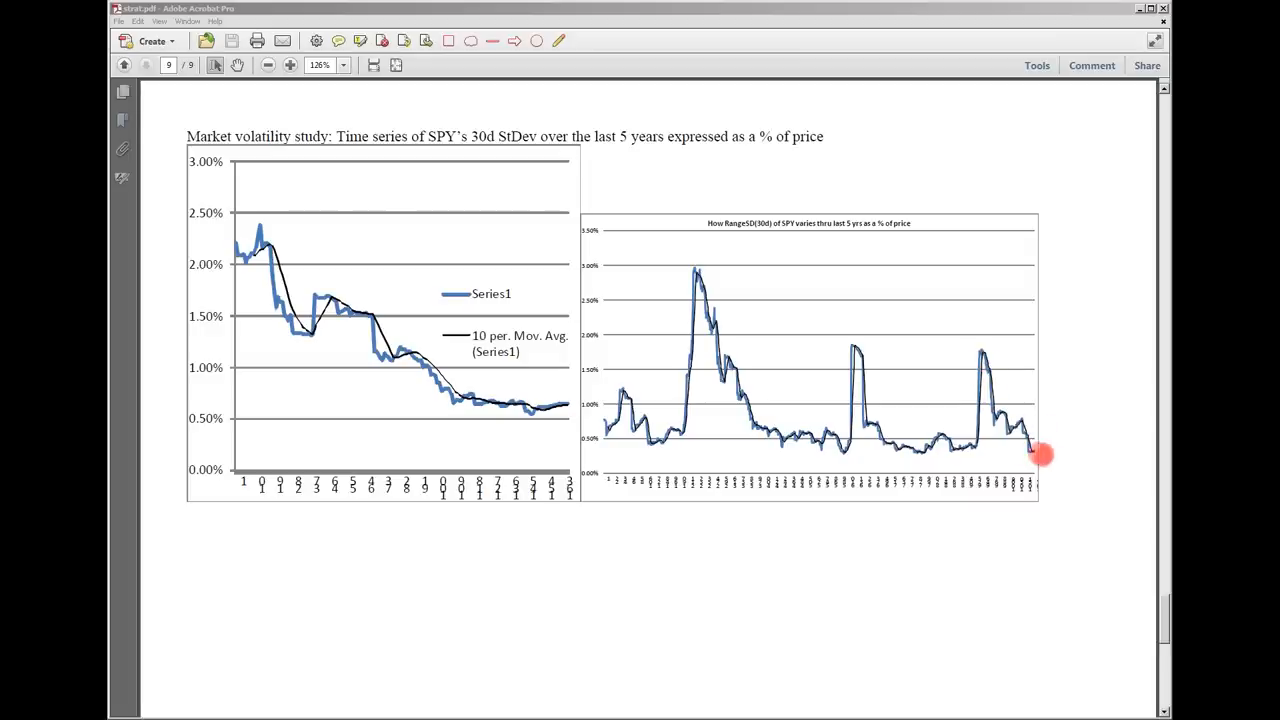
mouse_move(1012, 392)
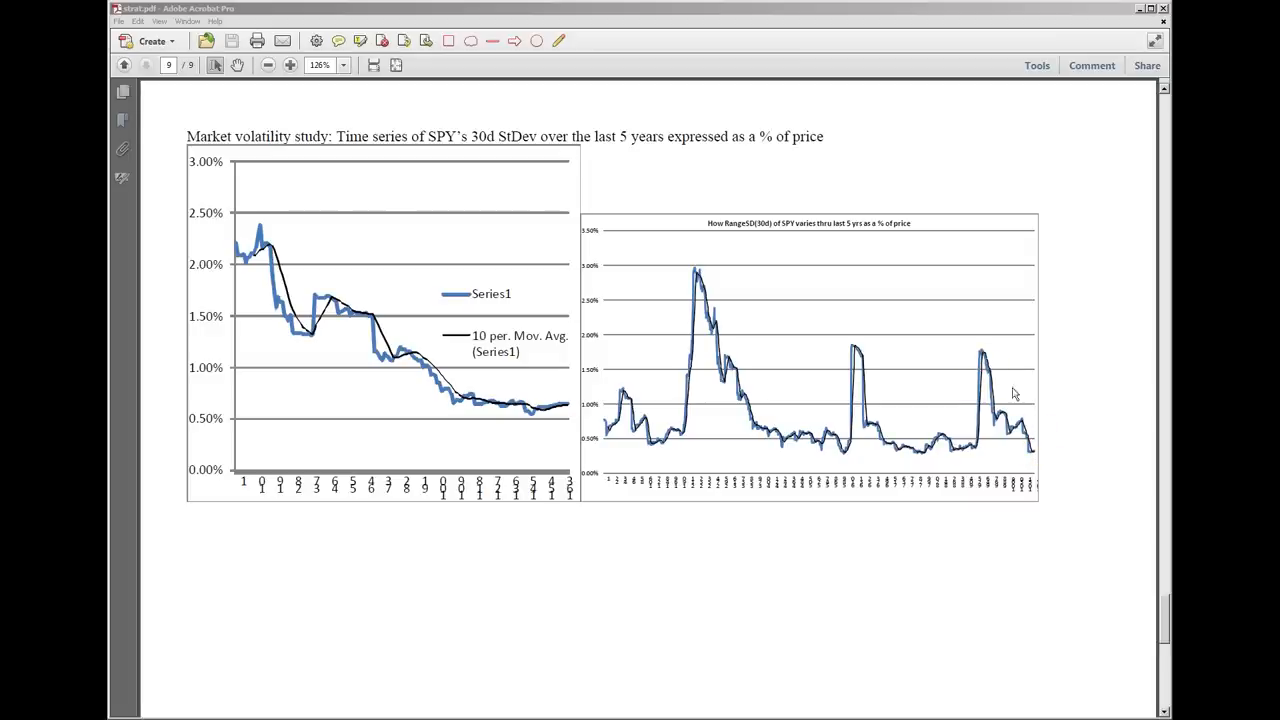
click(1020, 444)
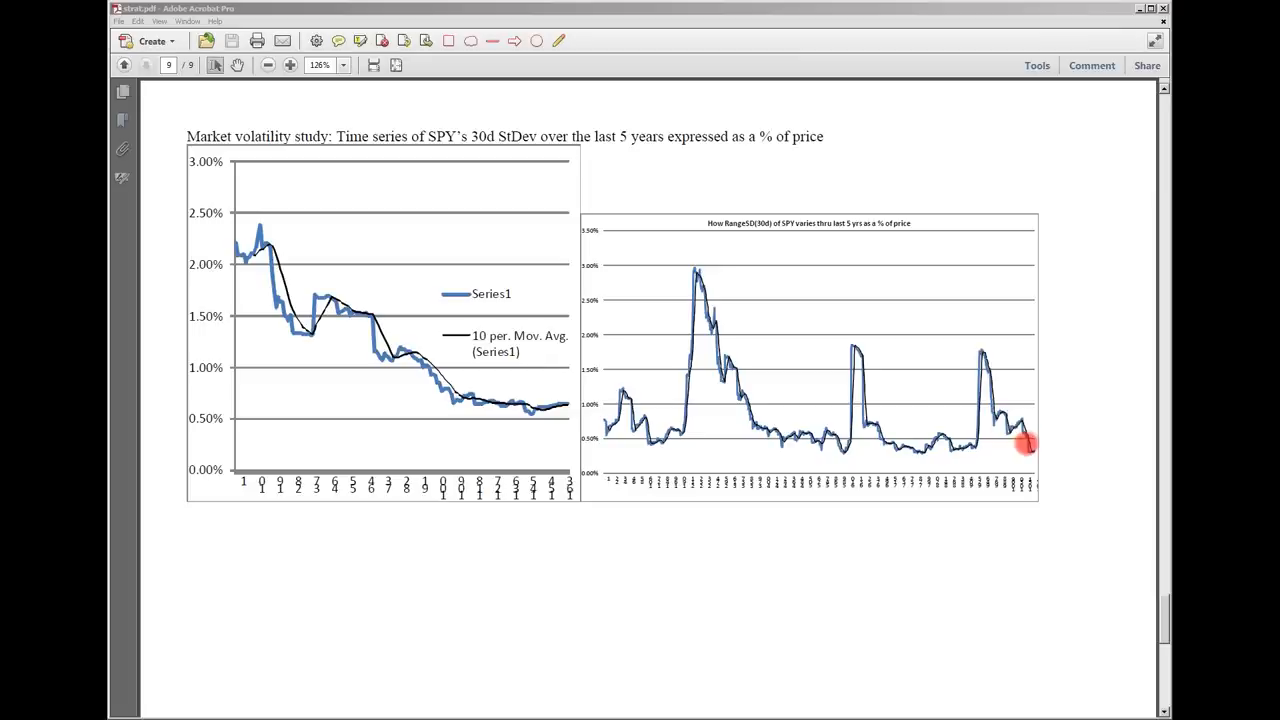
mouse_move(990, 448)
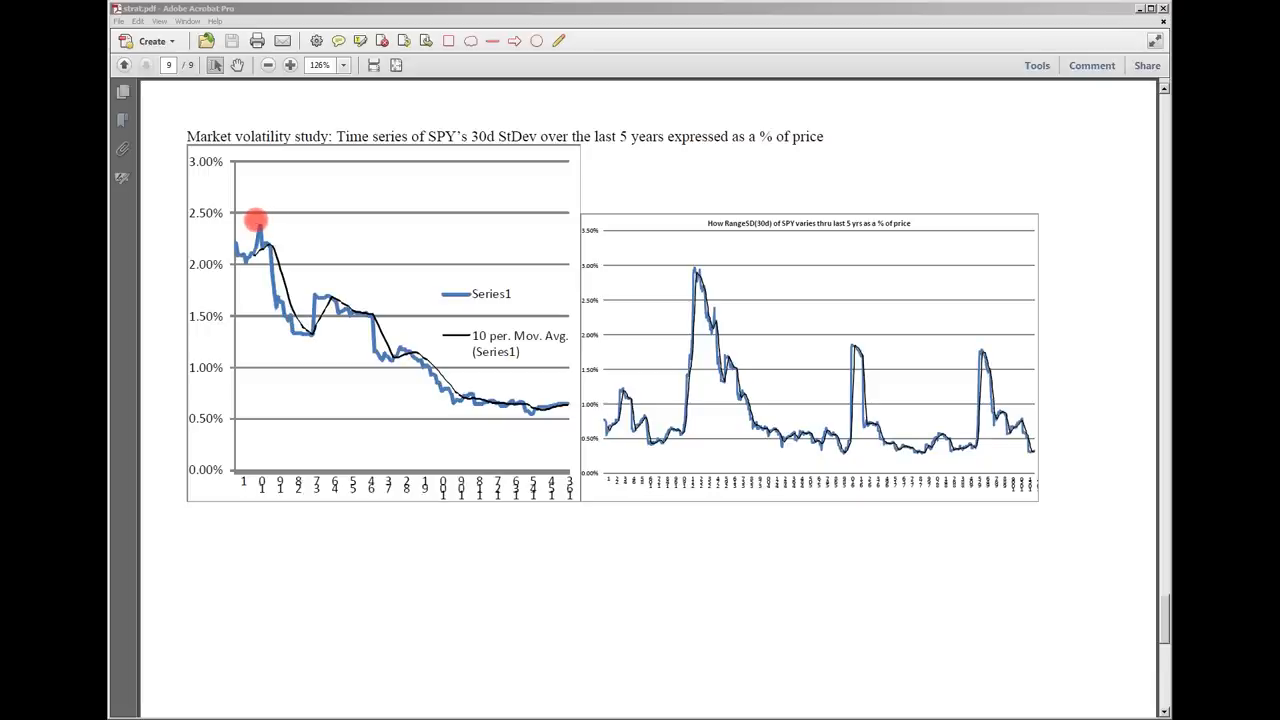
mouse_move(780, 328)
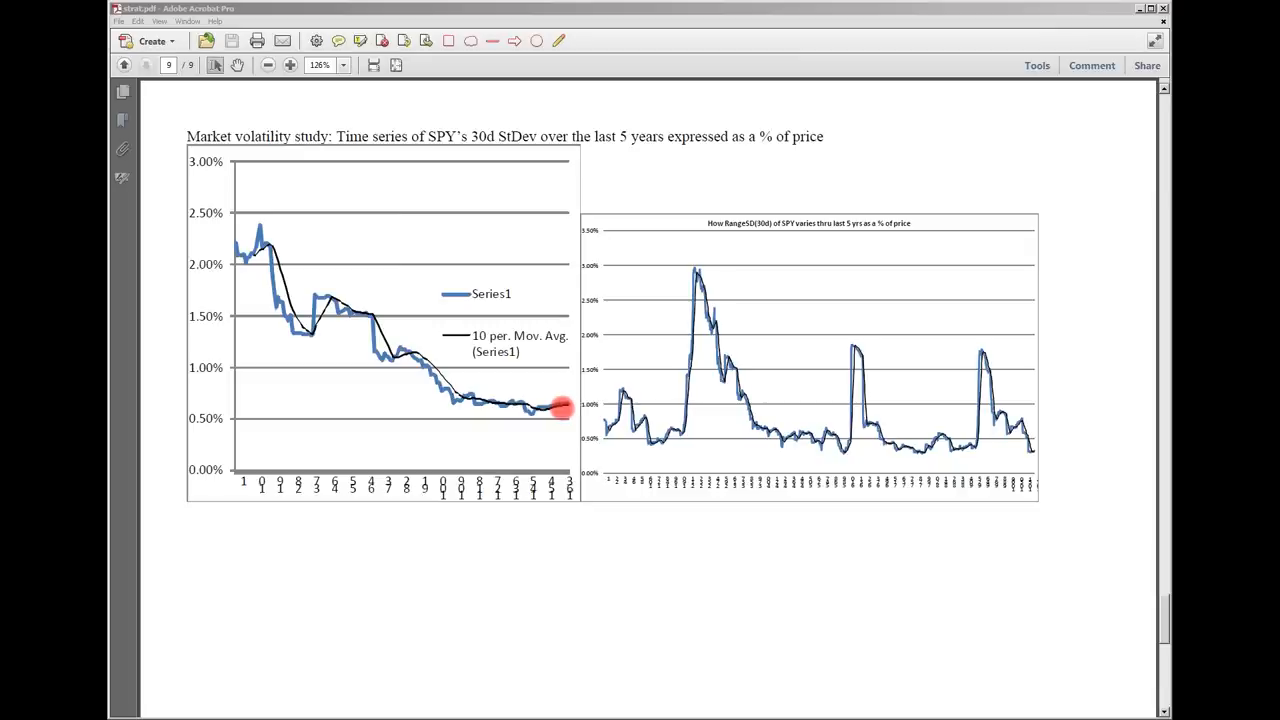
drag(556, 408, 524, 404)
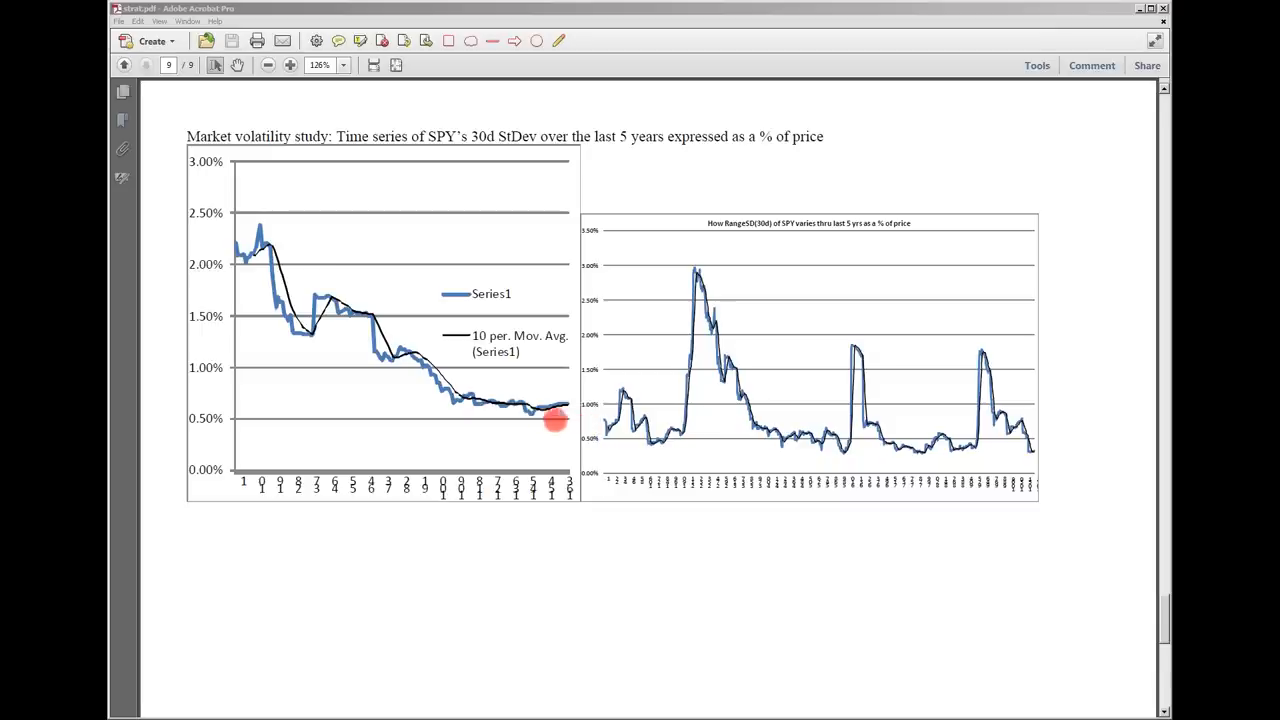
mouse_move(850, 448)
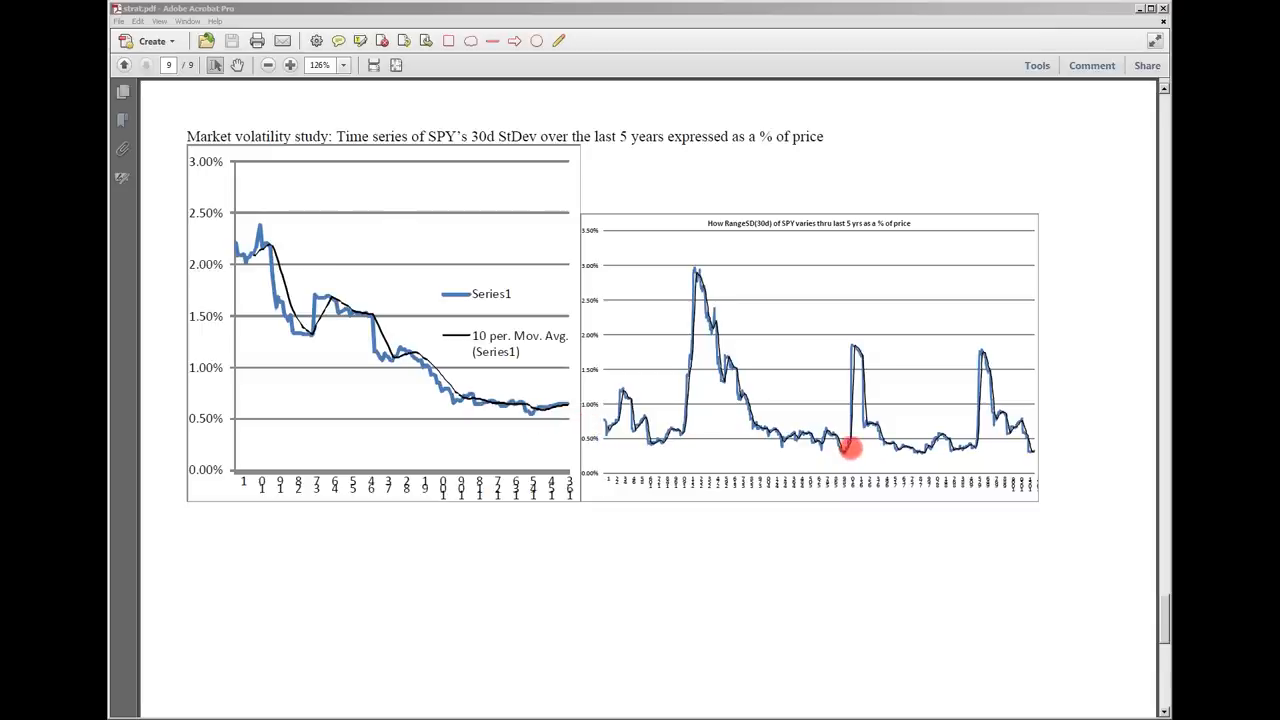
mouse_move(924, 448)
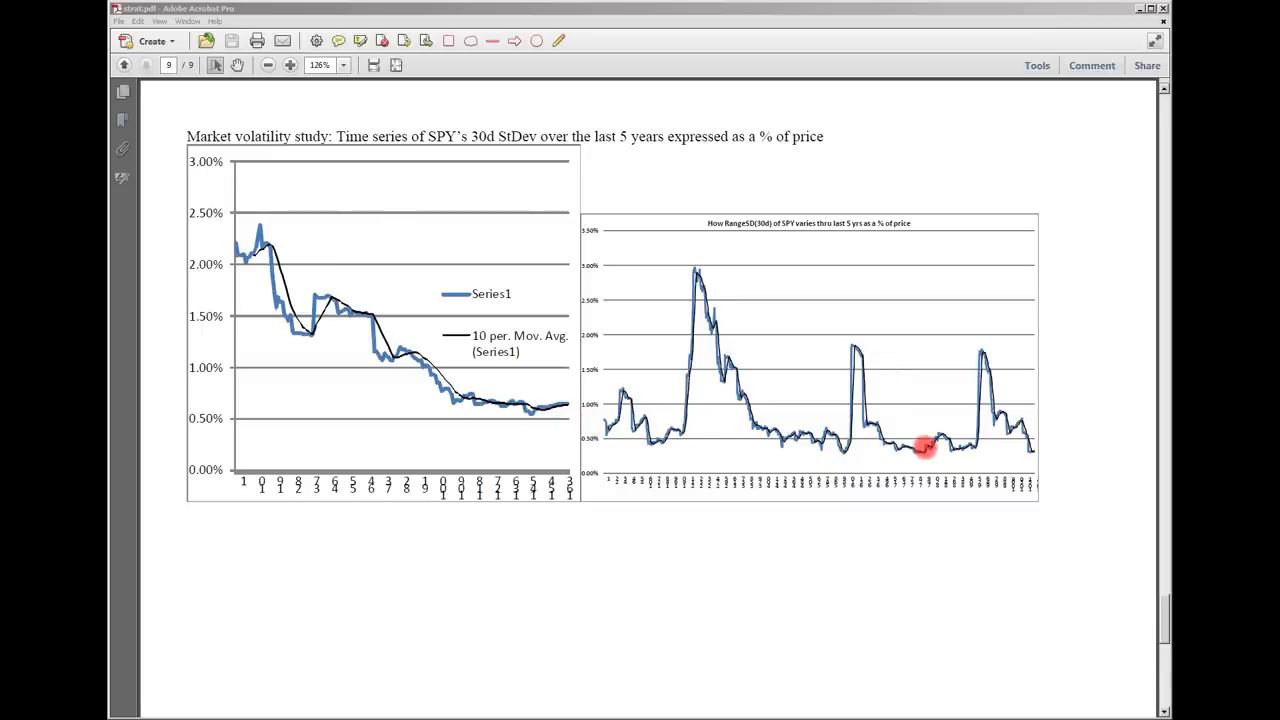
mouse_move(548, 408)
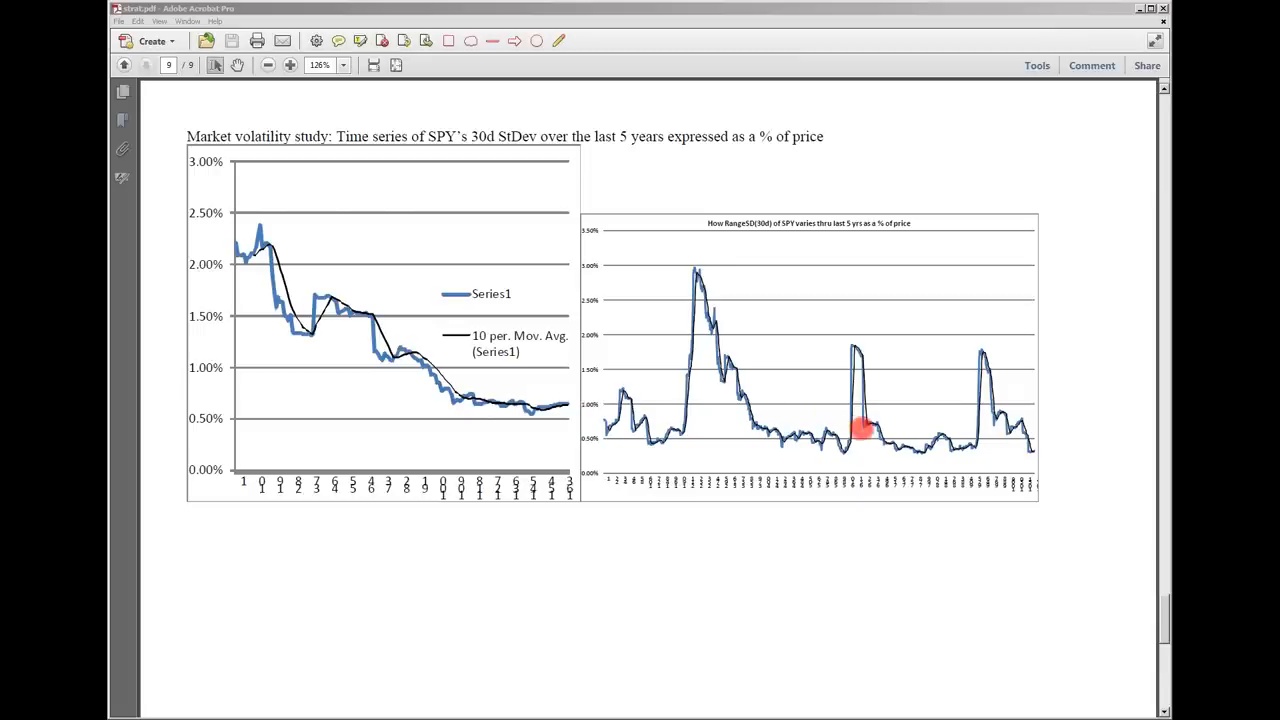
drag(864, 428, 790, 440)
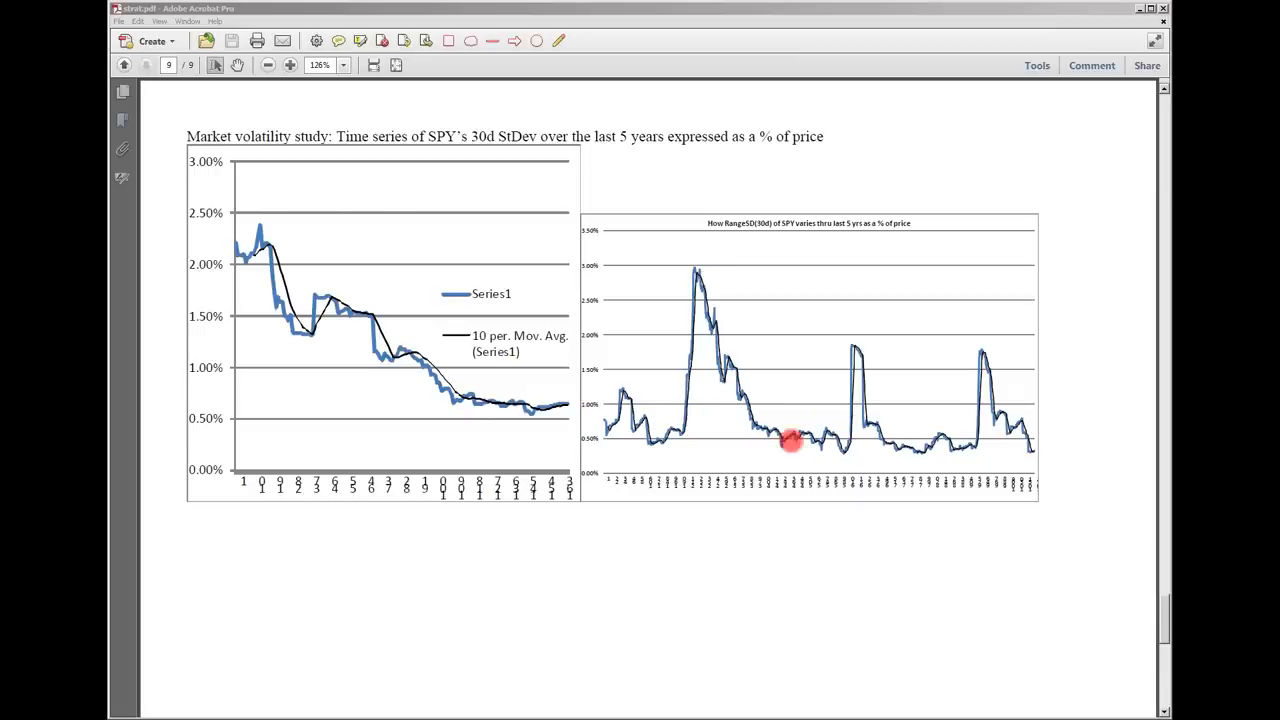
mouse_move(956, 442)
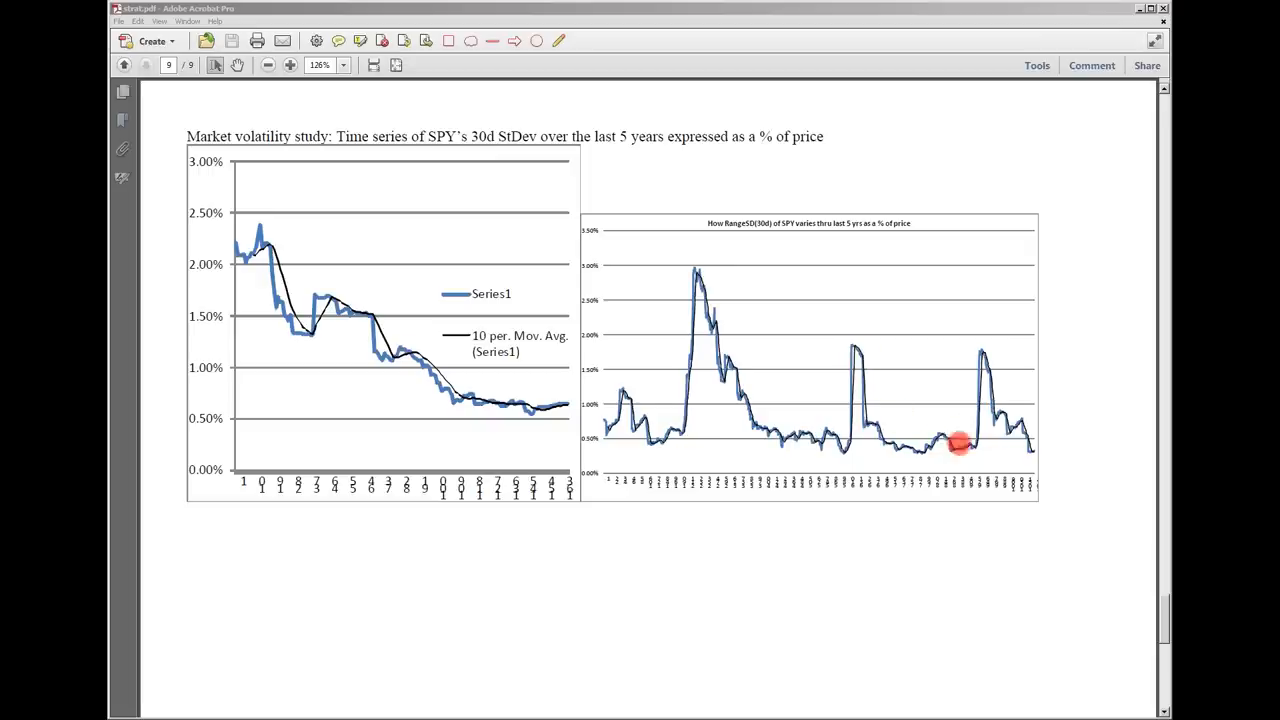
mouse_move(1036, 452)
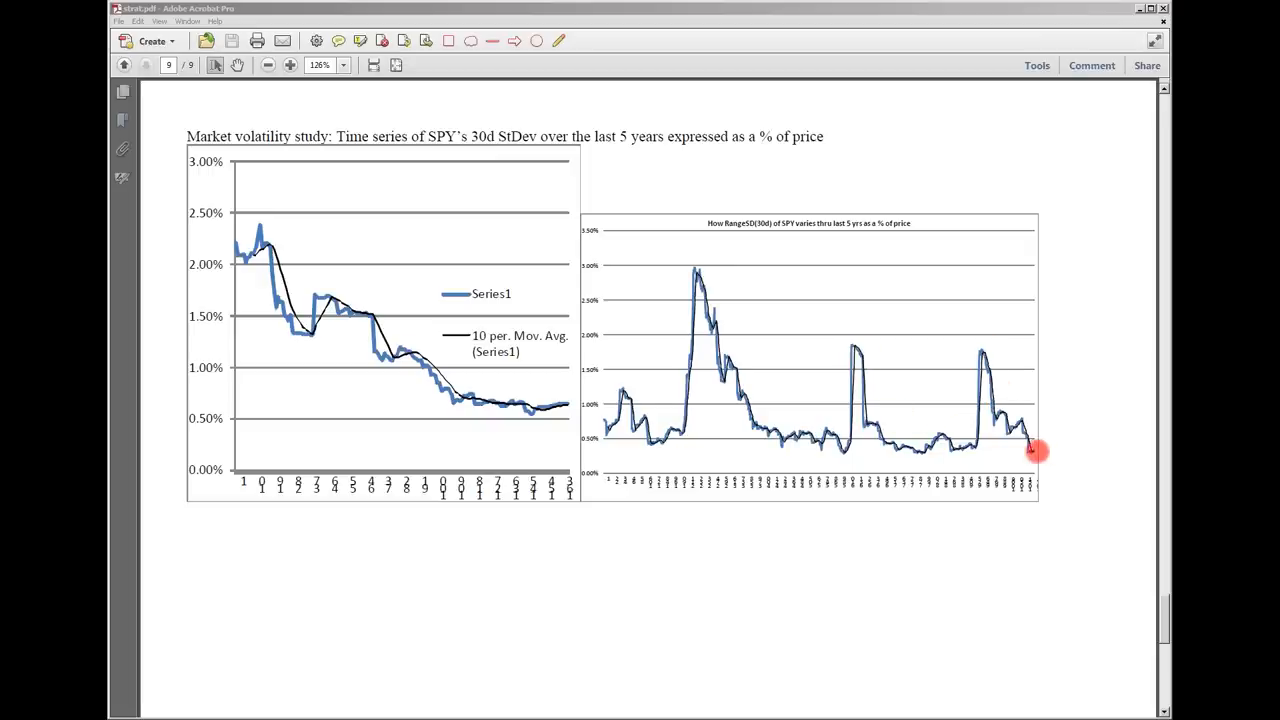
mouse_move(996, 448)
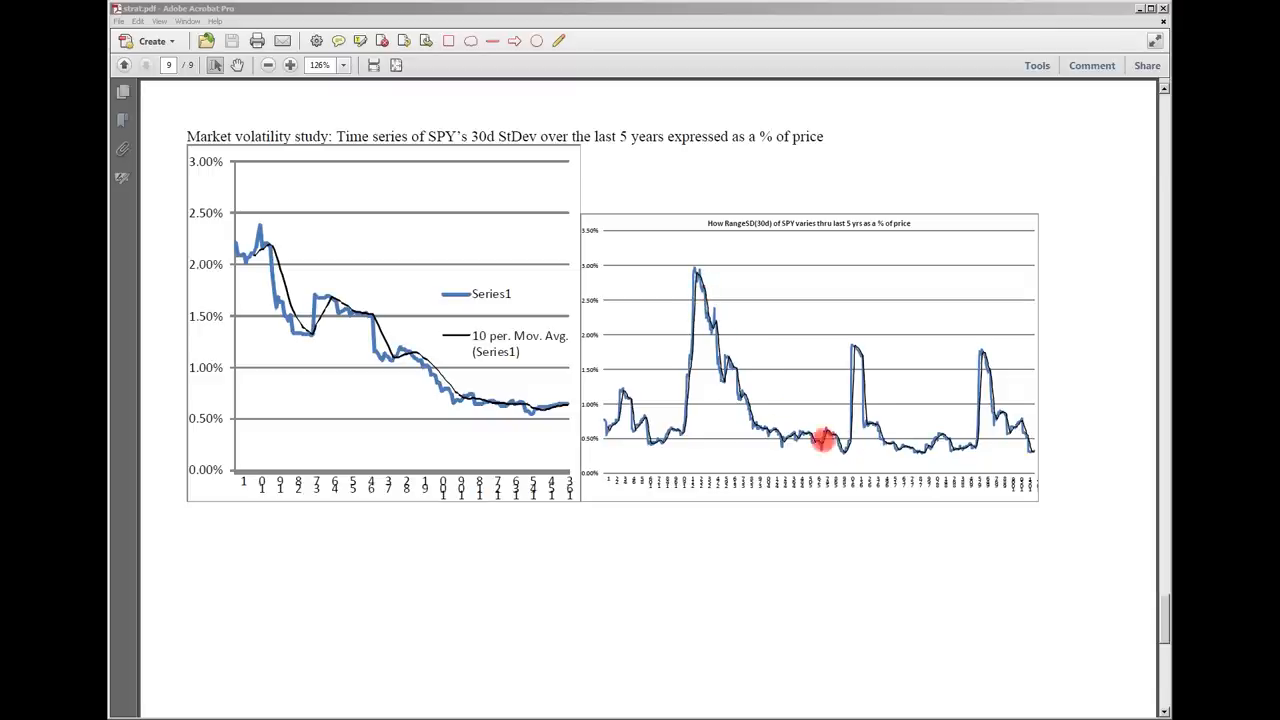
mouse_move(760, 400)
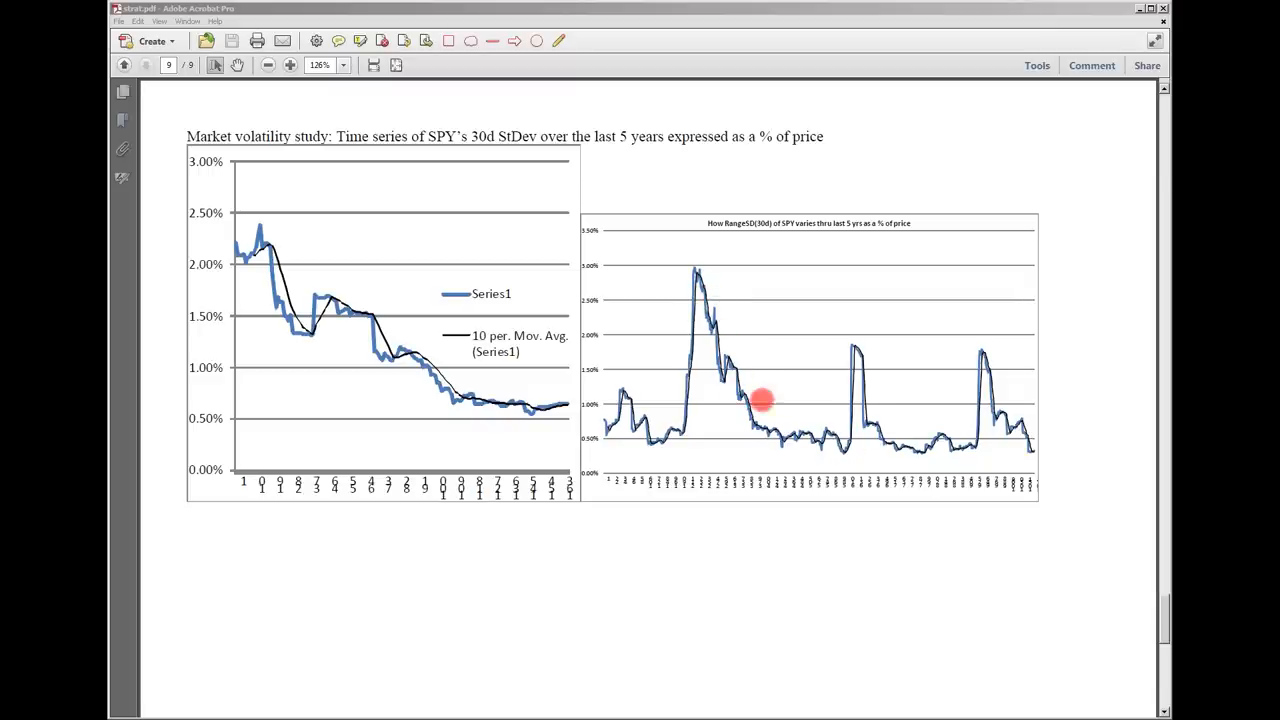
mouse_move(928, 430)
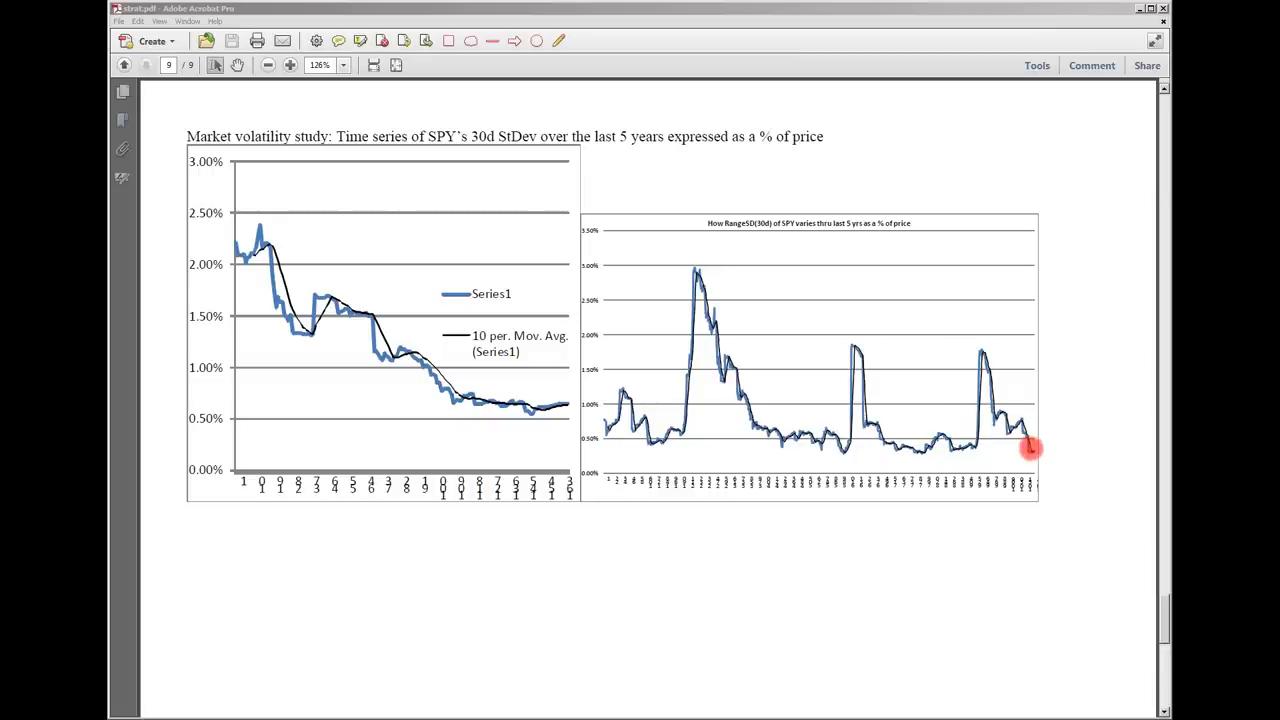
mouse_move(830, 448)
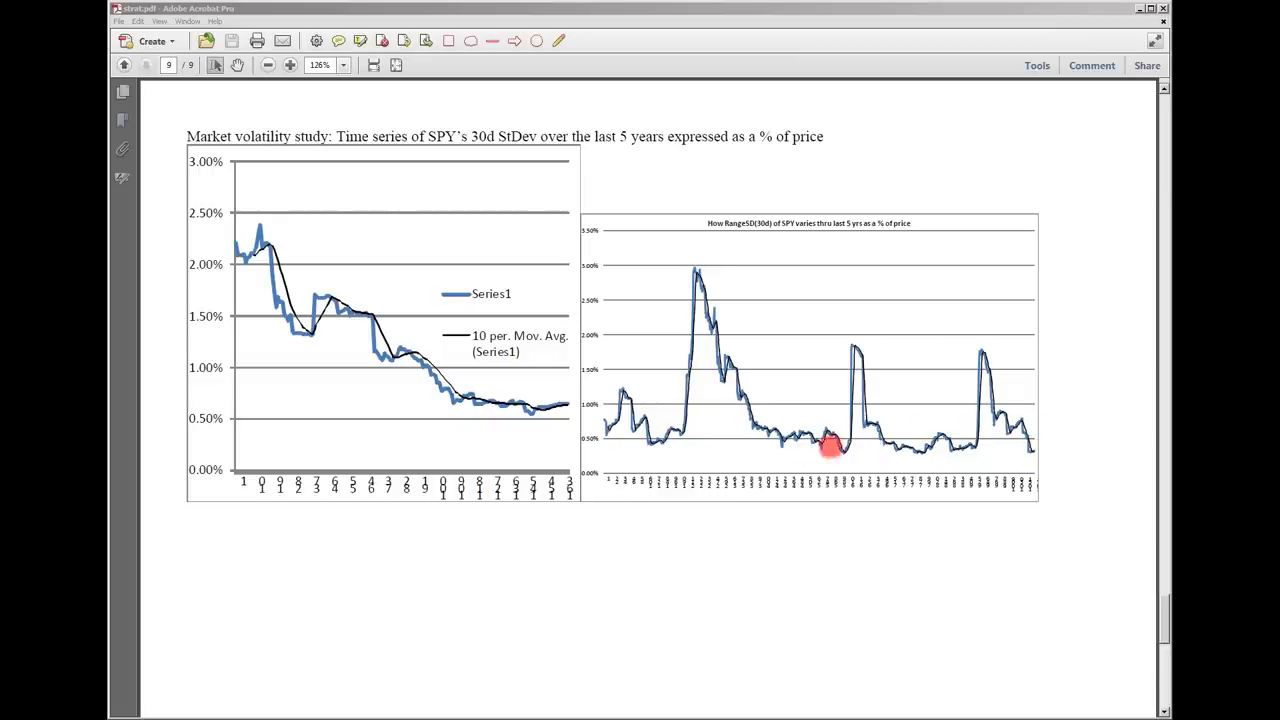
mouse_move(1036, 448)
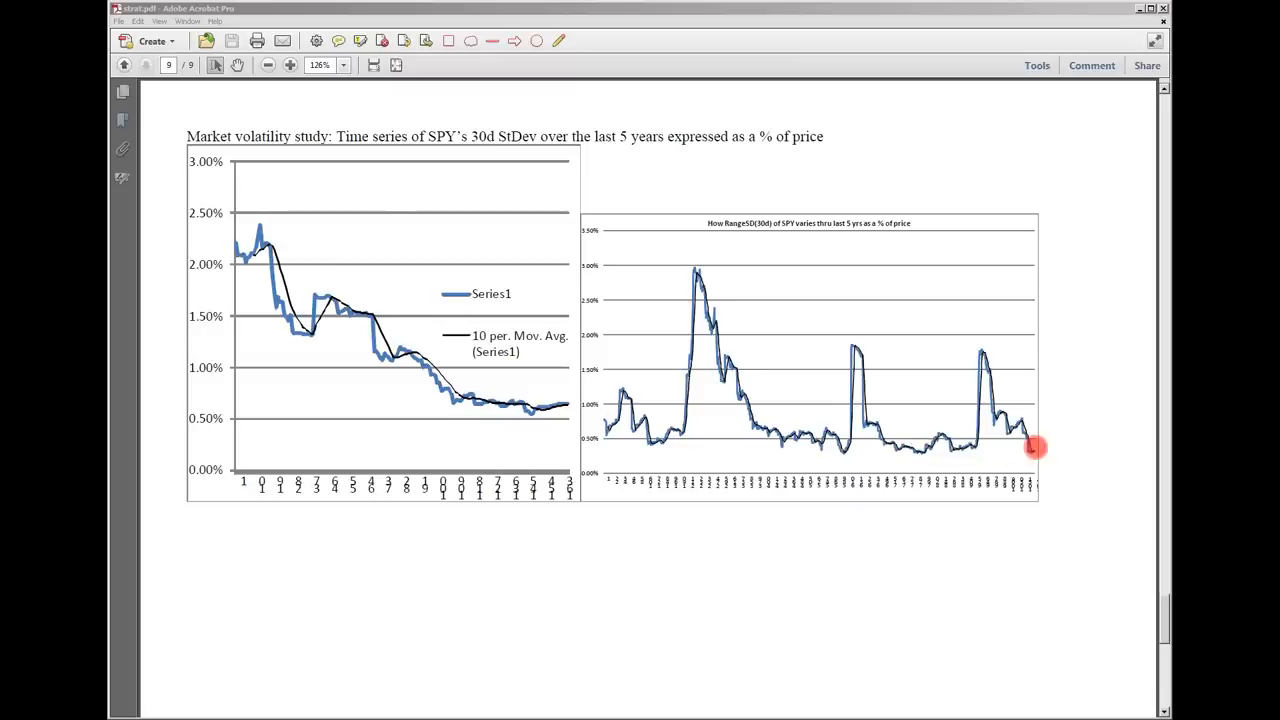
mouse_move(650, 446)
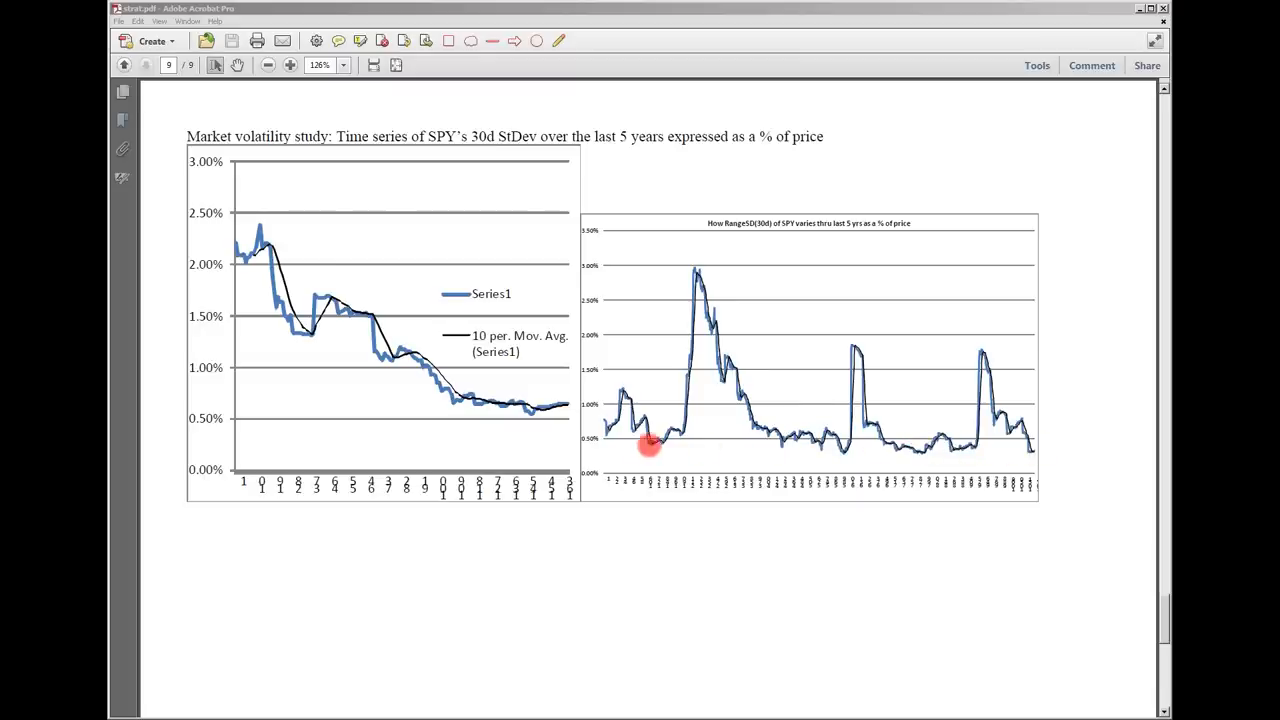
mouse_move(1024, 450)
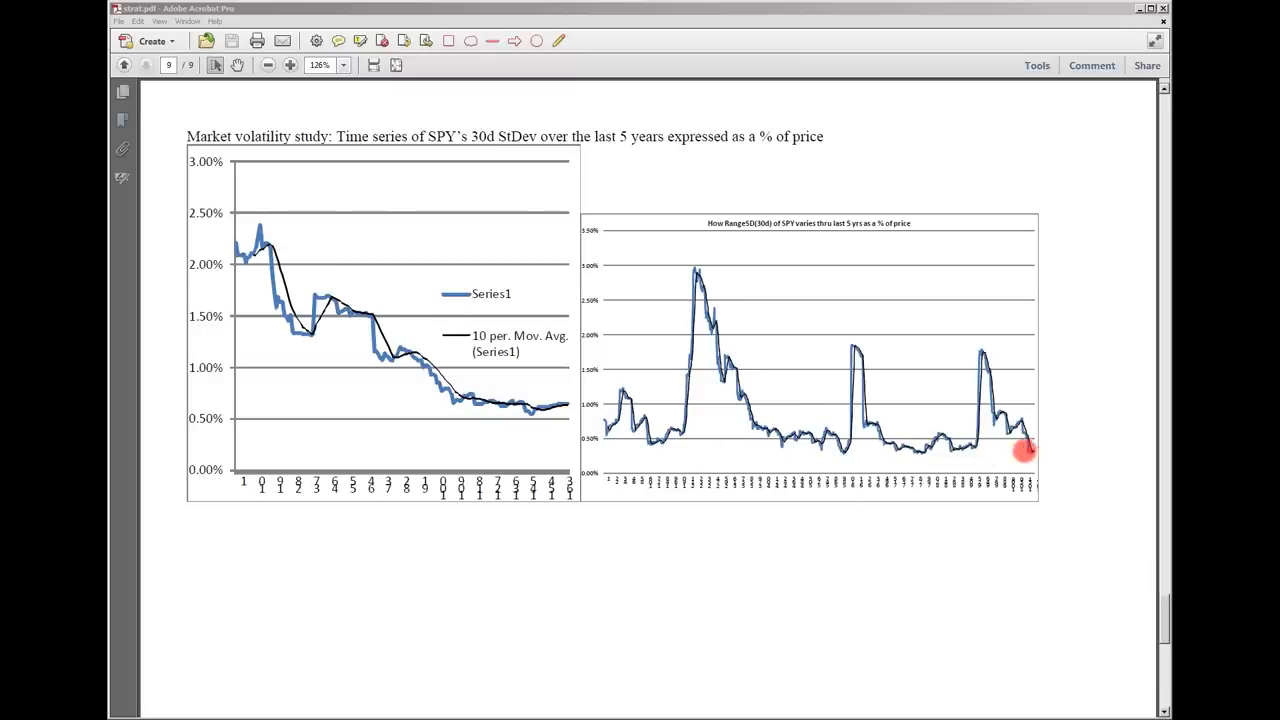
mouse_move(776, 440)
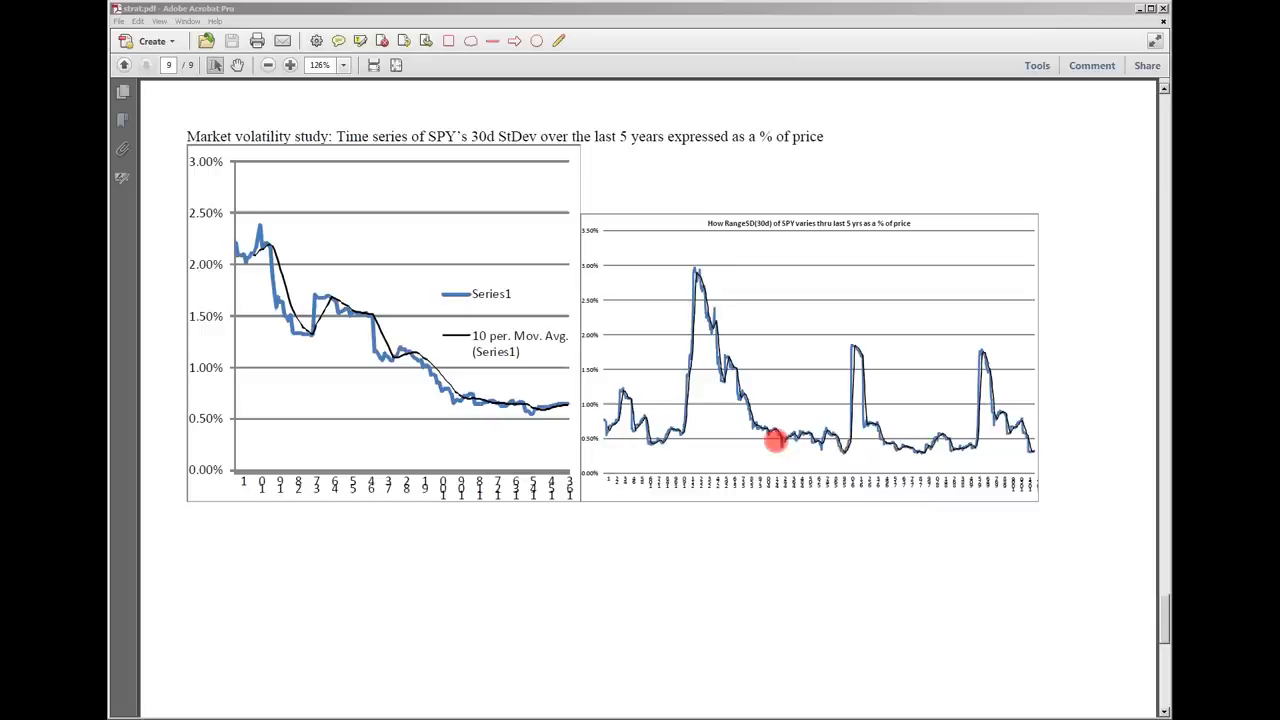
mouse_move(1024, 440)
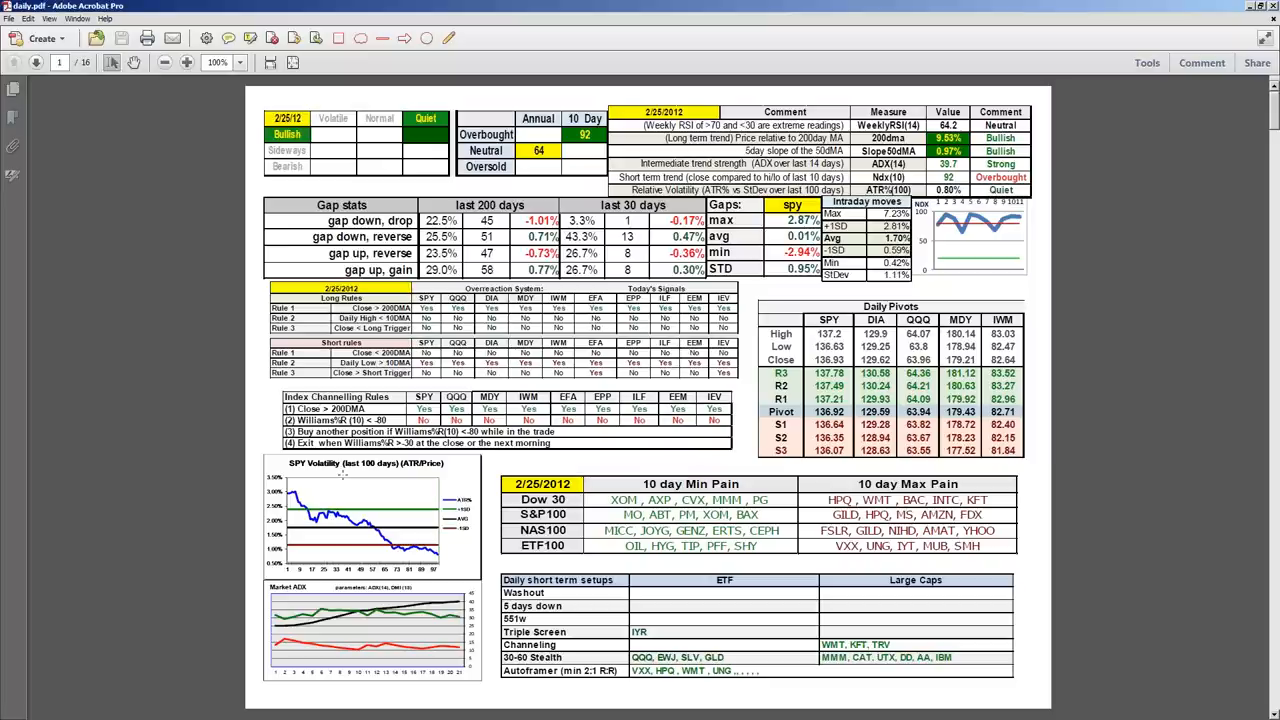
mouse_move(178, 324)
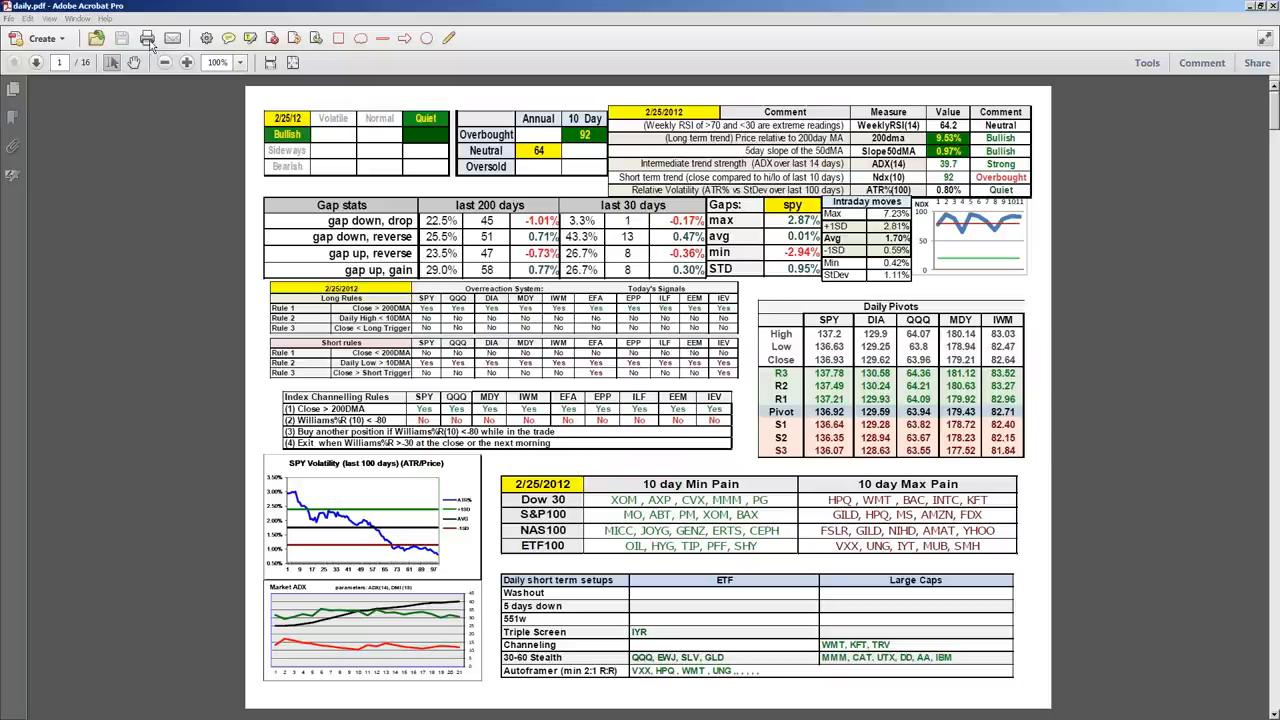
Step: Raise the zoom so the daily.pdf dashboard page with gap stats and pivots fills the window
click(188, 62)
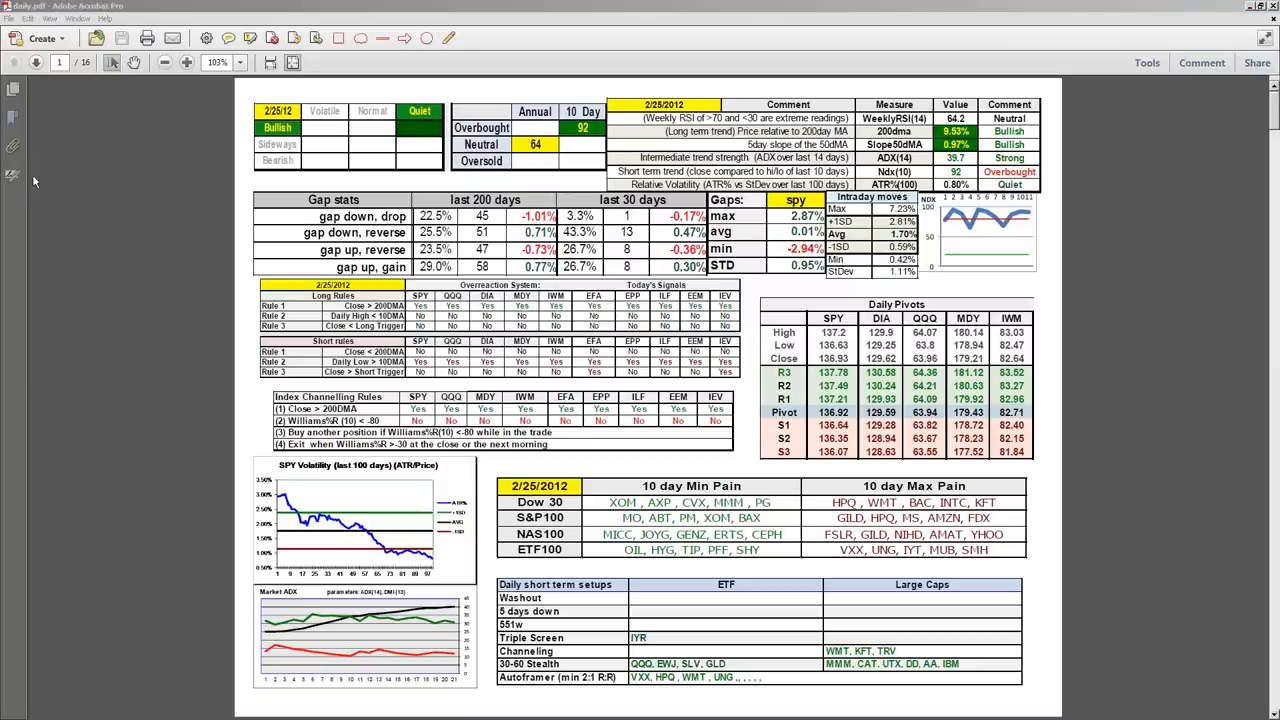
mouse_move(52, 232)
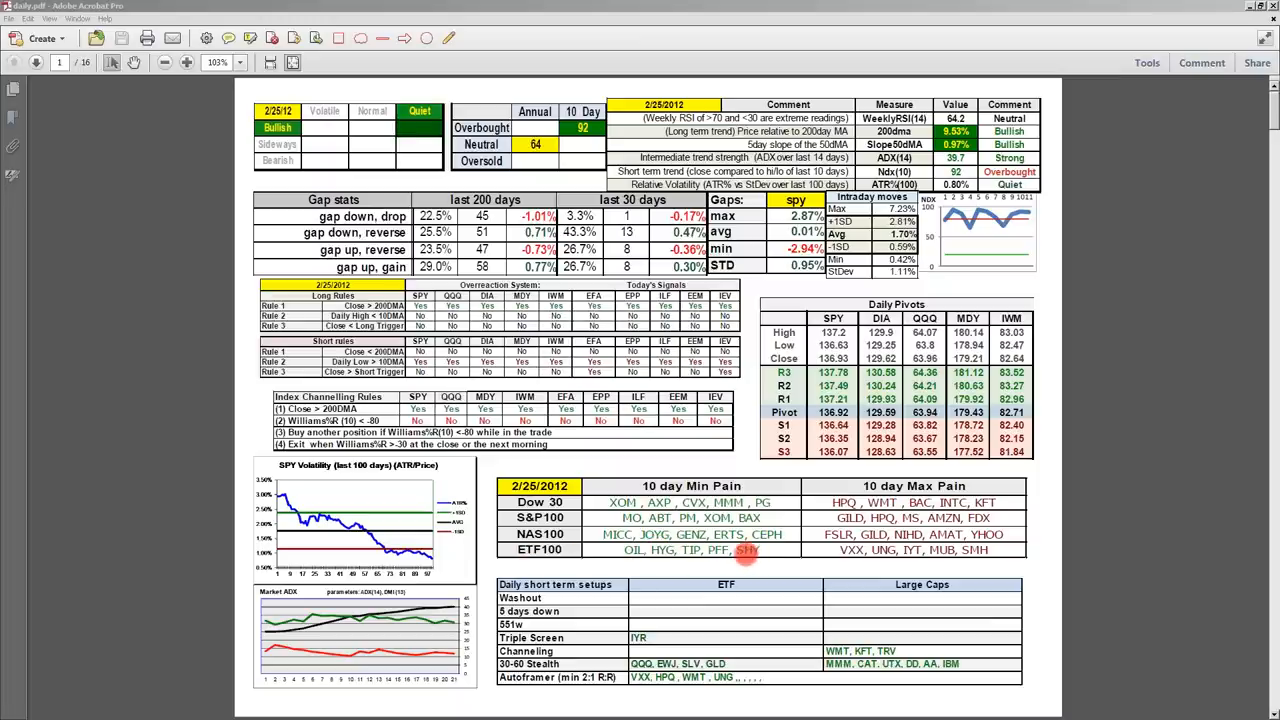
mouse_move(882, 490)
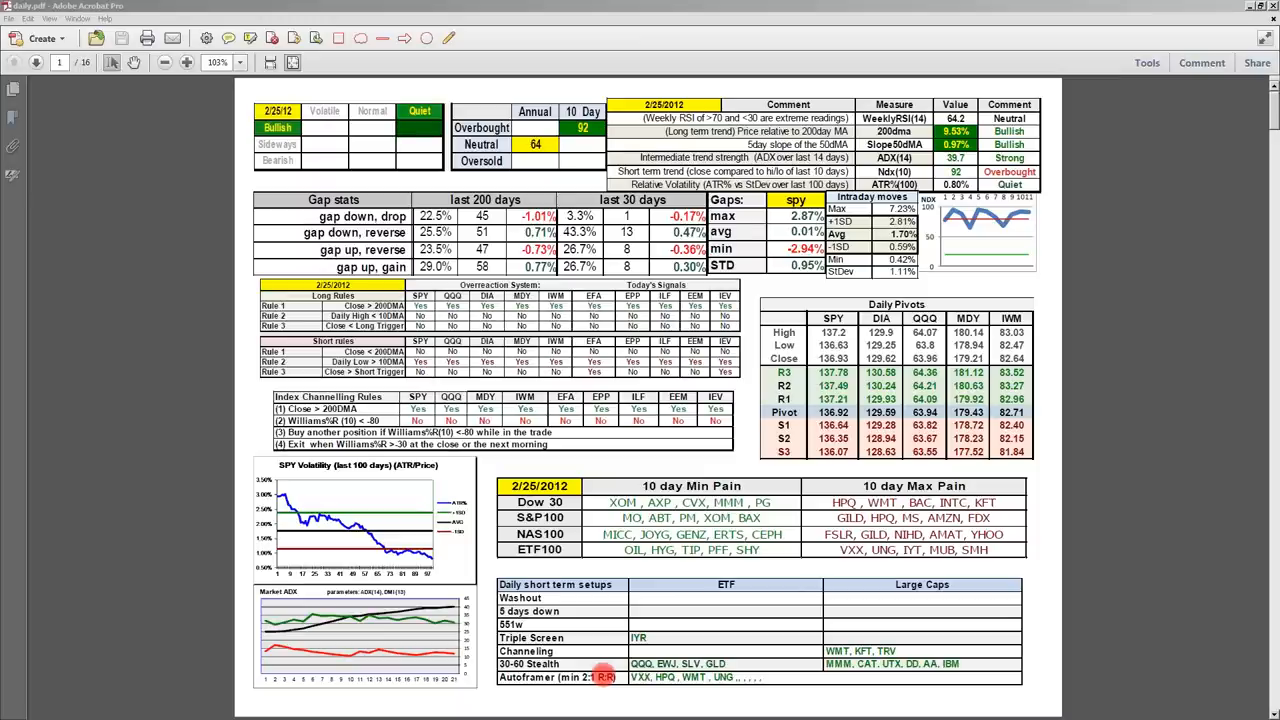
mouse_move(628, 676)
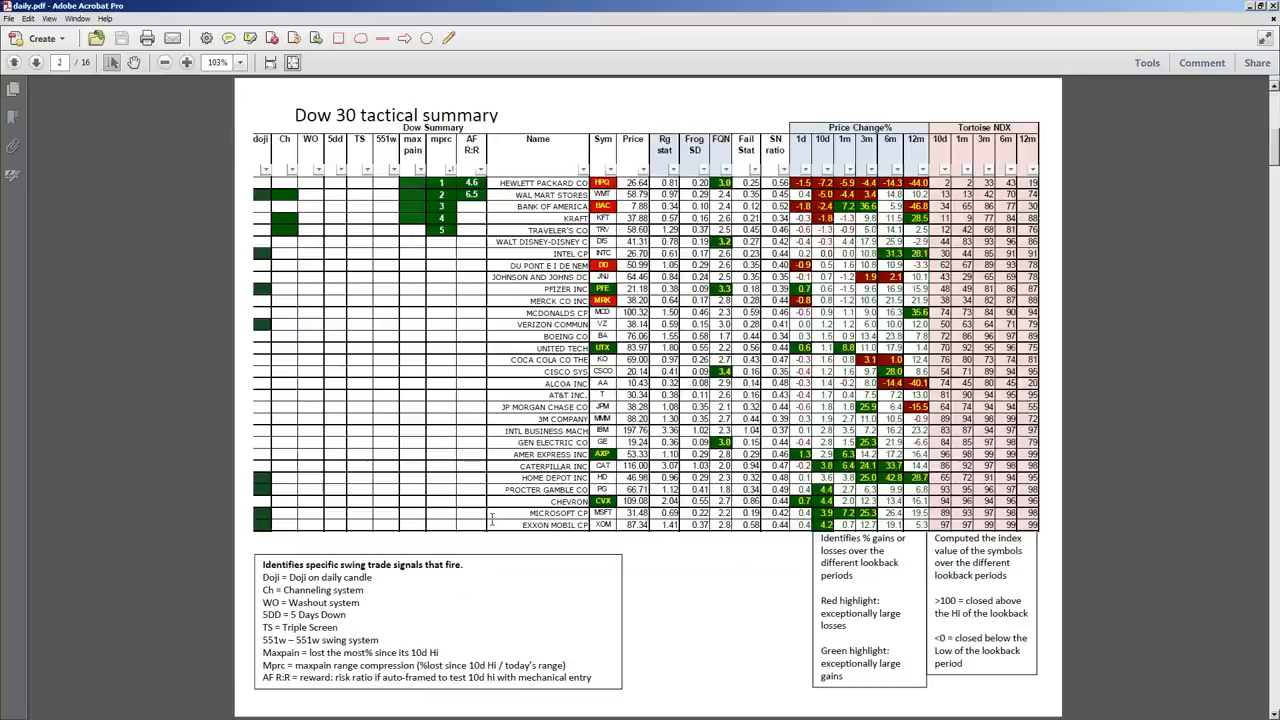
mouse_move(40, 252)
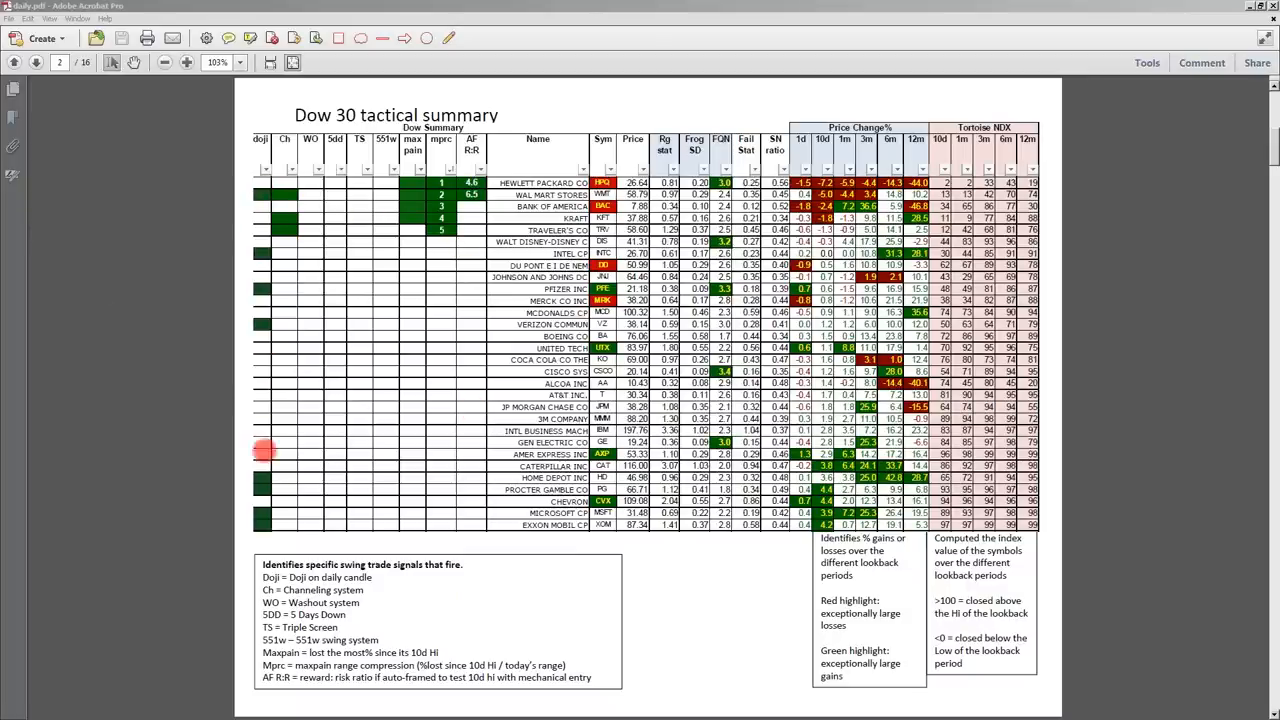
mouse_move(256, 268)
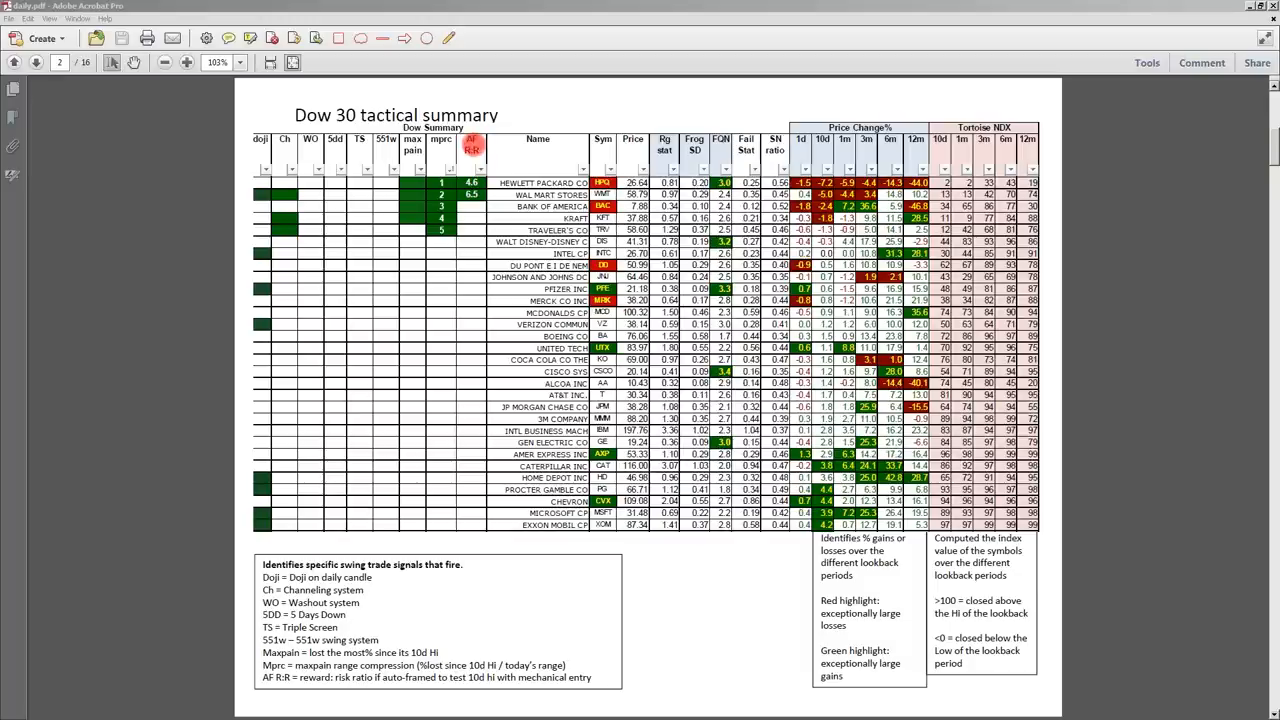
mouse_move(444, 156)
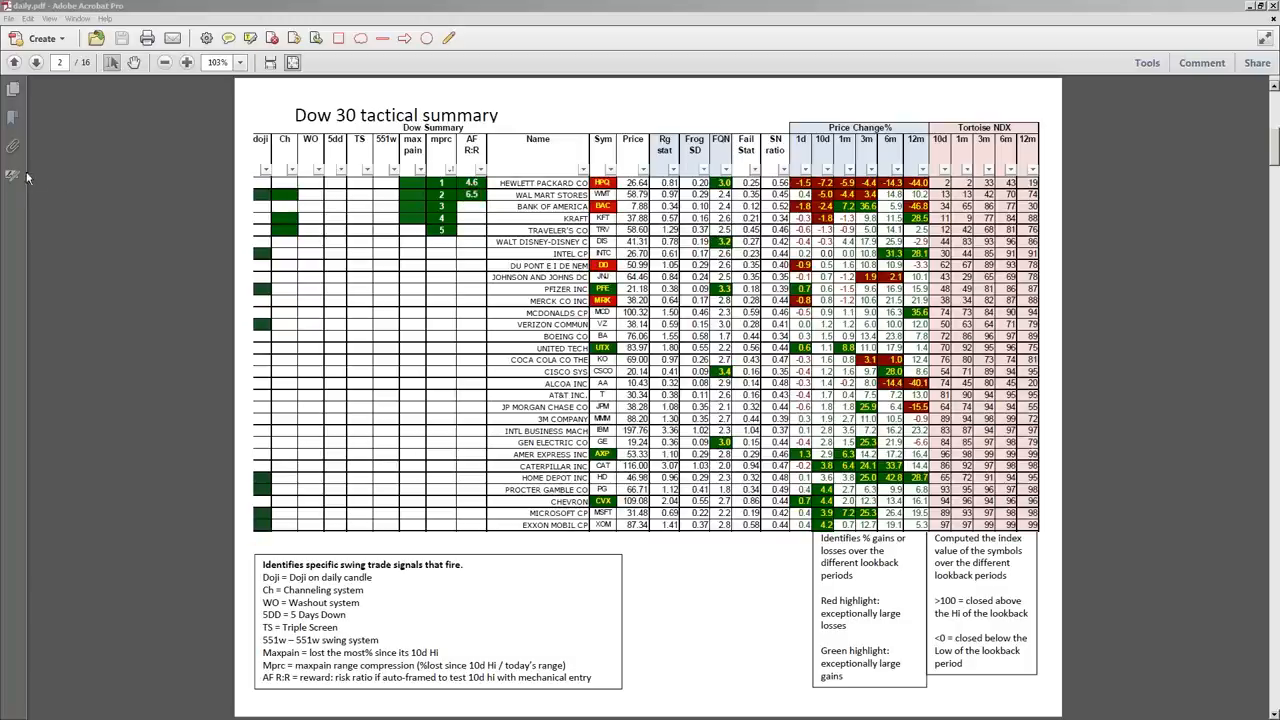
mouse_move(52, 196)
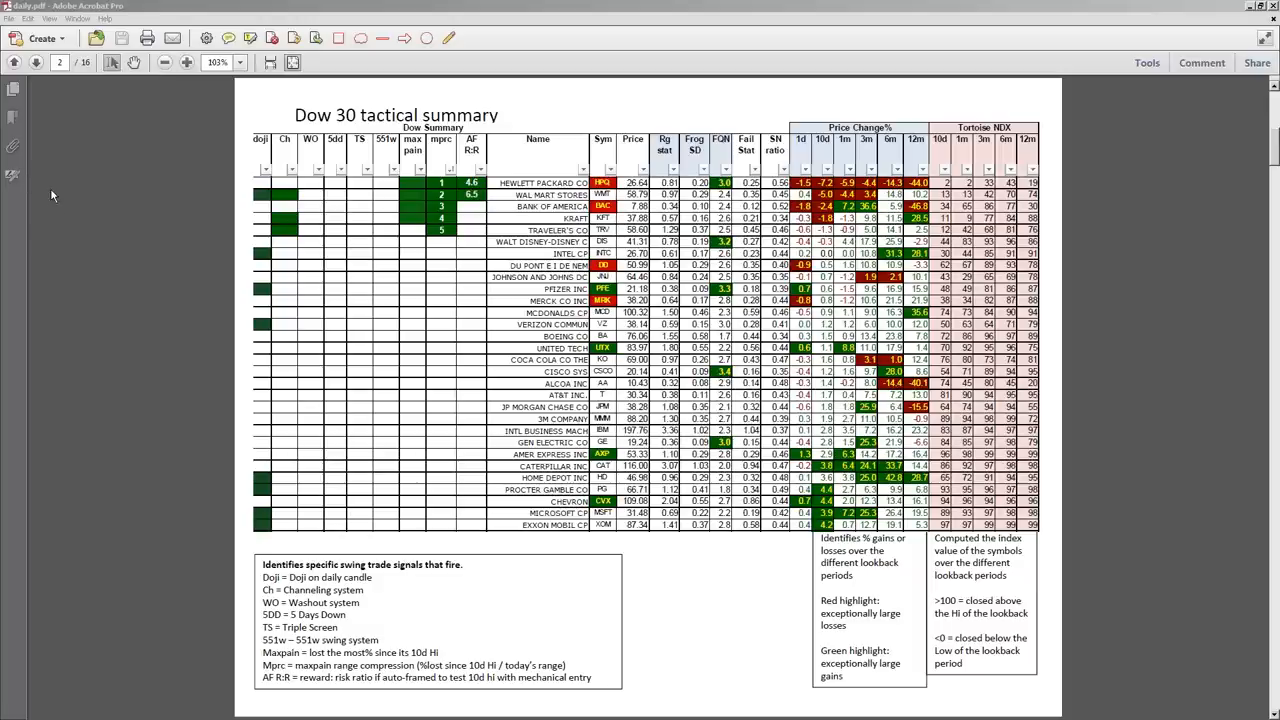
click(36, 62)
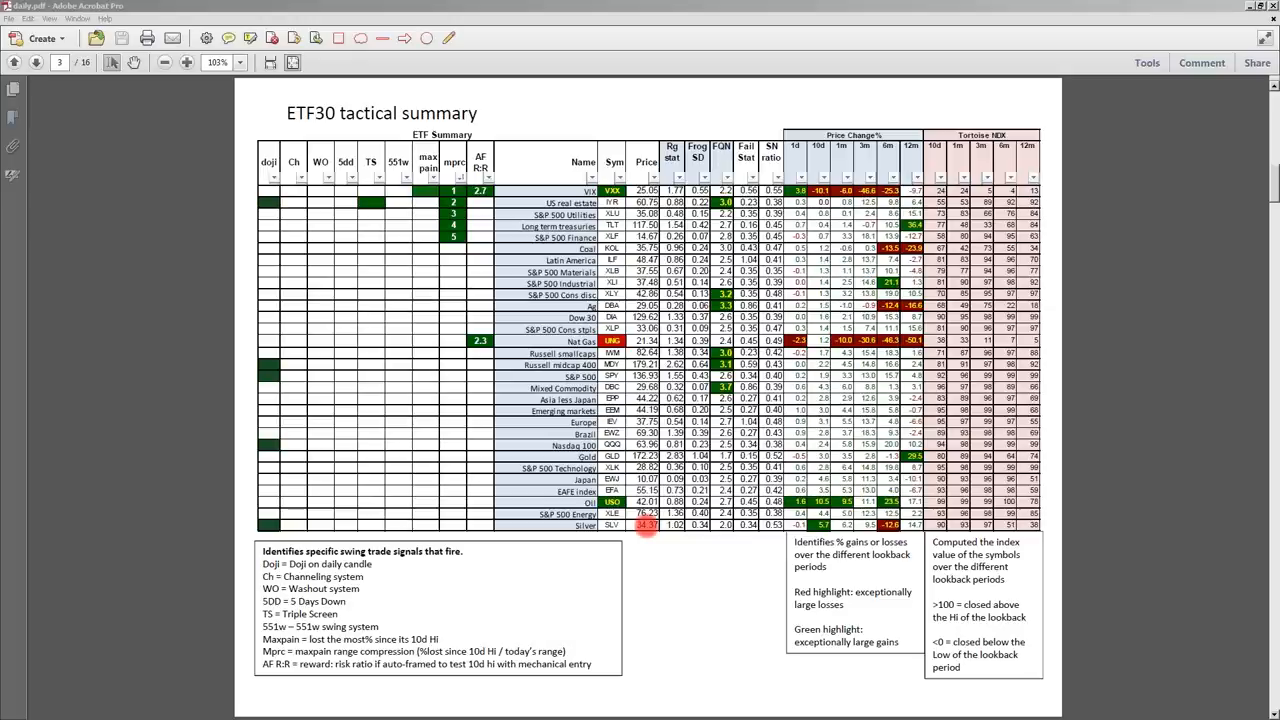
mouse_move(216, 406)
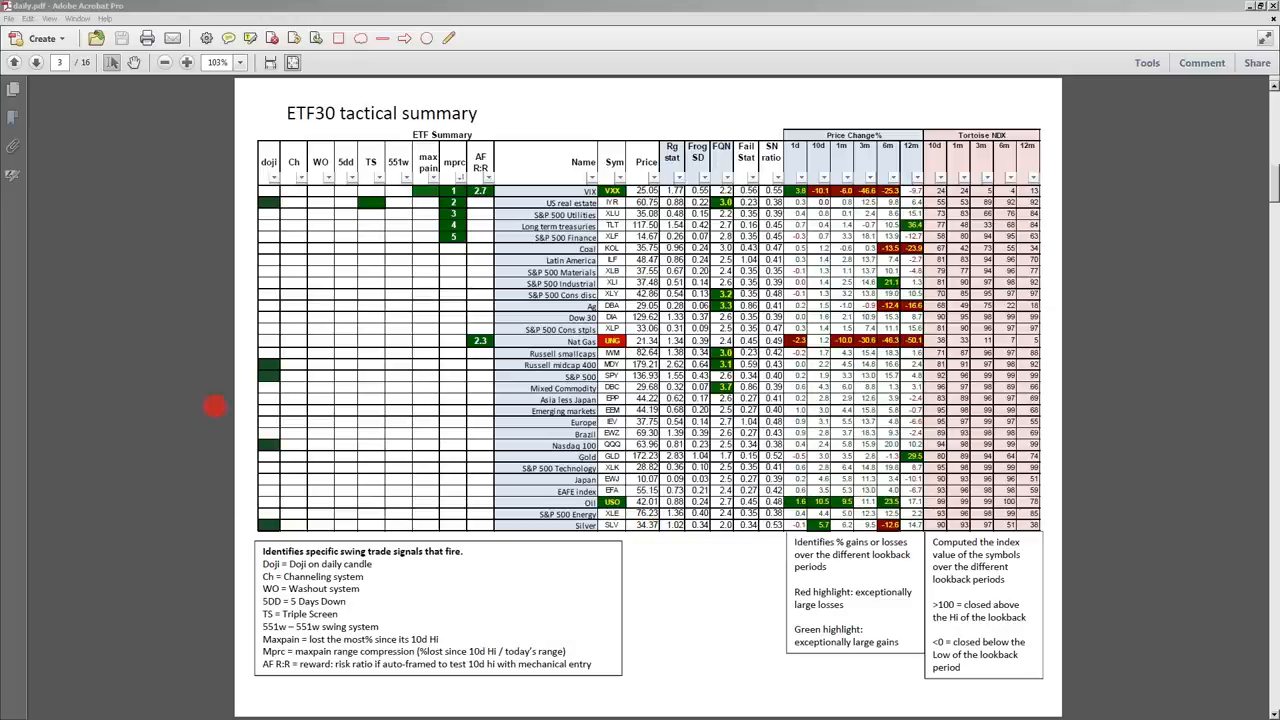
mouse_move(38, 198)
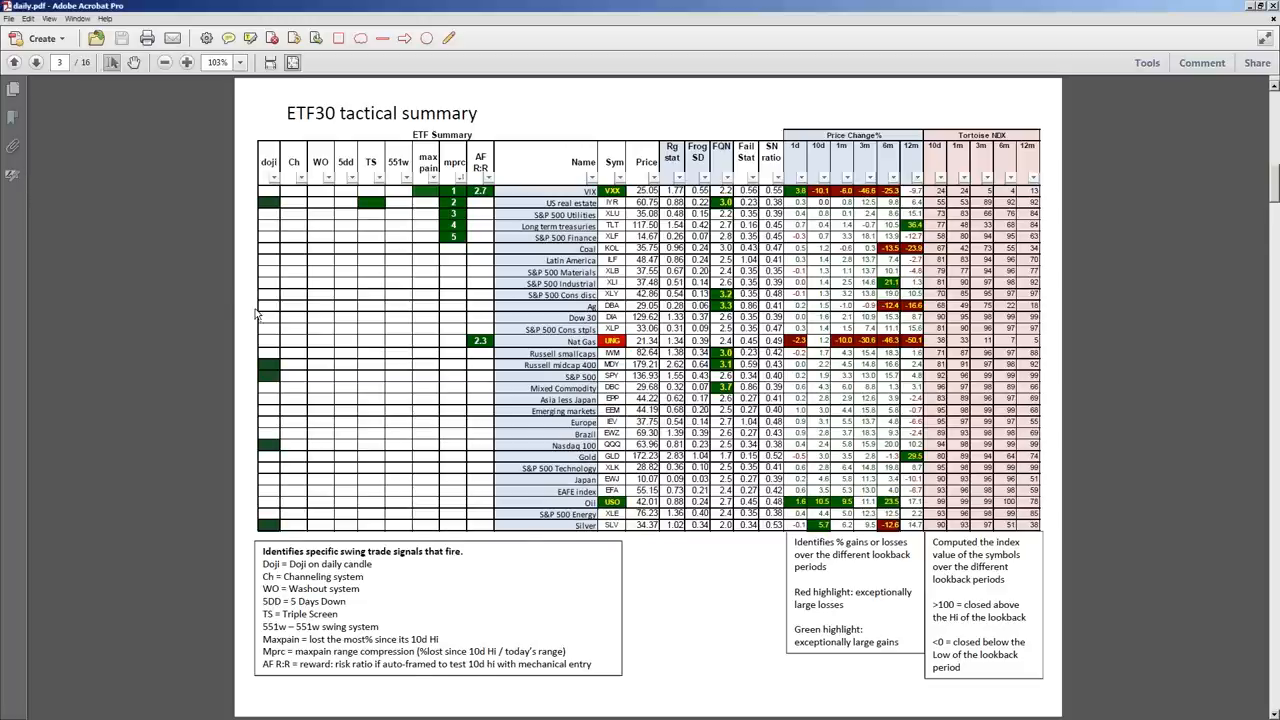
Step: Advance to the SPY 30-day regression line charts with slope trends and 200-day stretch
click(36, 62)
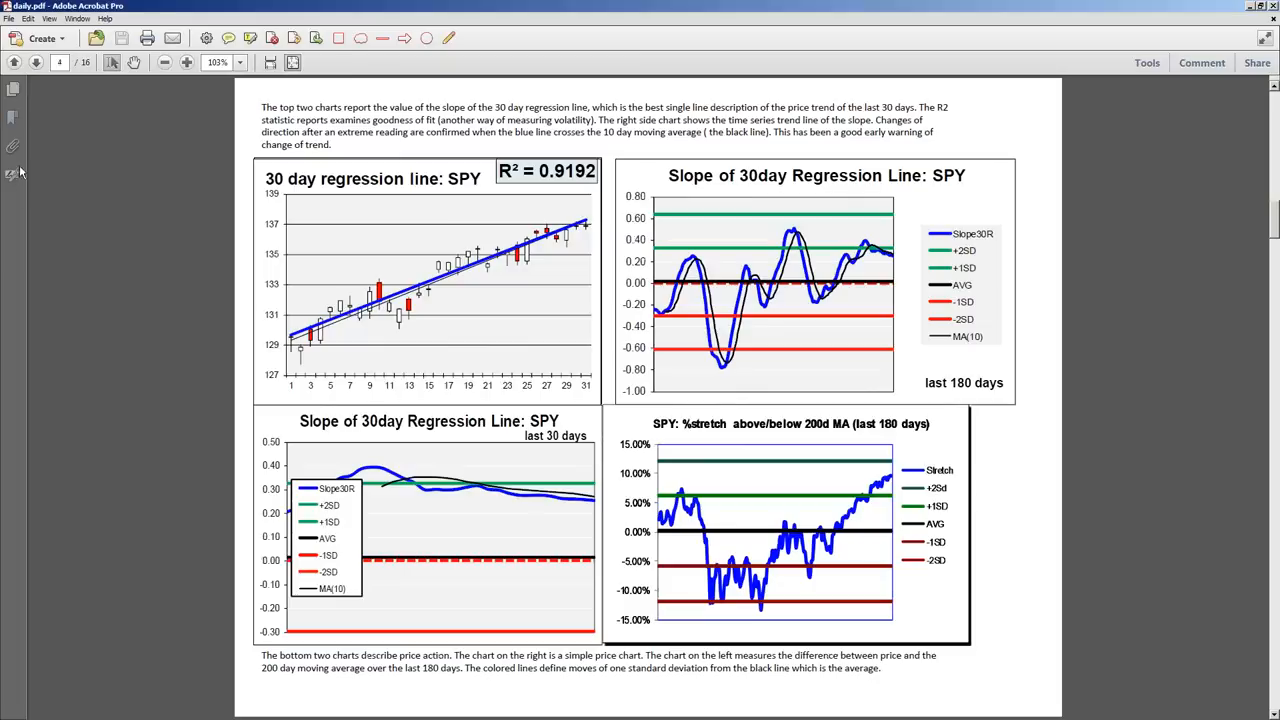
mouse_move(38, 230)
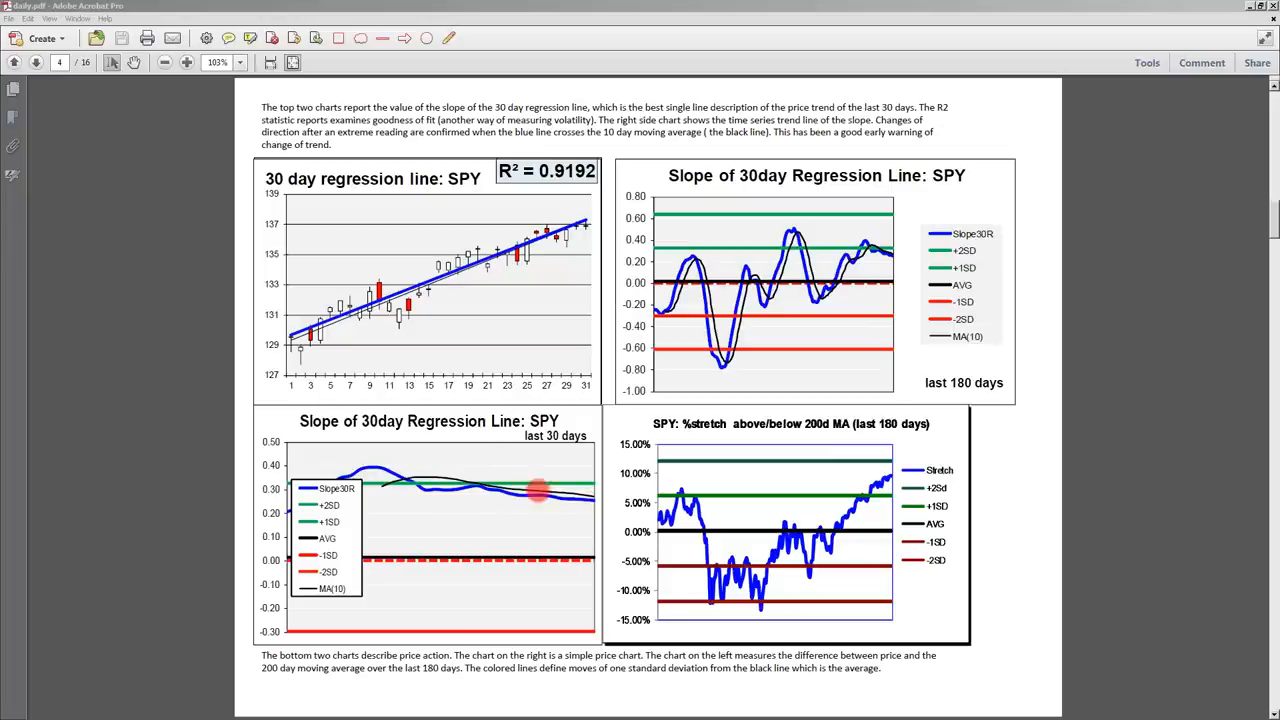
mouse_move(580, 498)
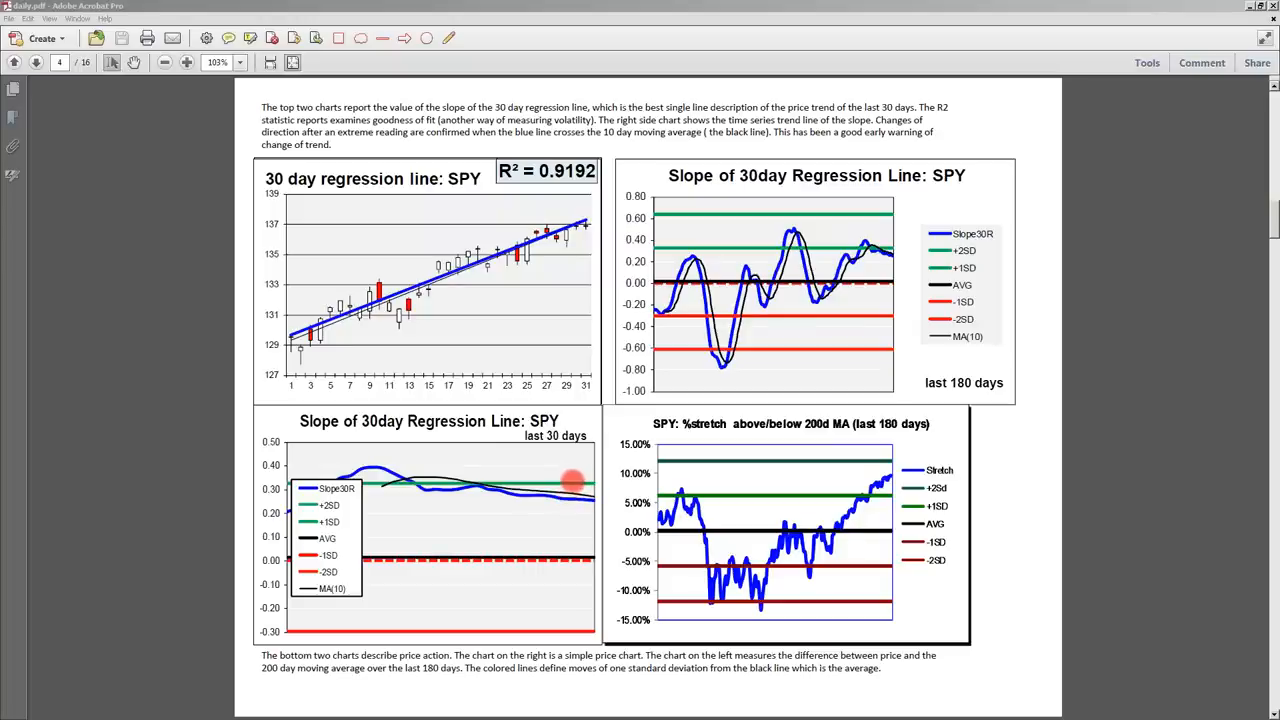
mouse_move(436, 486)
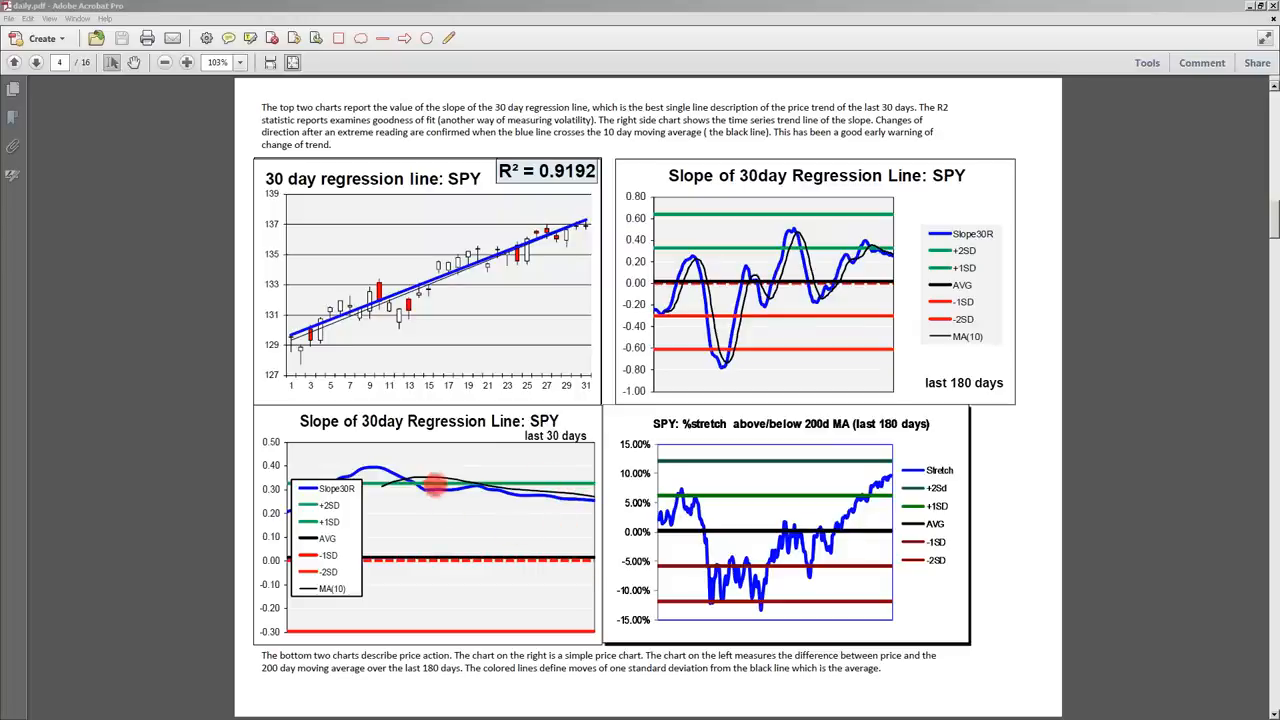
mouse_move(444, 472)
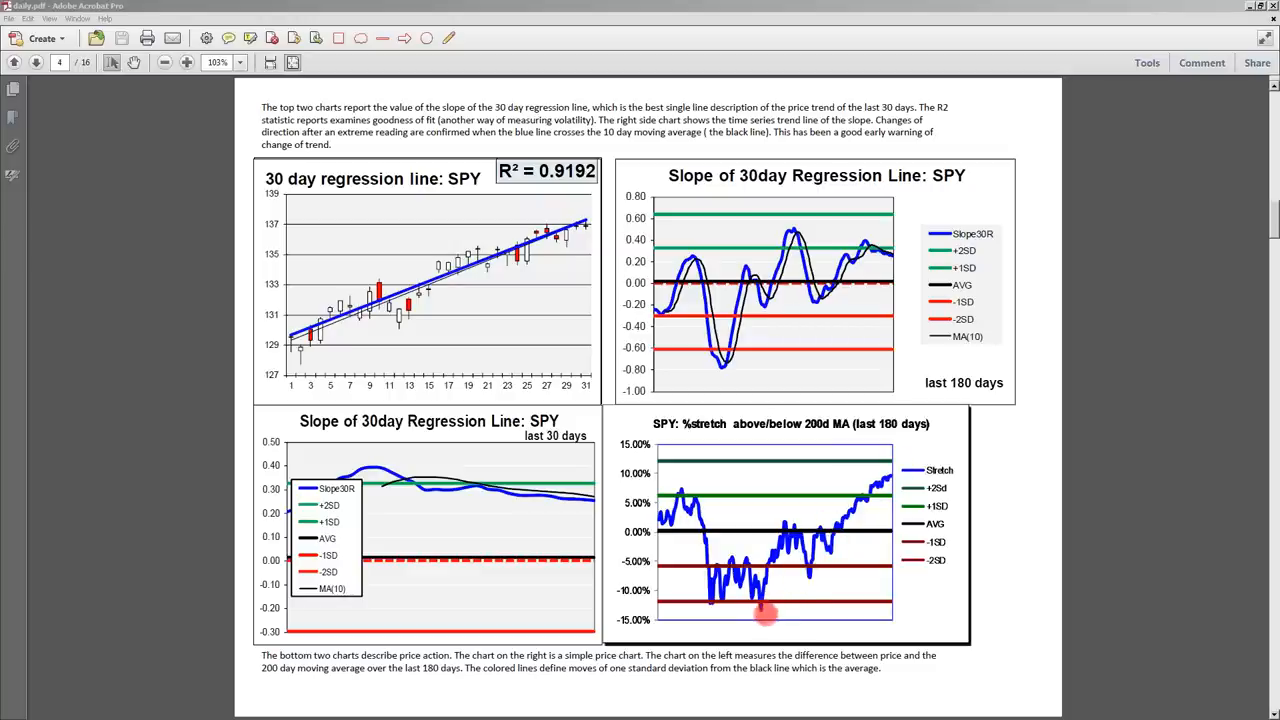
mouse_move(796, 440)
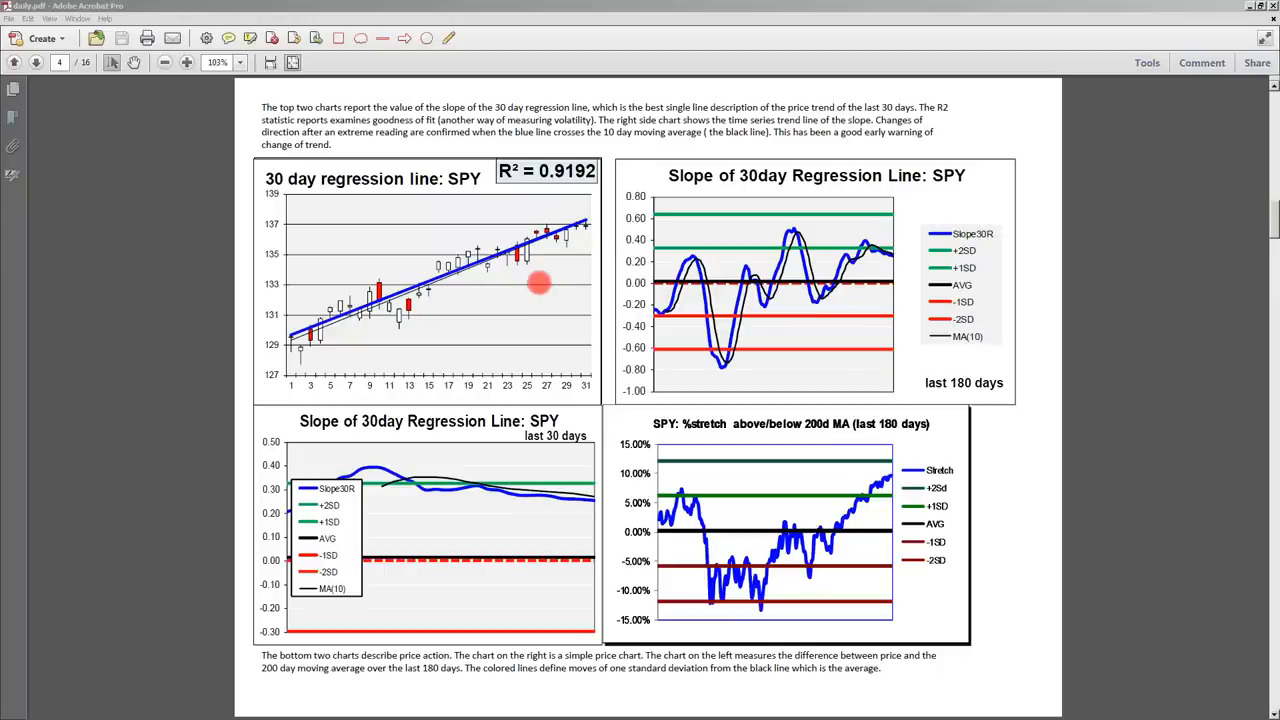
mouse_move(196, 368)
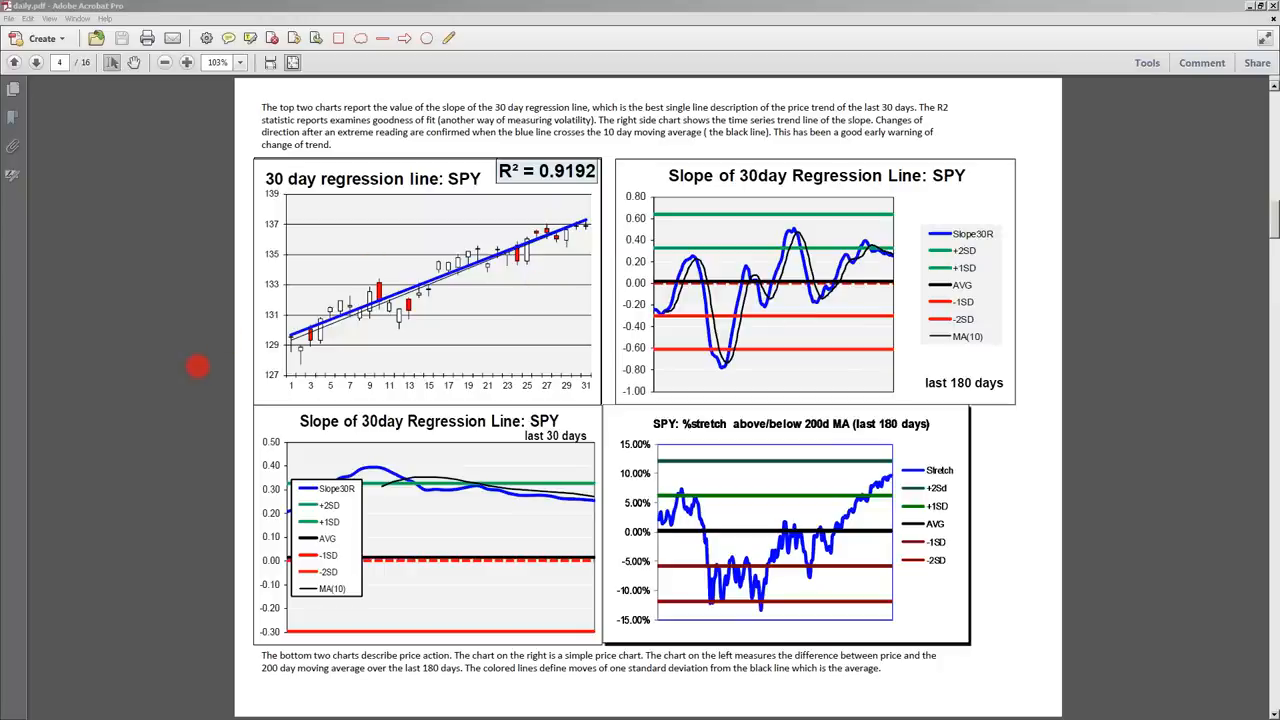
mouse_move(320, 410)
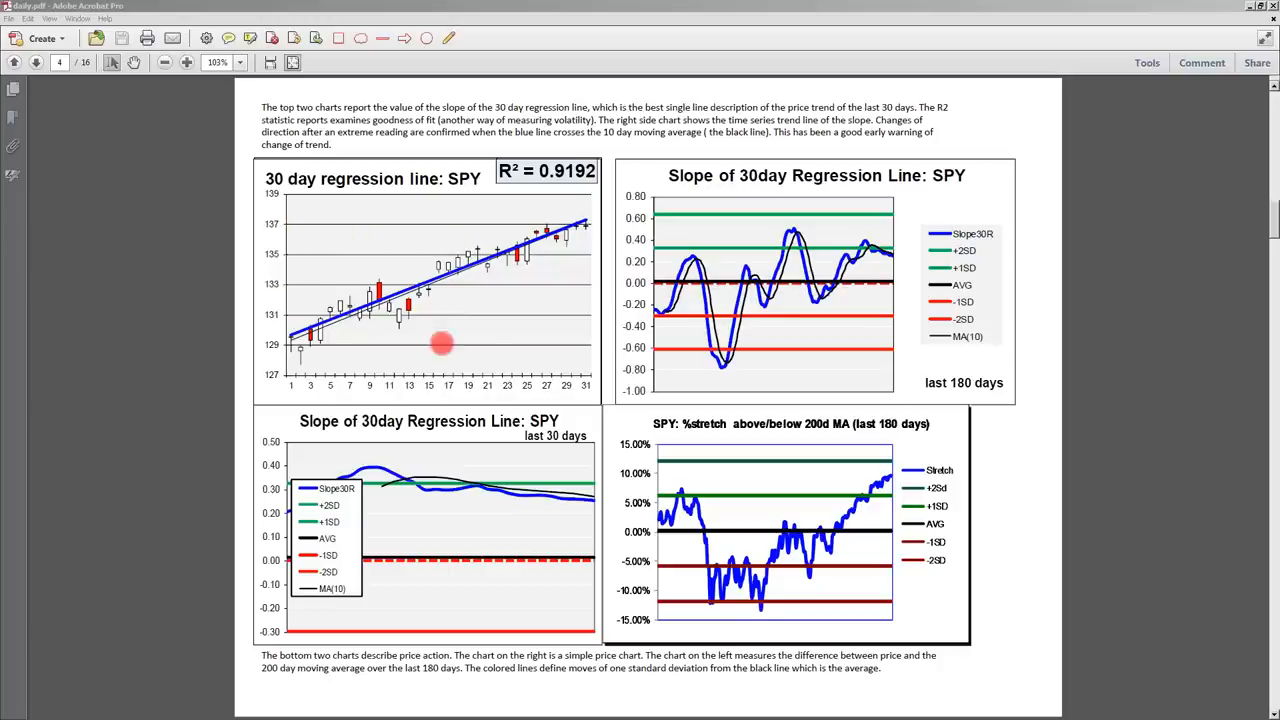
mouse_move(450, 330)
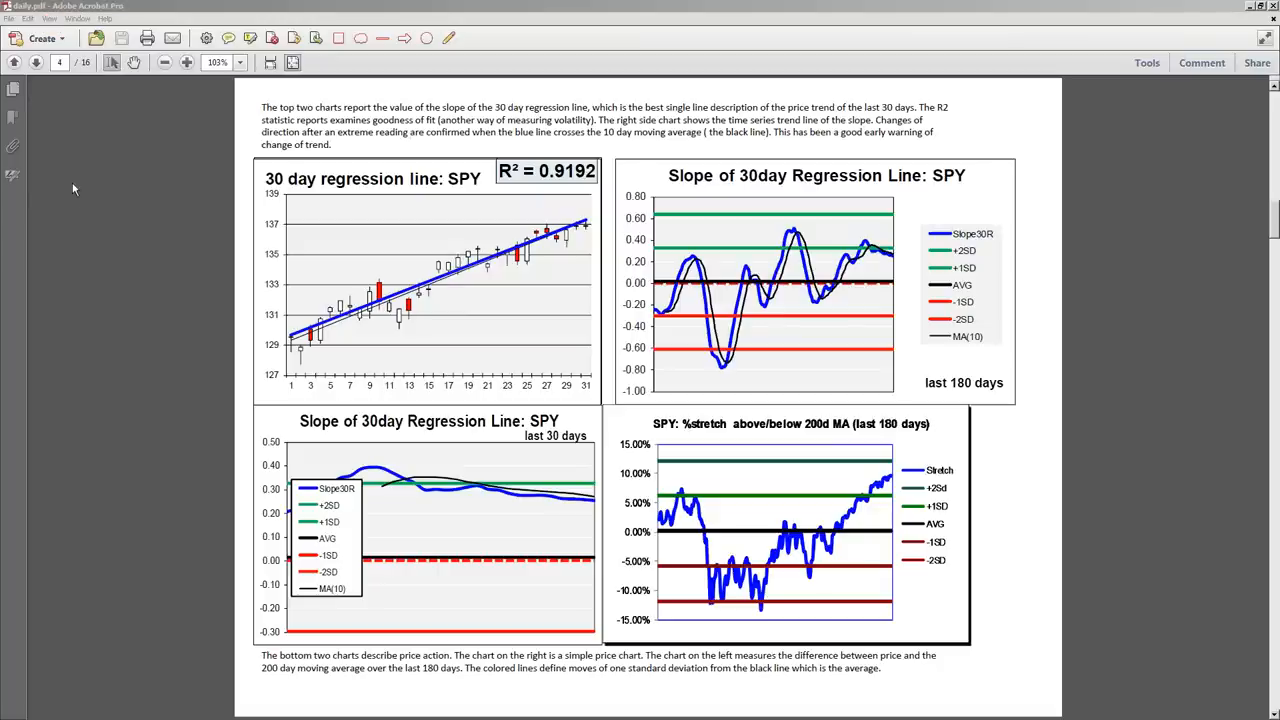
mouse_move(248, 248)
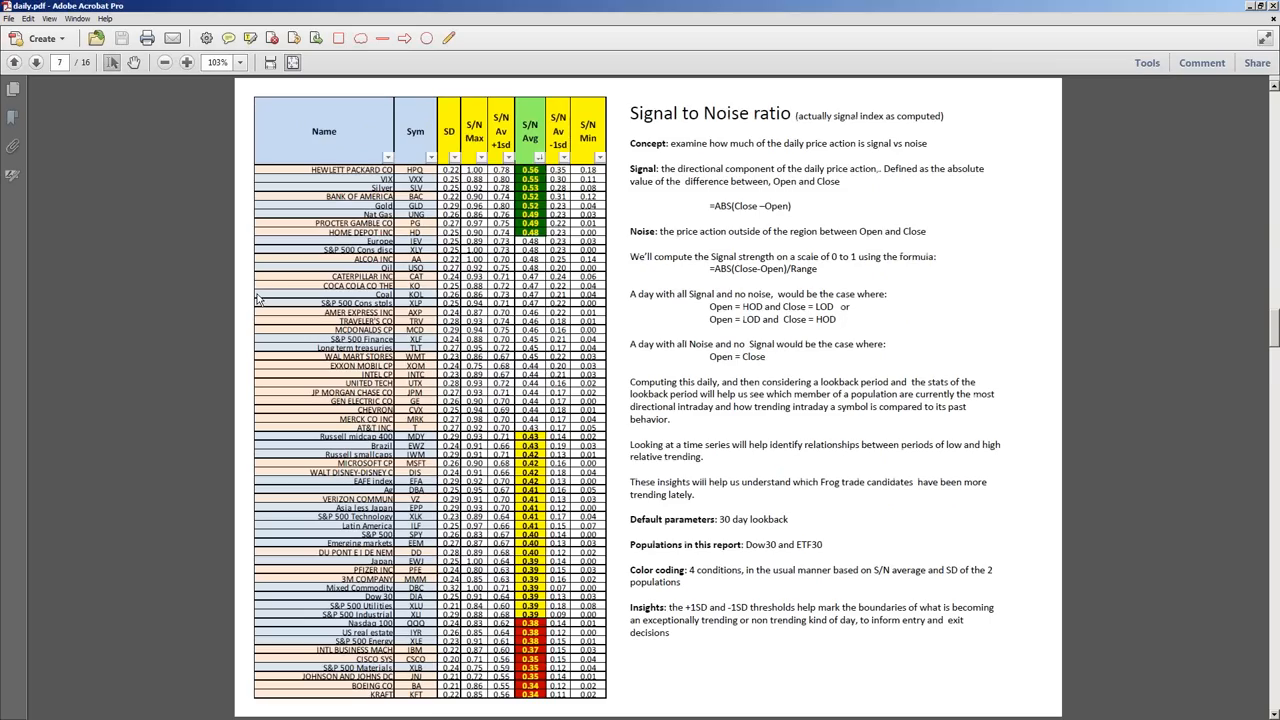
Step: Jump ahead to page 12, the Dow Quality Report rating Dow 30 stocks on divergence and quality
click(36, 62)
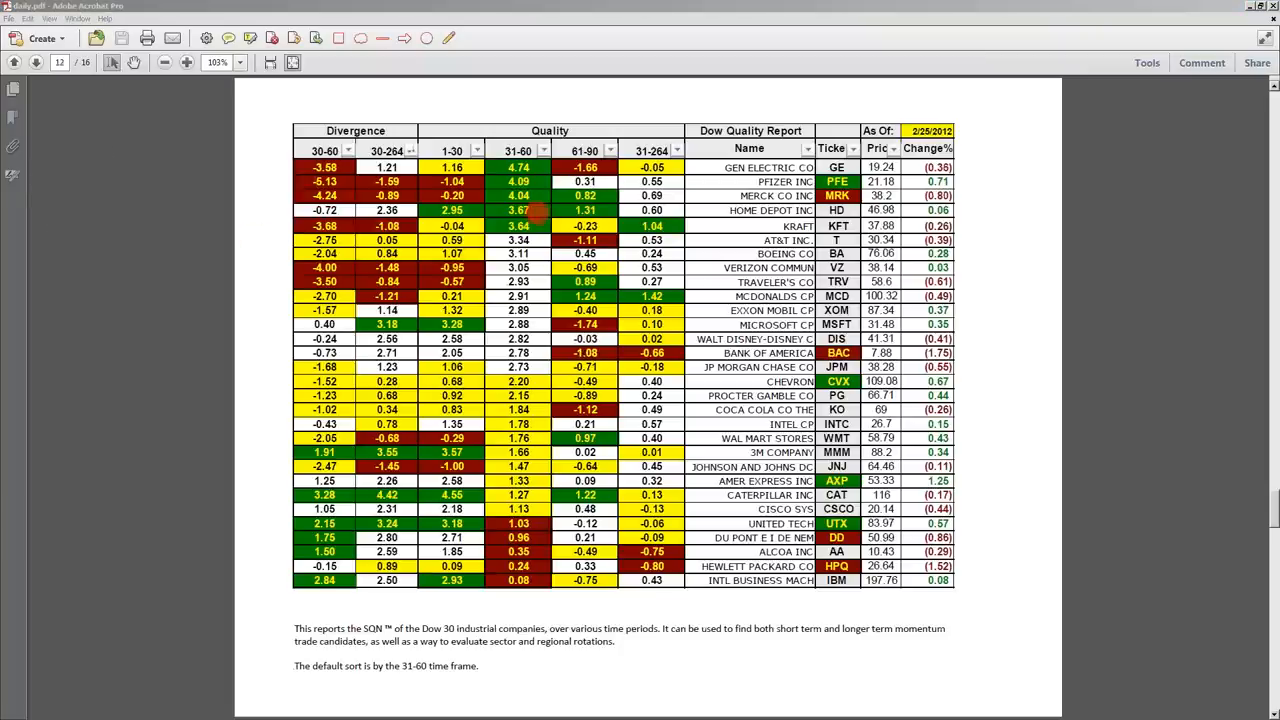
click(518, 150)
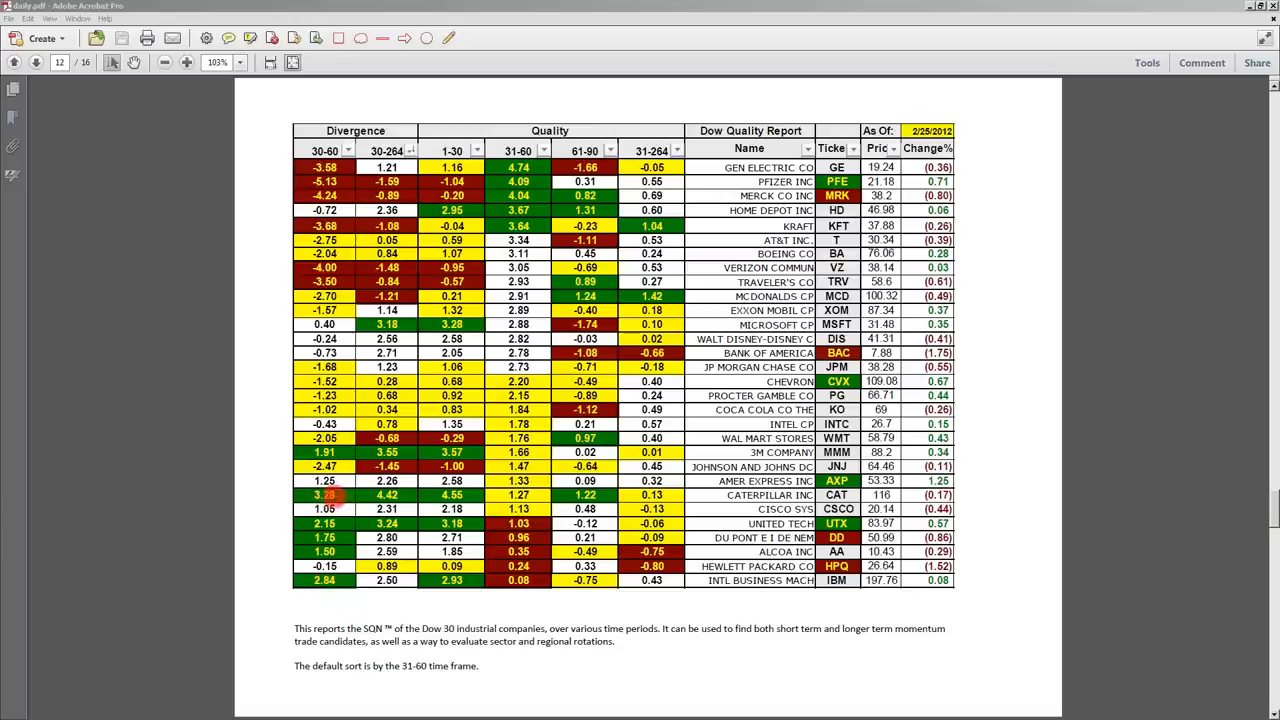
mouse_move(896, 496)
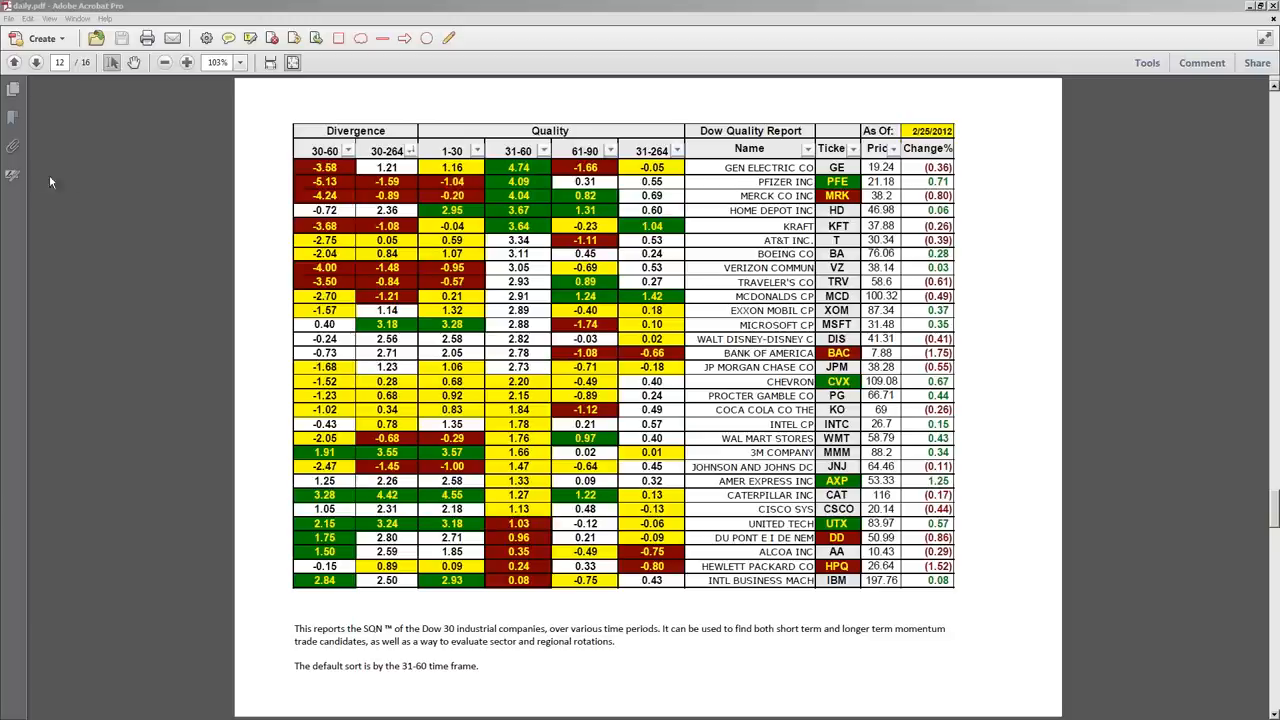
mouse_move(36, 188)
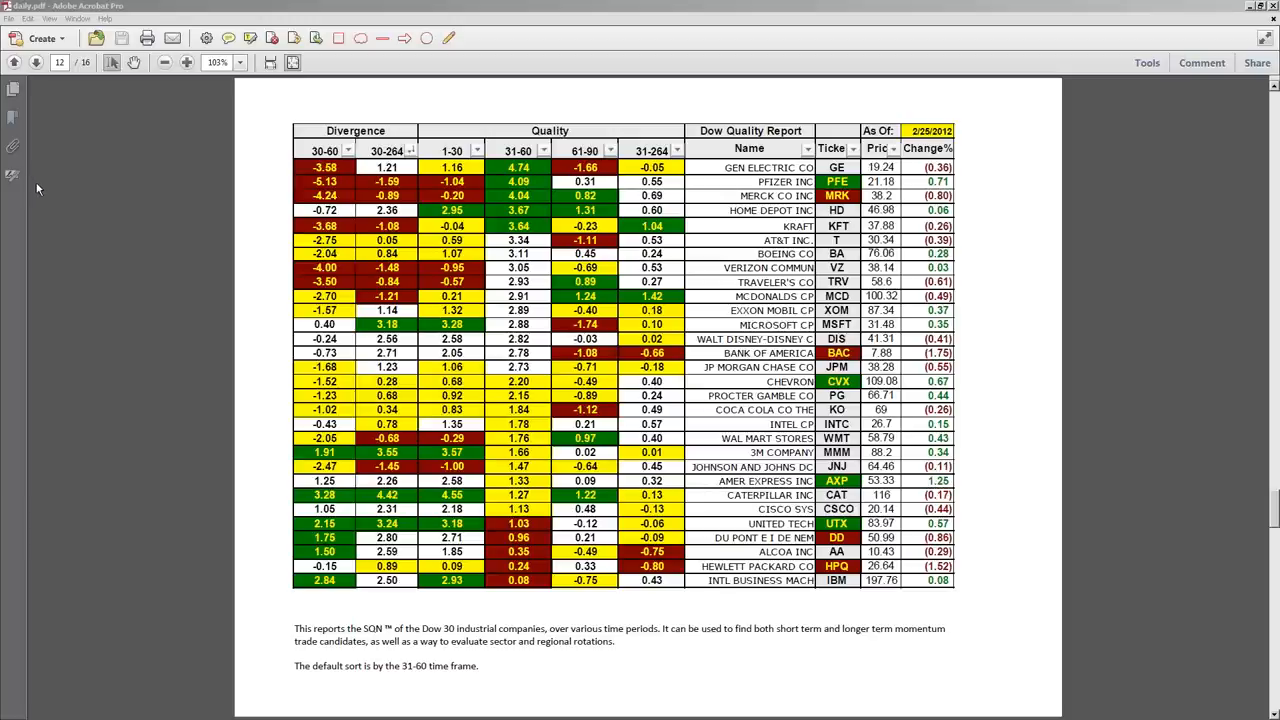
click(36, 62)
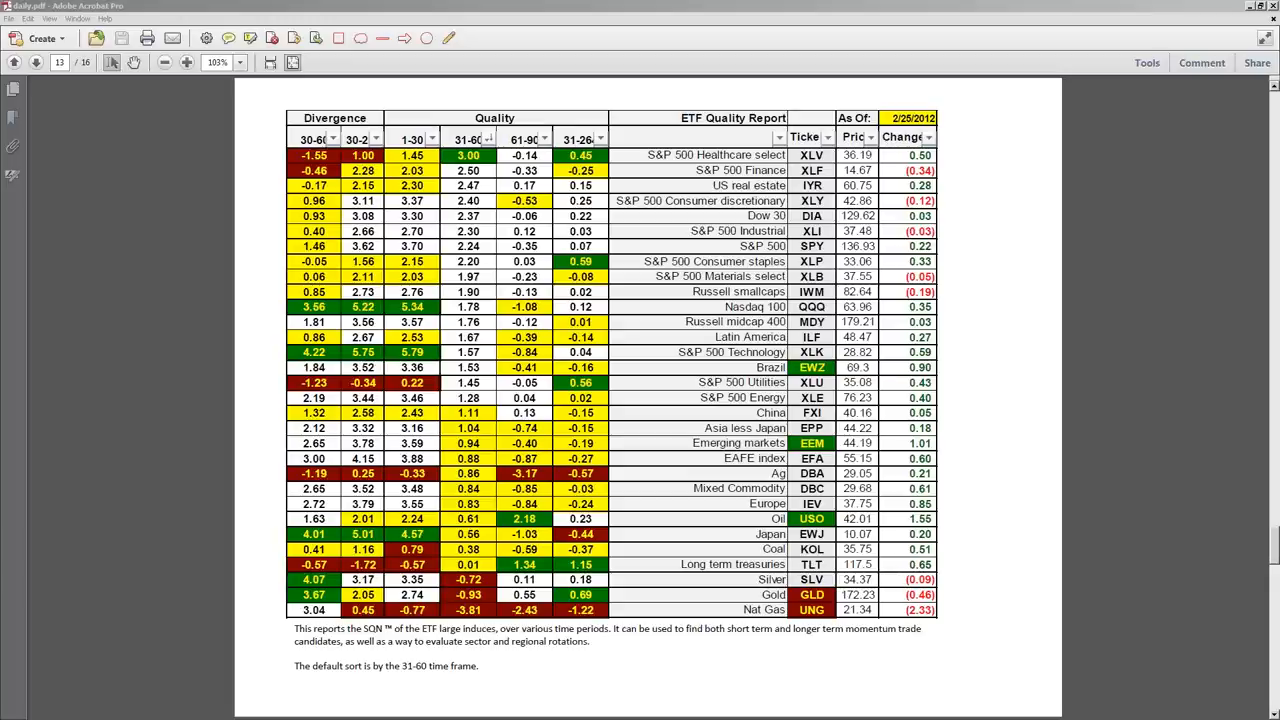
mouse_move(72, 352)
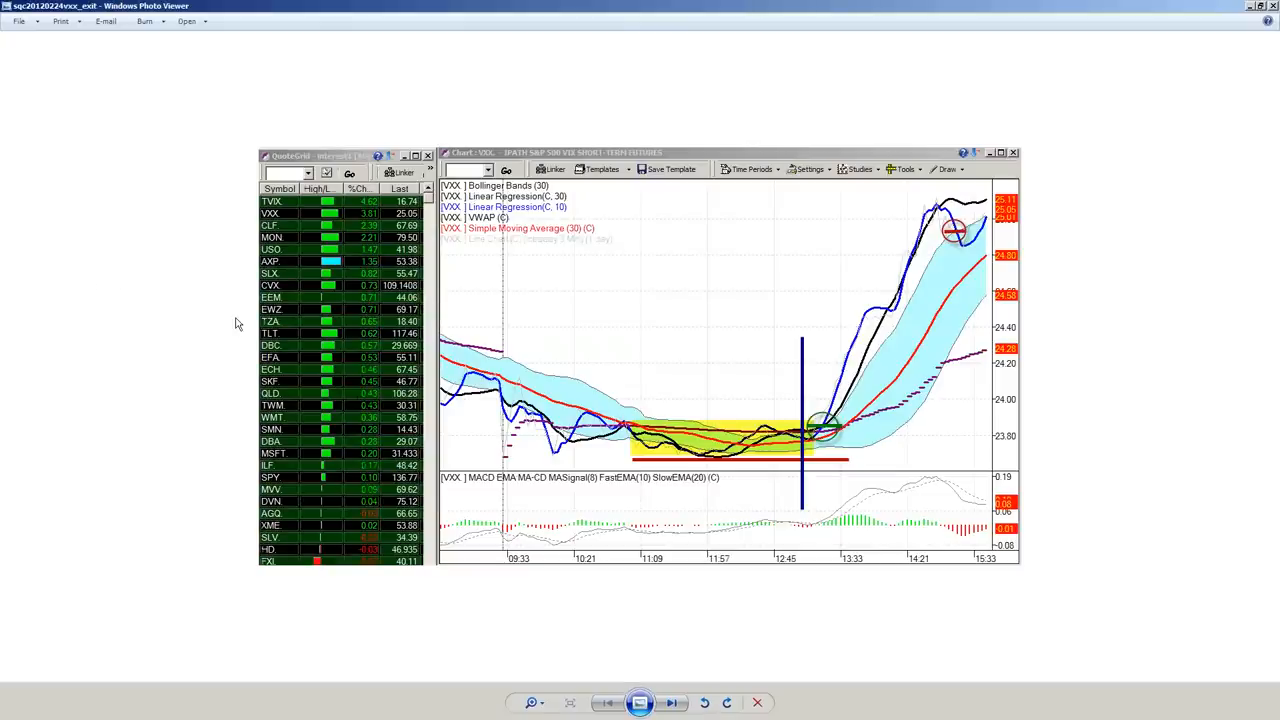
mouse_move(72, 118)
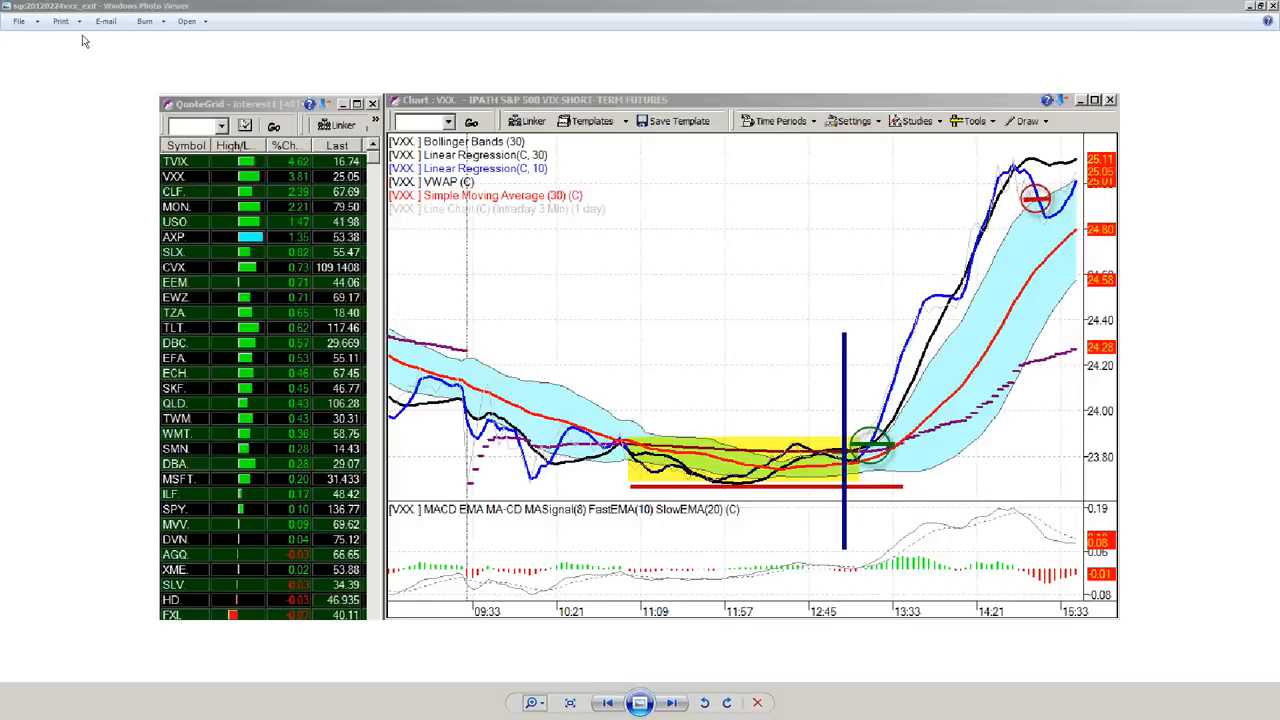
mouse_move(92, 312)
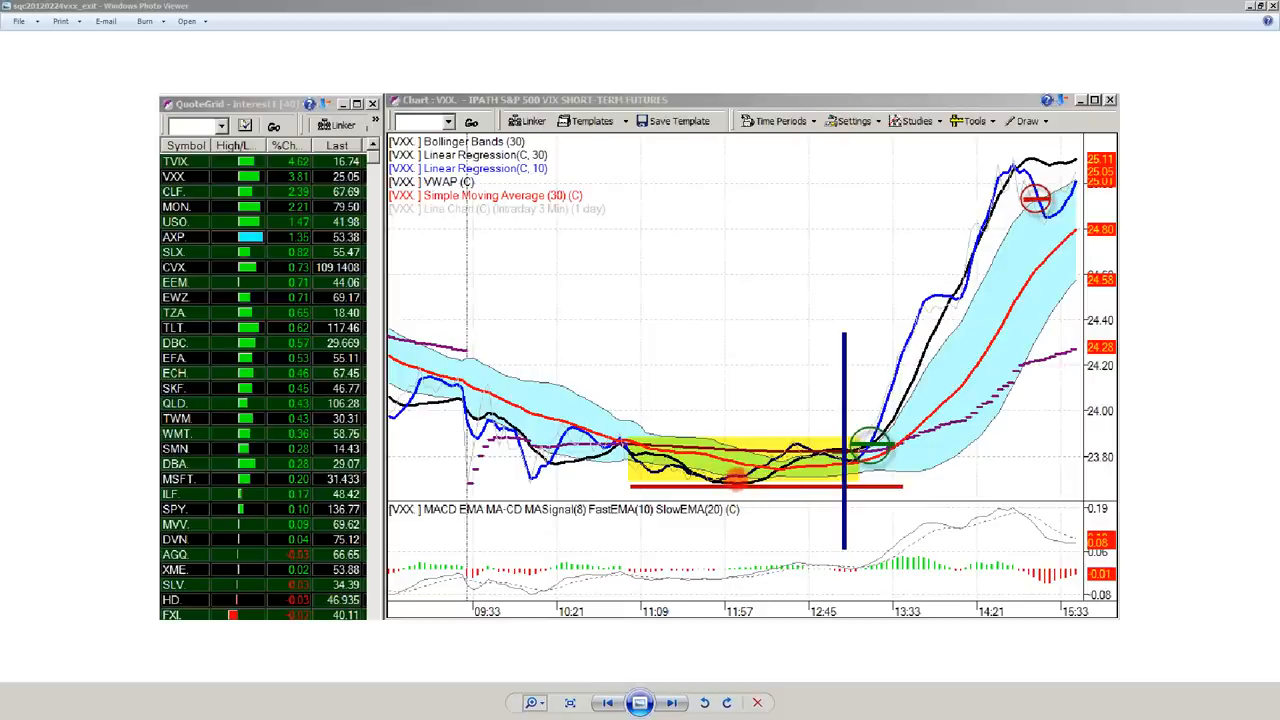
mouse_move(980, 308)
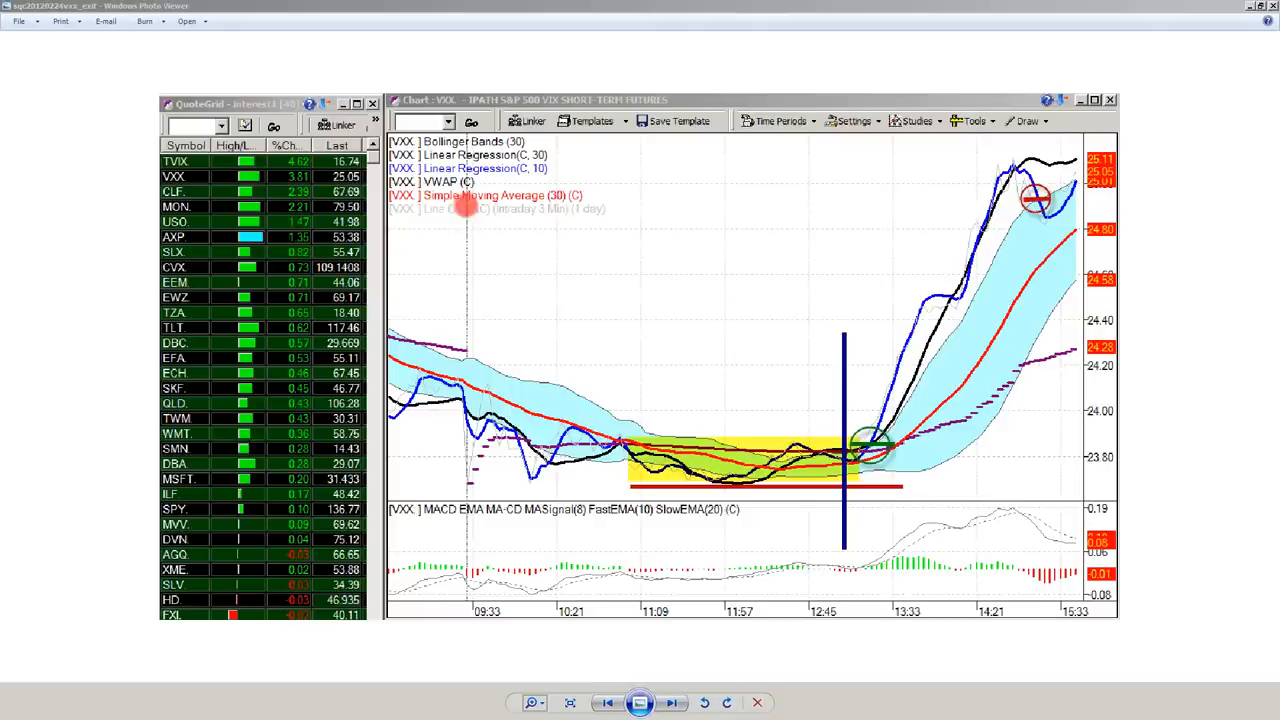
mouse_move(470, 488)
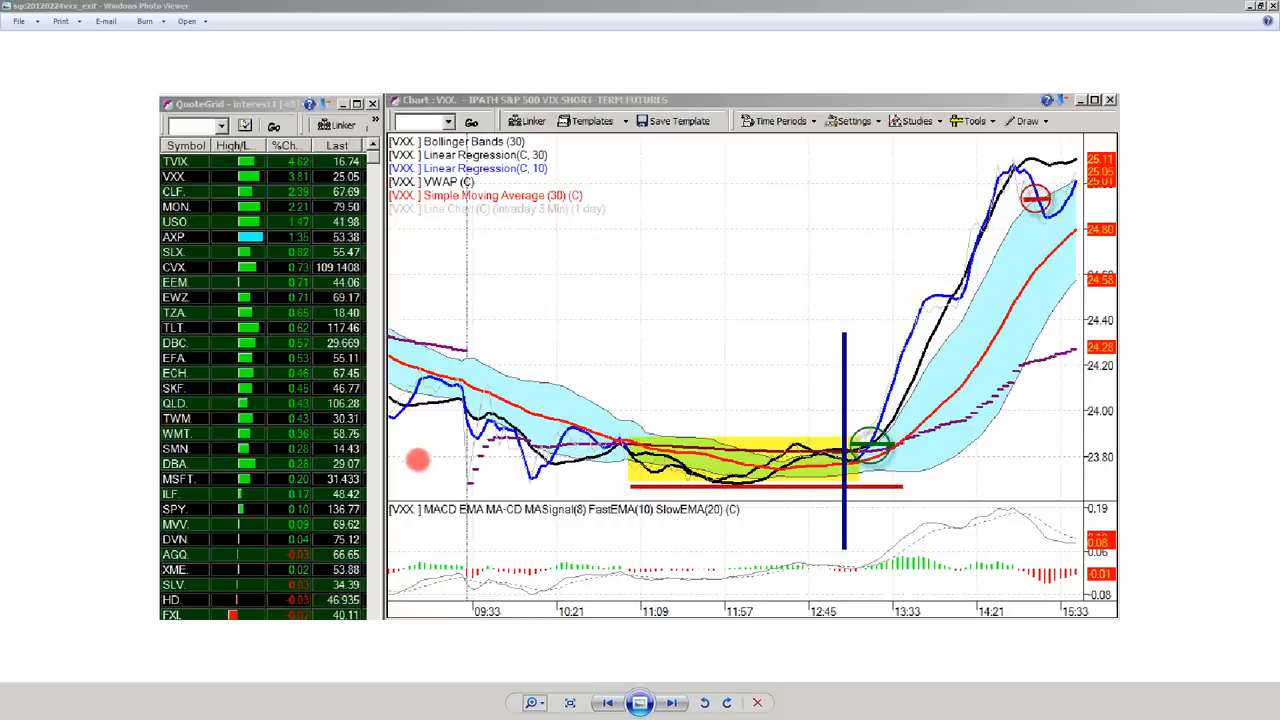
mouse_move(432, 378)
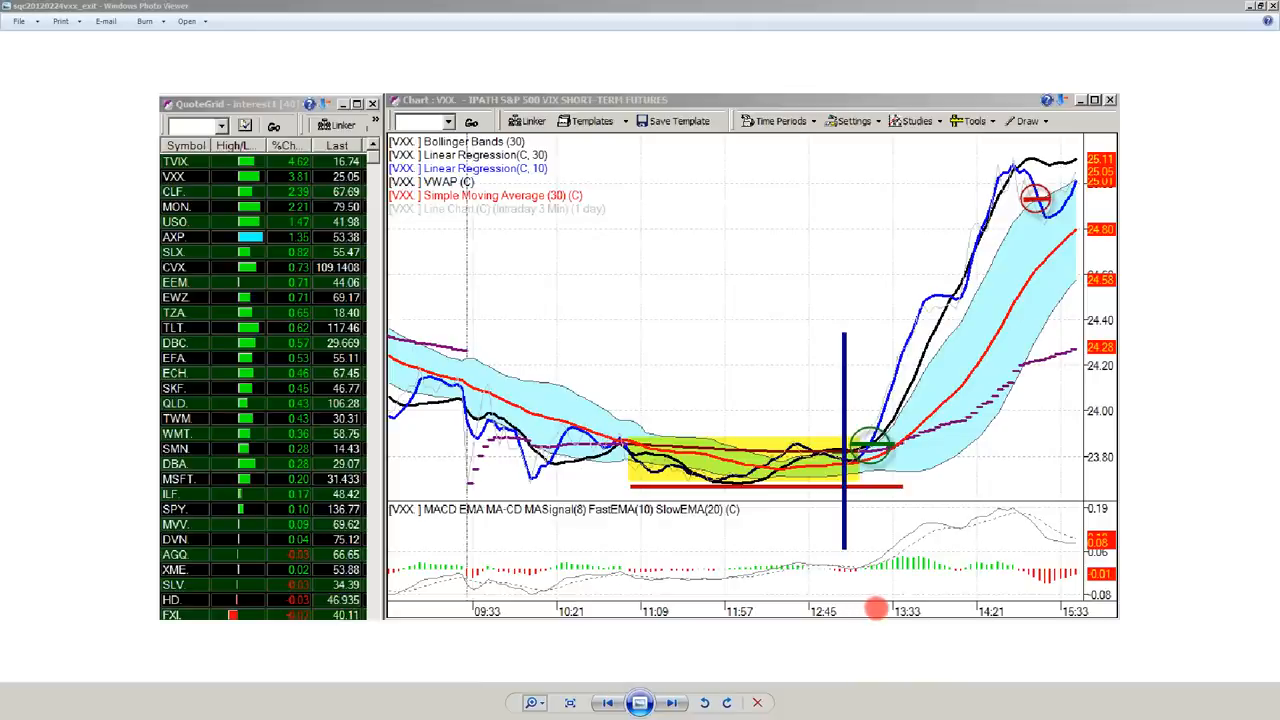
mouse_move(862, 608)
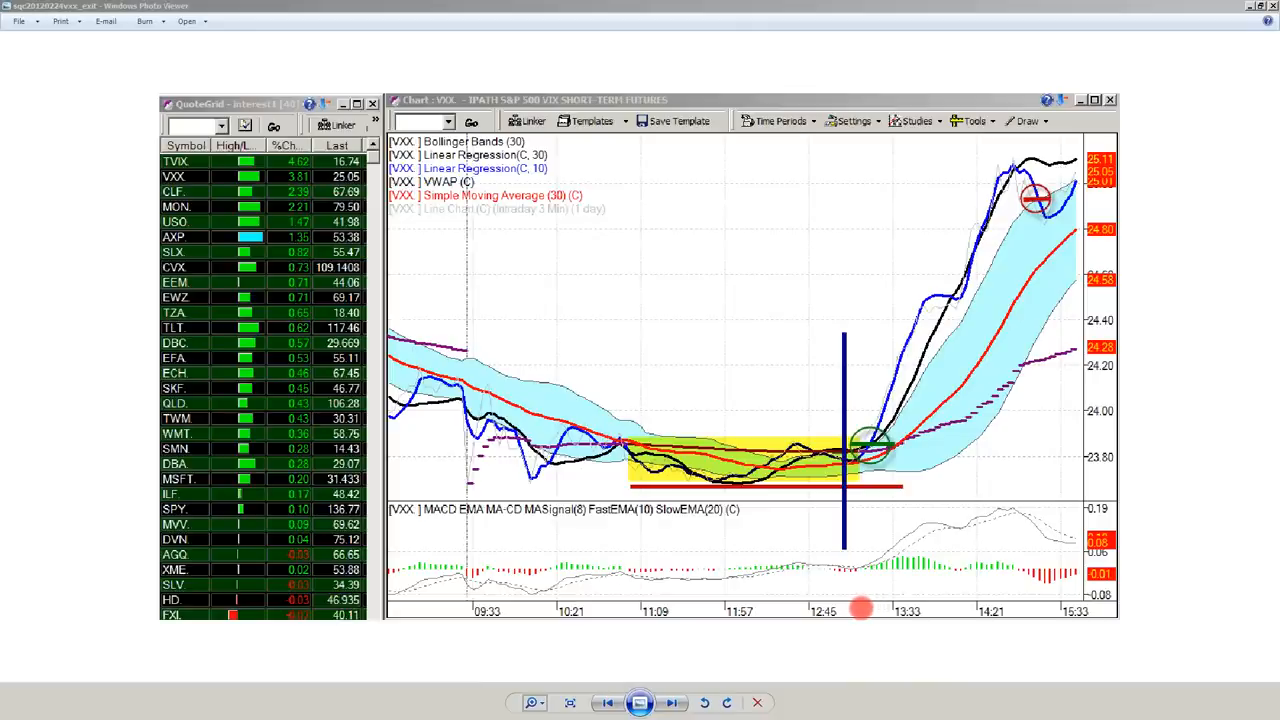
mouse_move(650, 470)
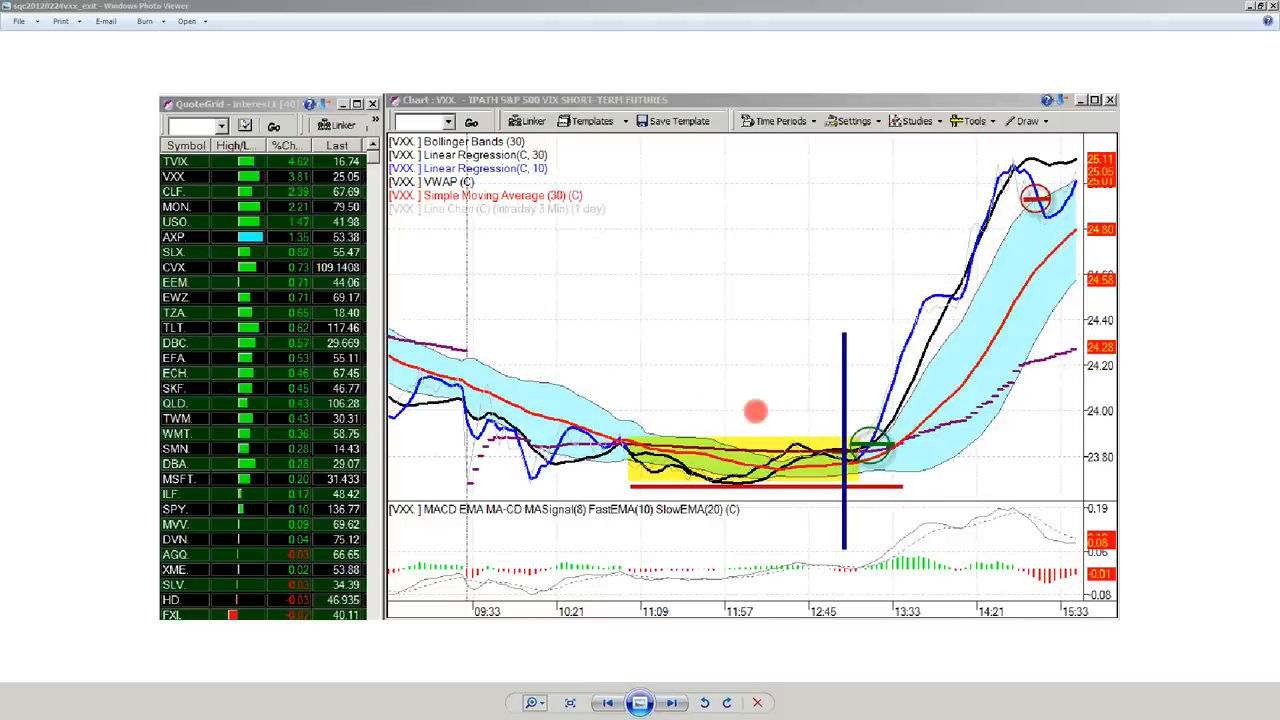
mouse_move(712, 476)
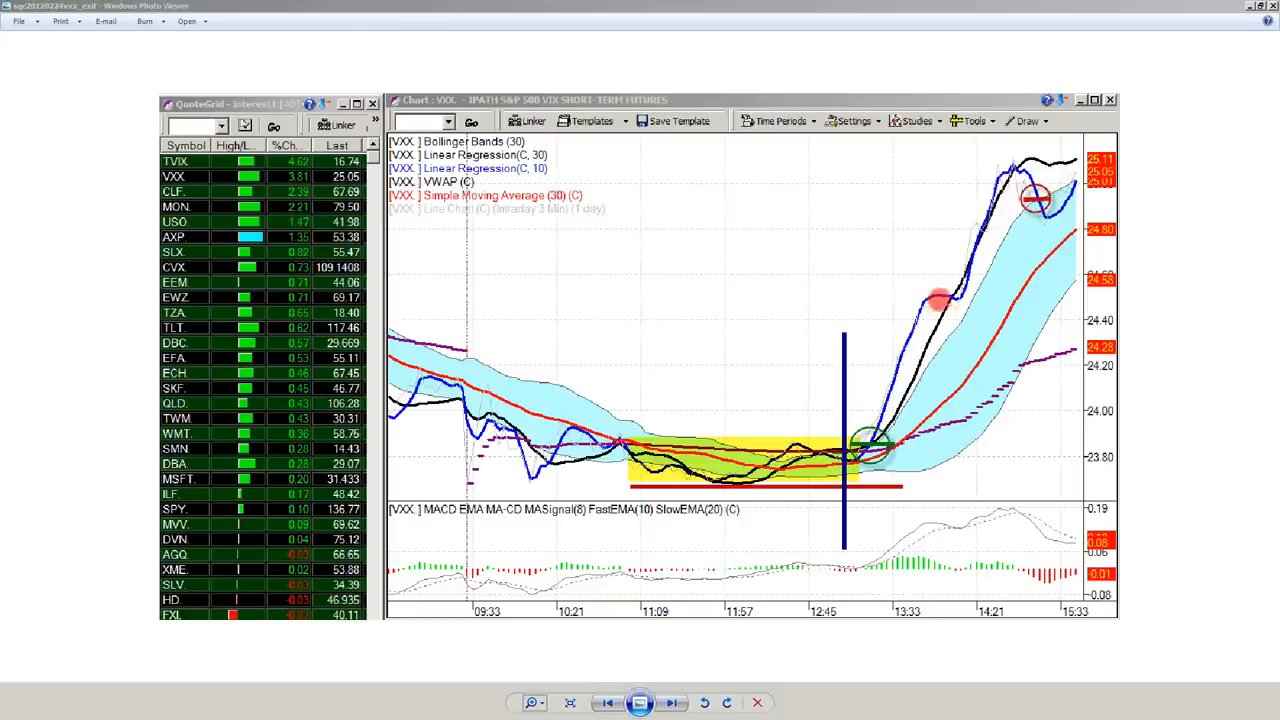
mouse_move(964, 288)
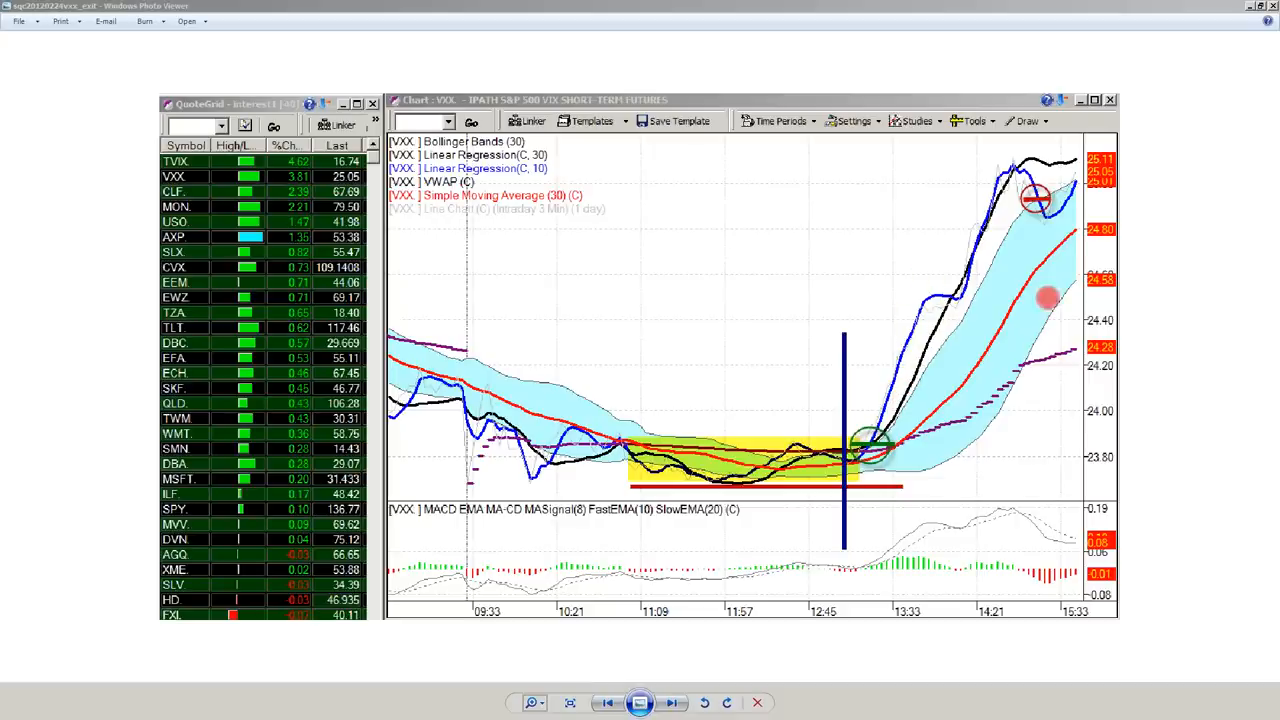
mouse_move(960, 316)
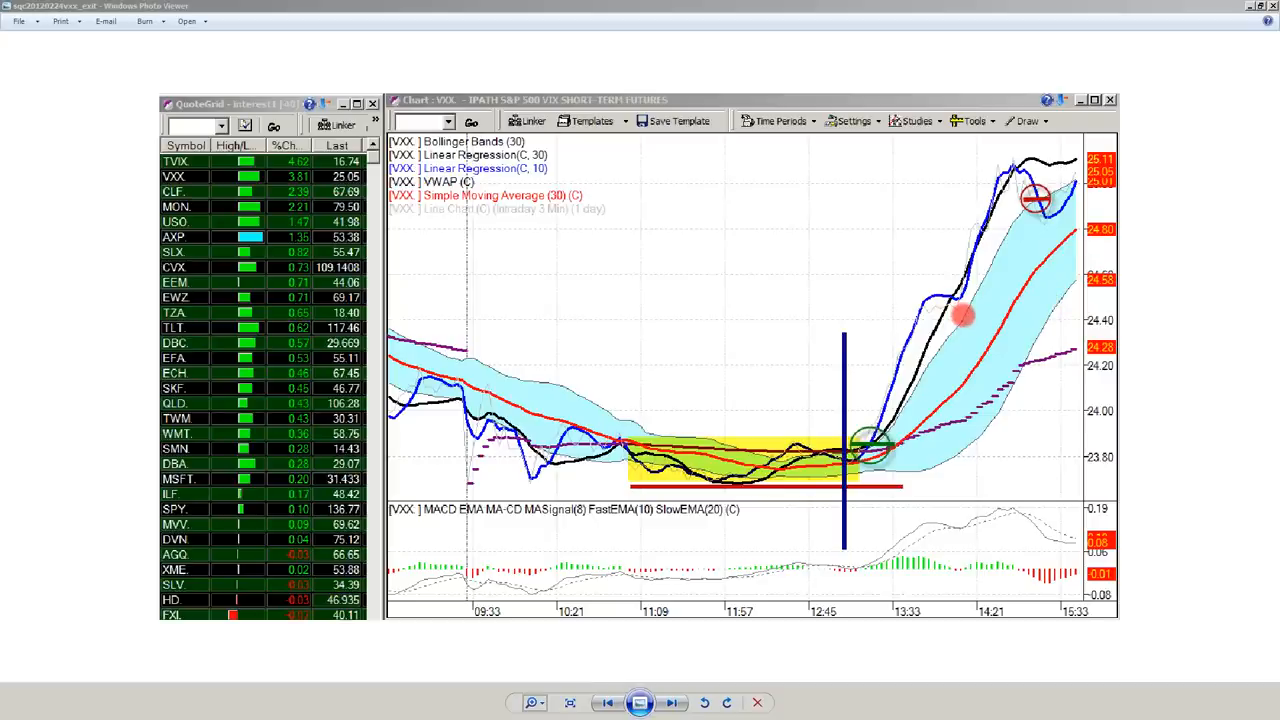
mouse_move(972, 302)
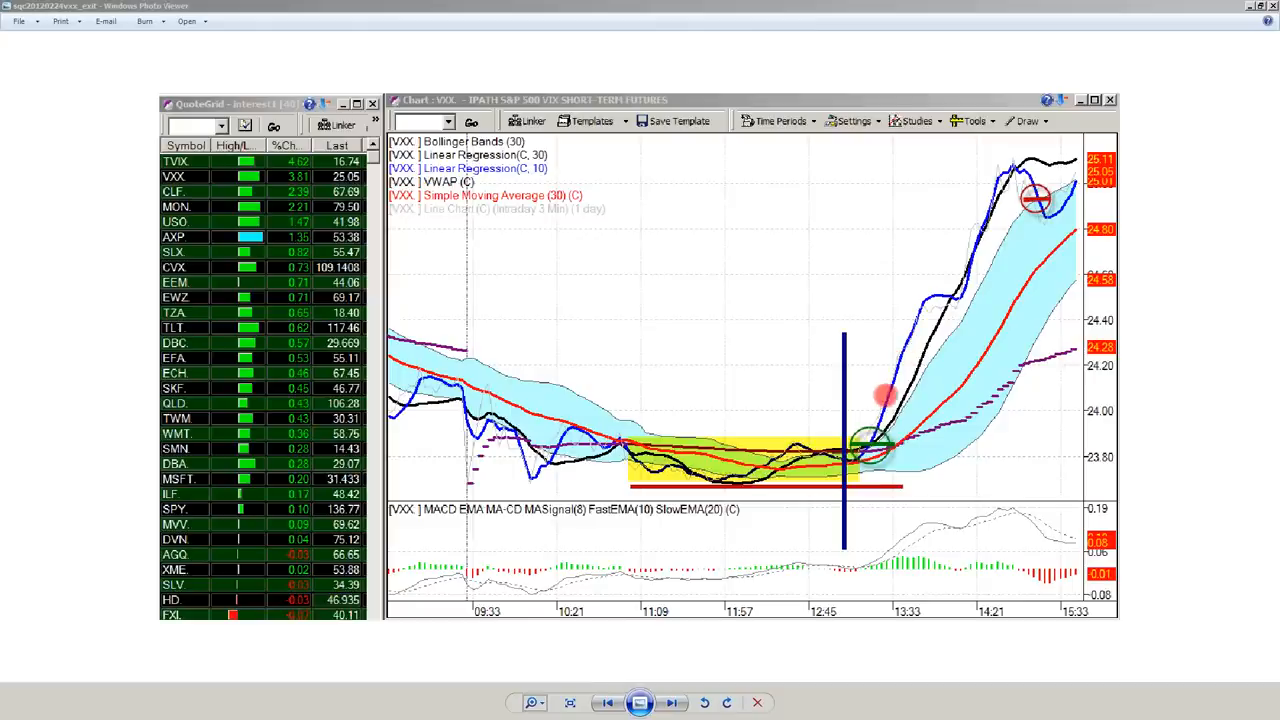
mouse_move(878, 412)
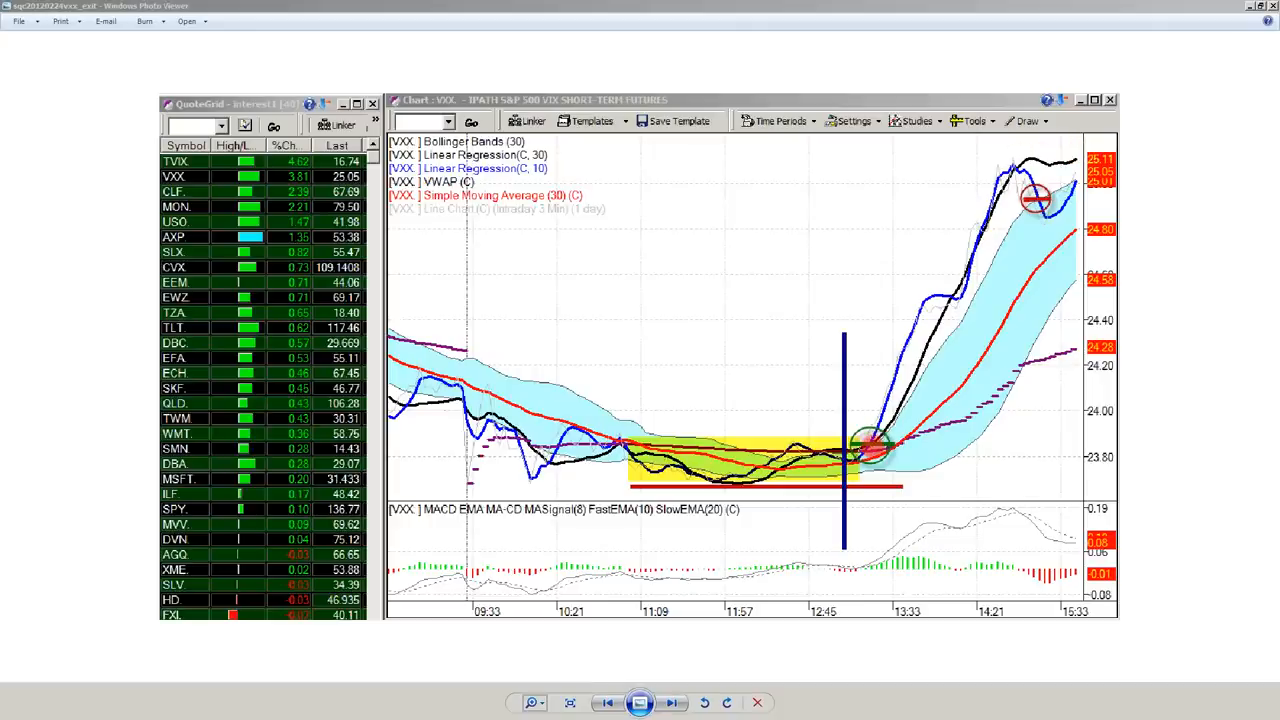
mouse_move(1000, 412)
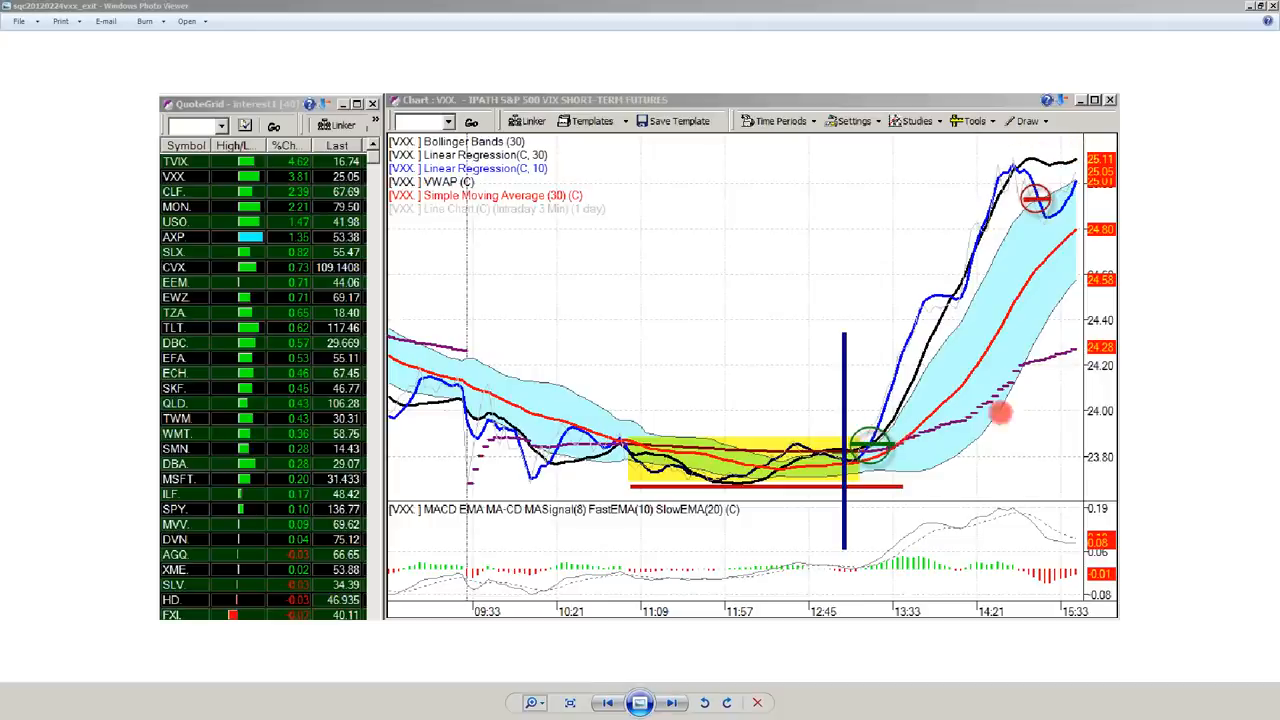
mouse_move(880, 444)
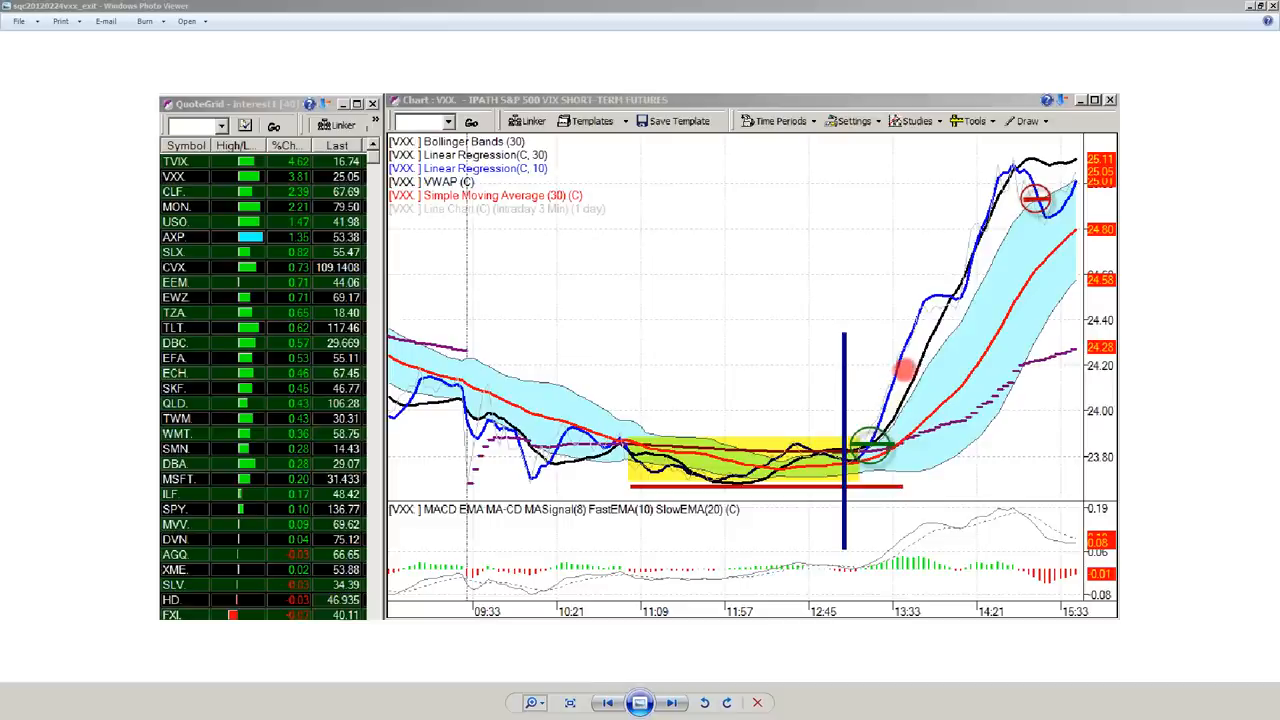
mouse_move(984, 206)
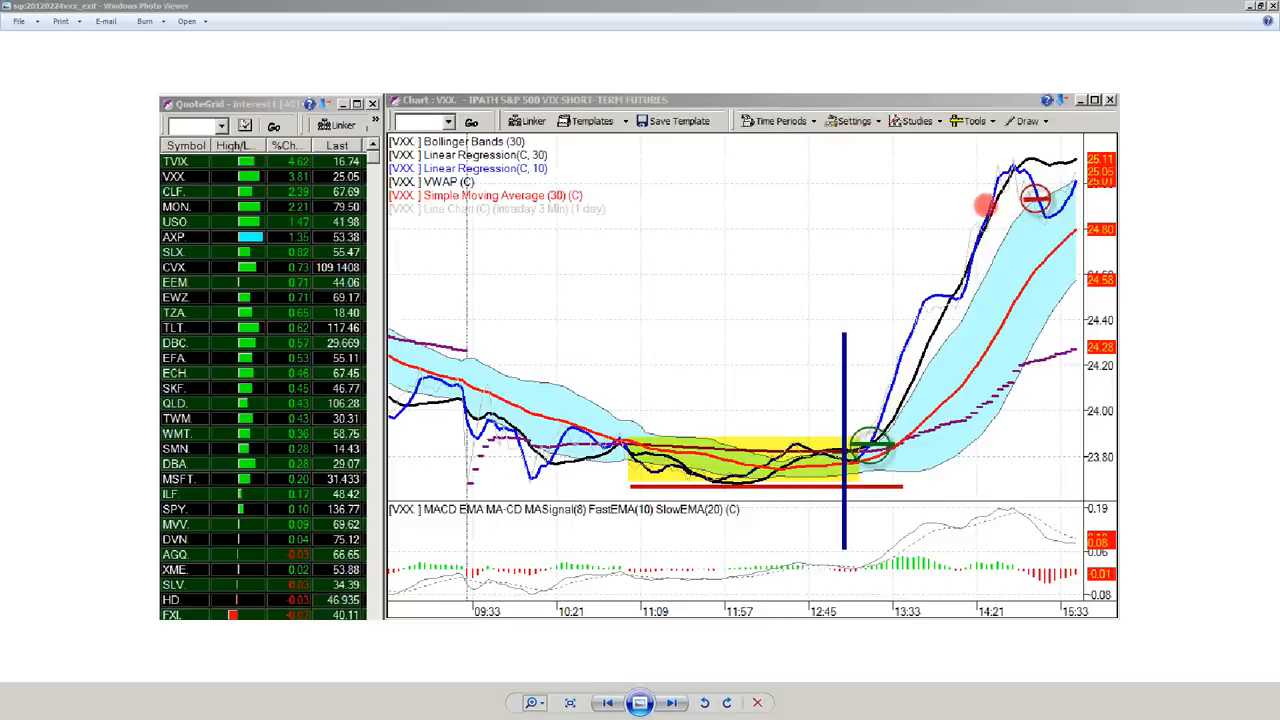
mouse_move(920, 344)
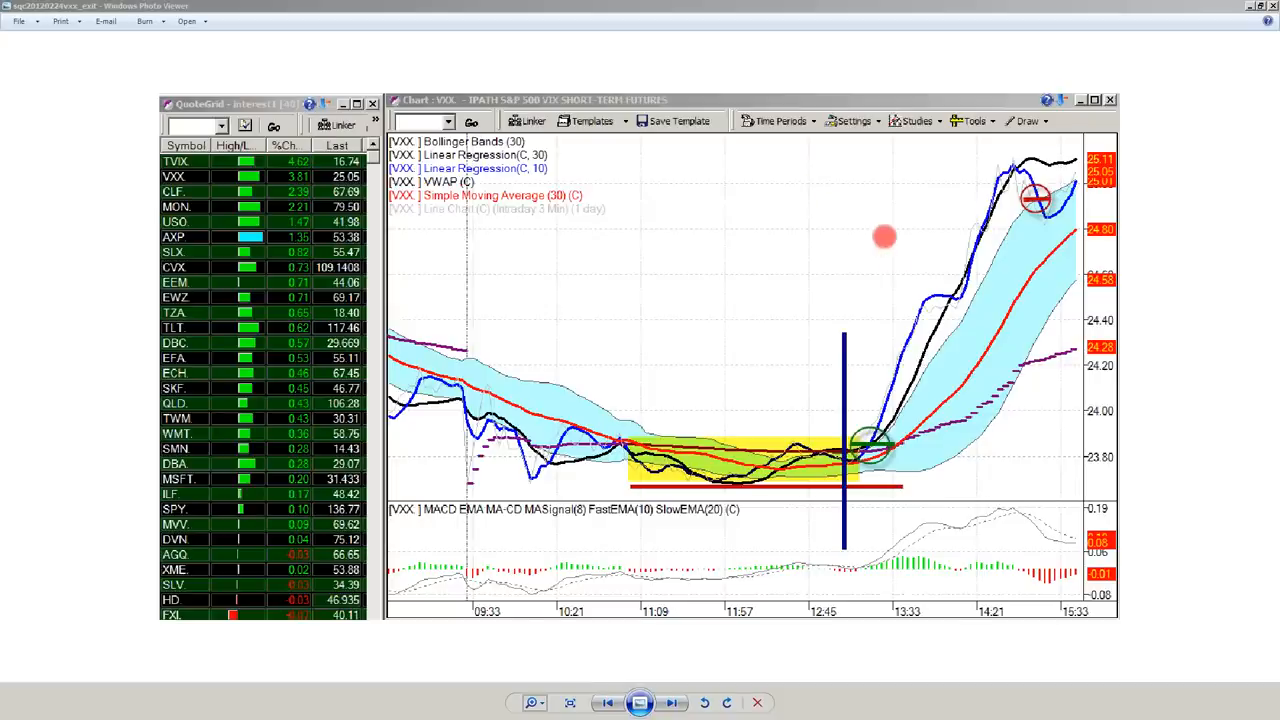
mouse_move(898, 364)
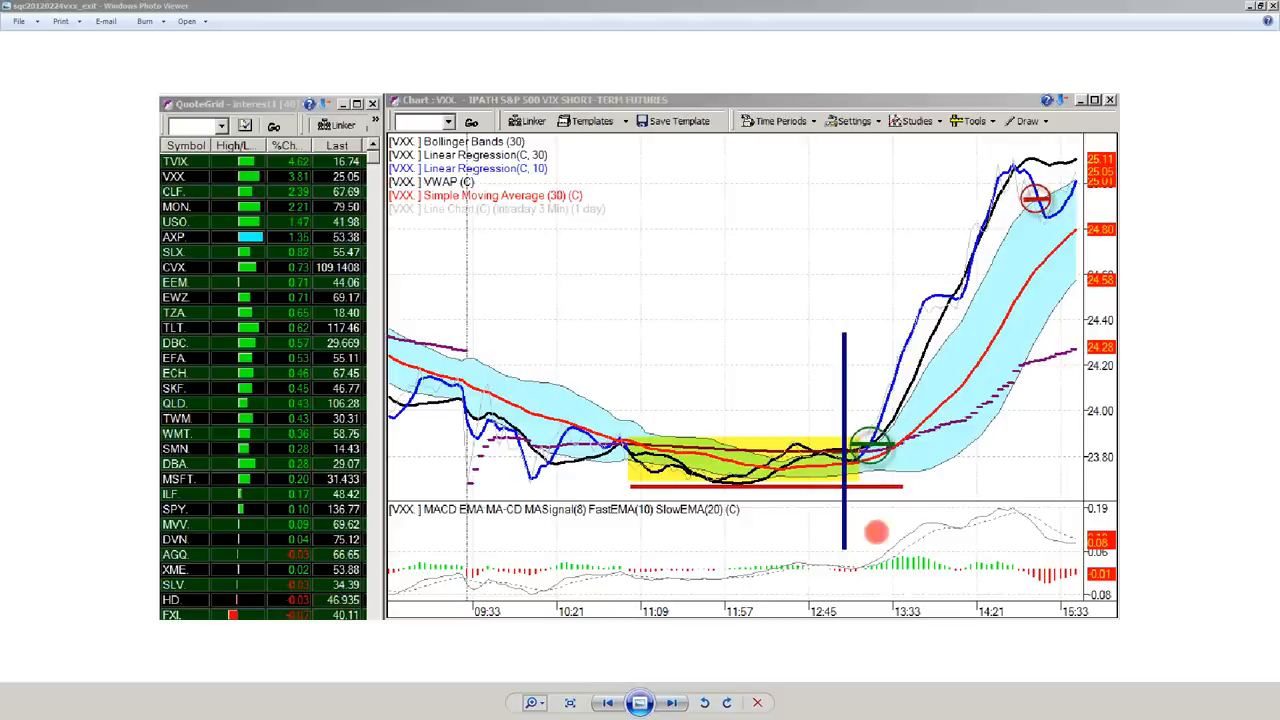
mouse_move(480, 516)
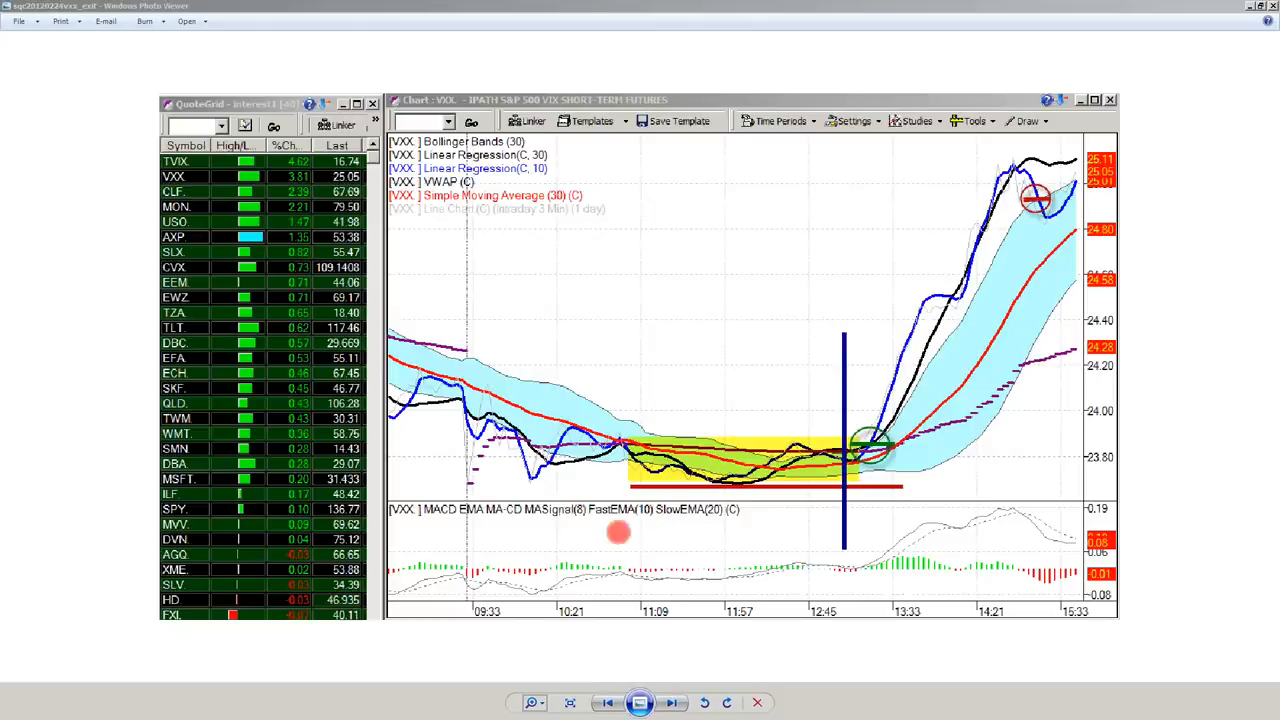
mouse_move(724, 460)
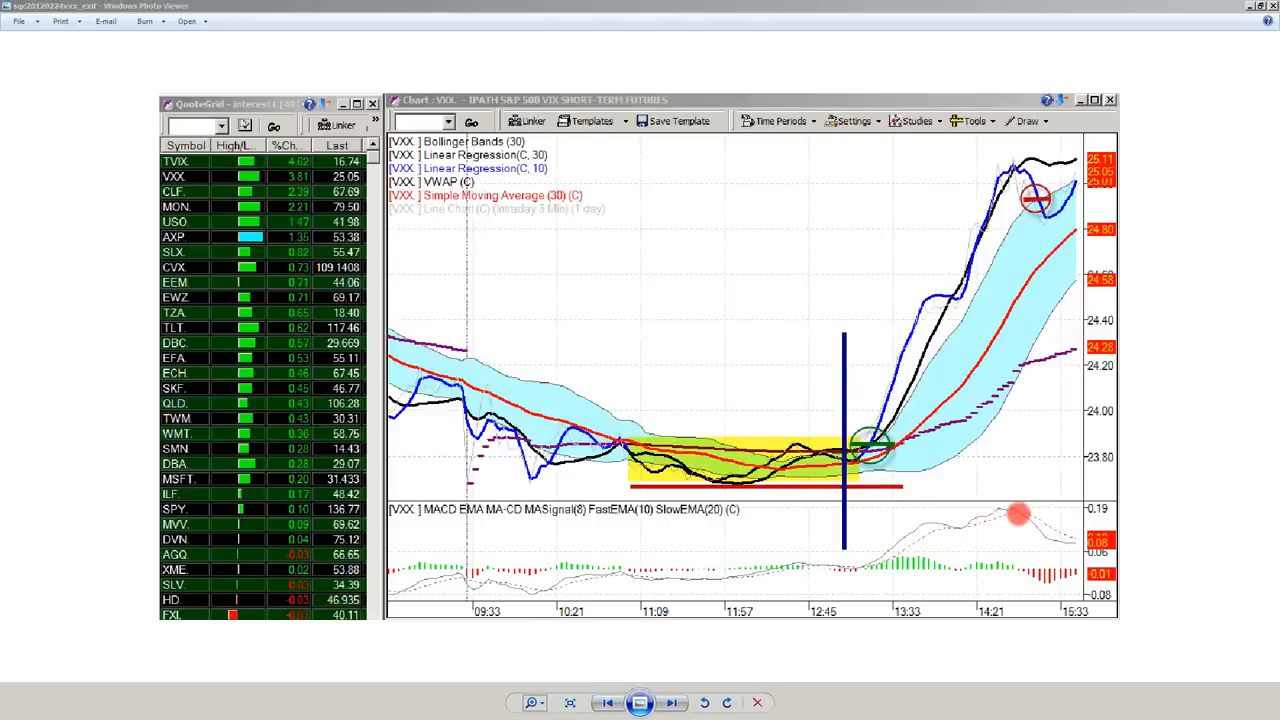
mouse_move(1022, 448)
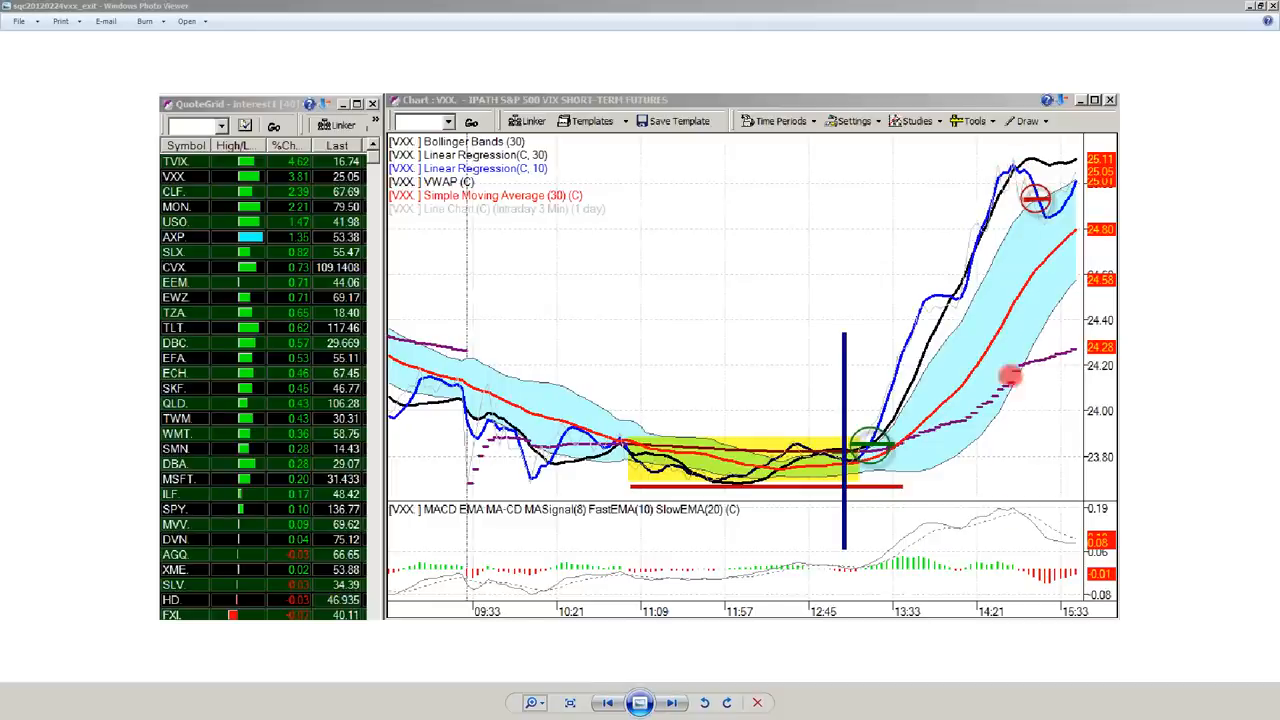
mouse_move(1000, 518)
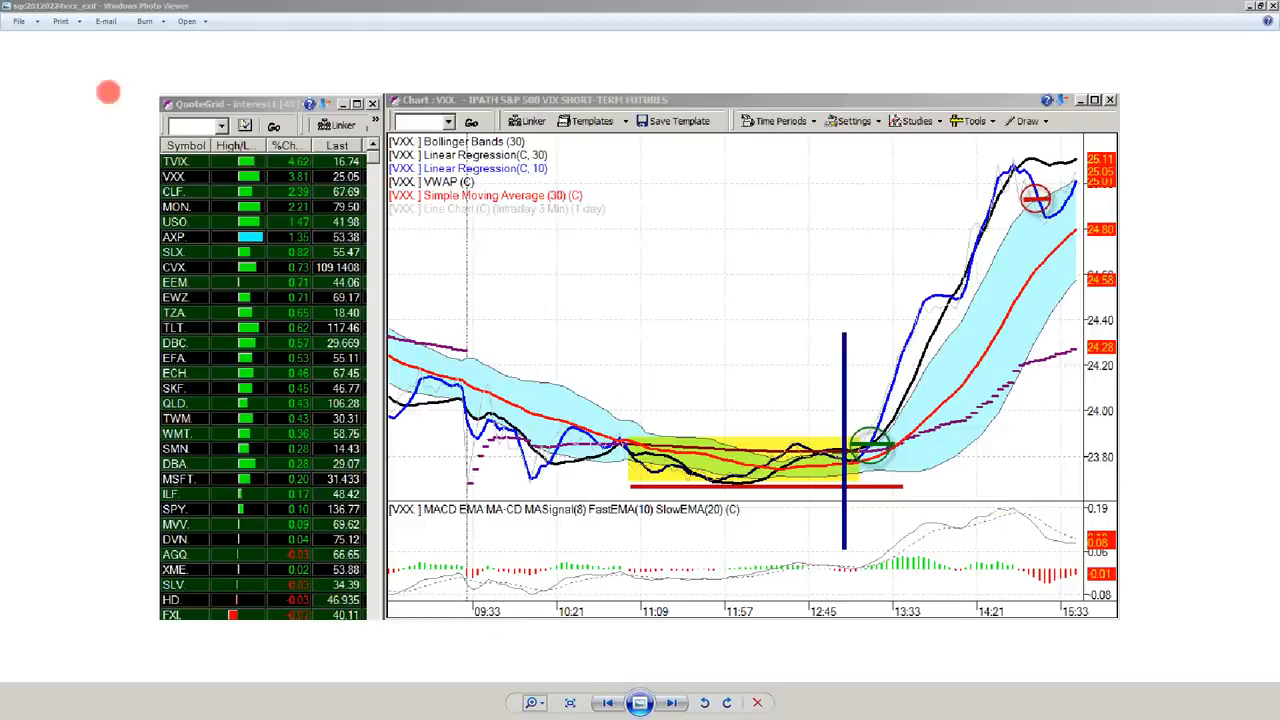
mouse_move(136, 76)
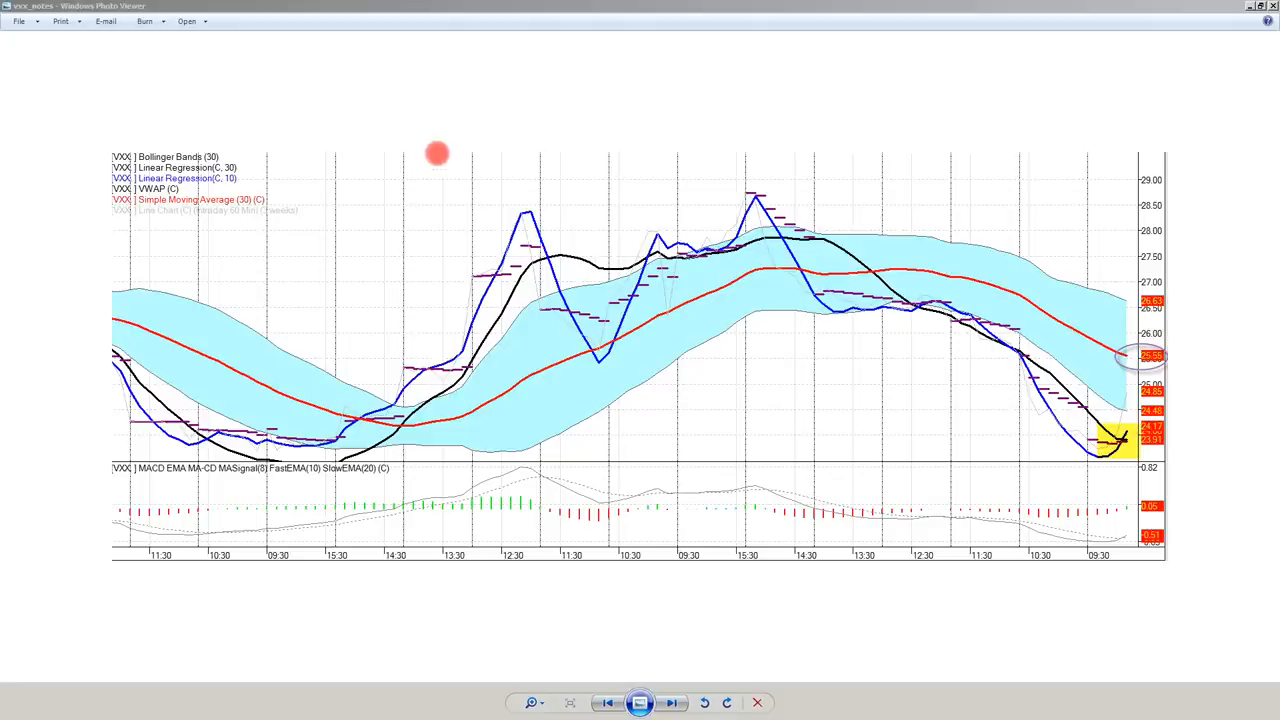
mouse_move(1116, 428)
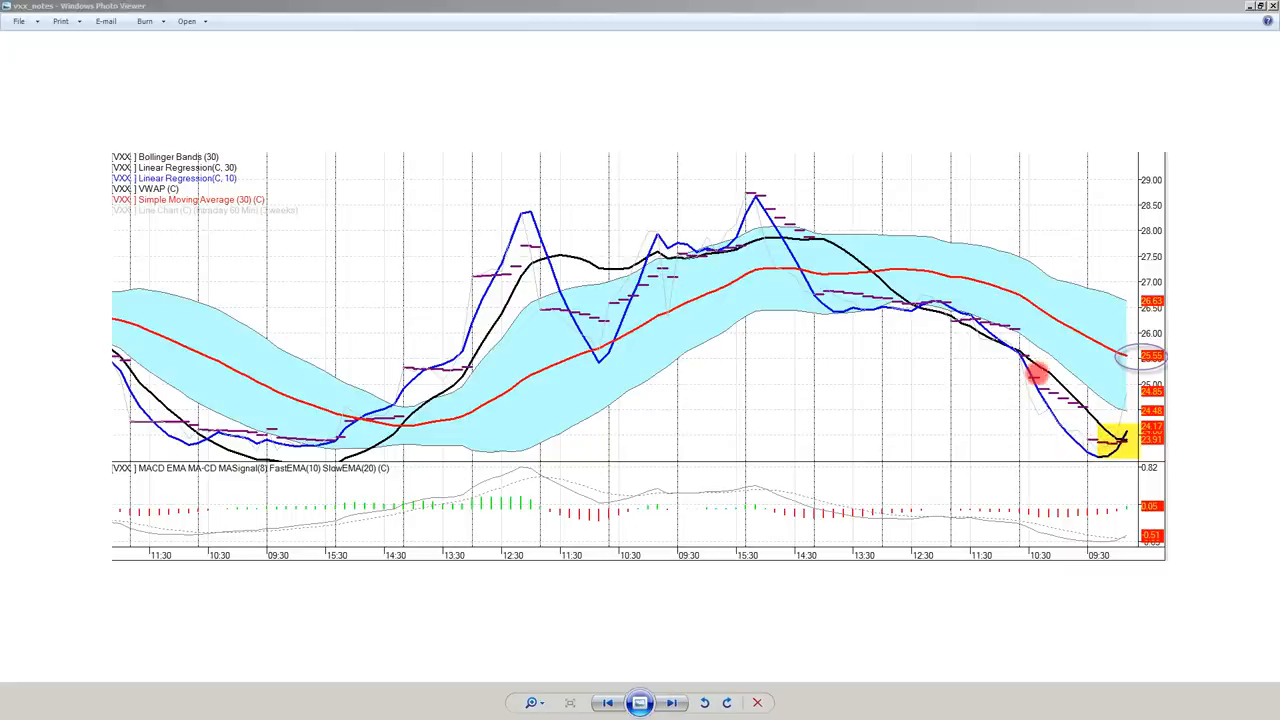
mouse_move(1120, 436)
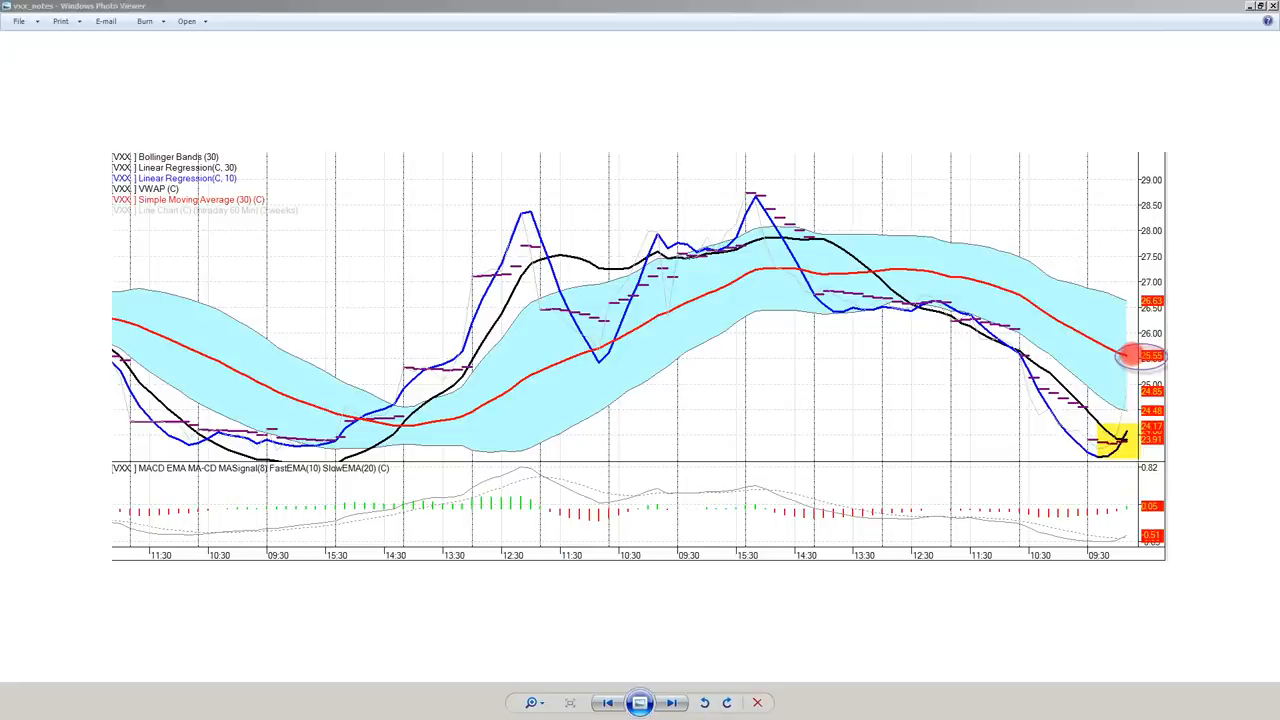
mouse_move(652, 428)
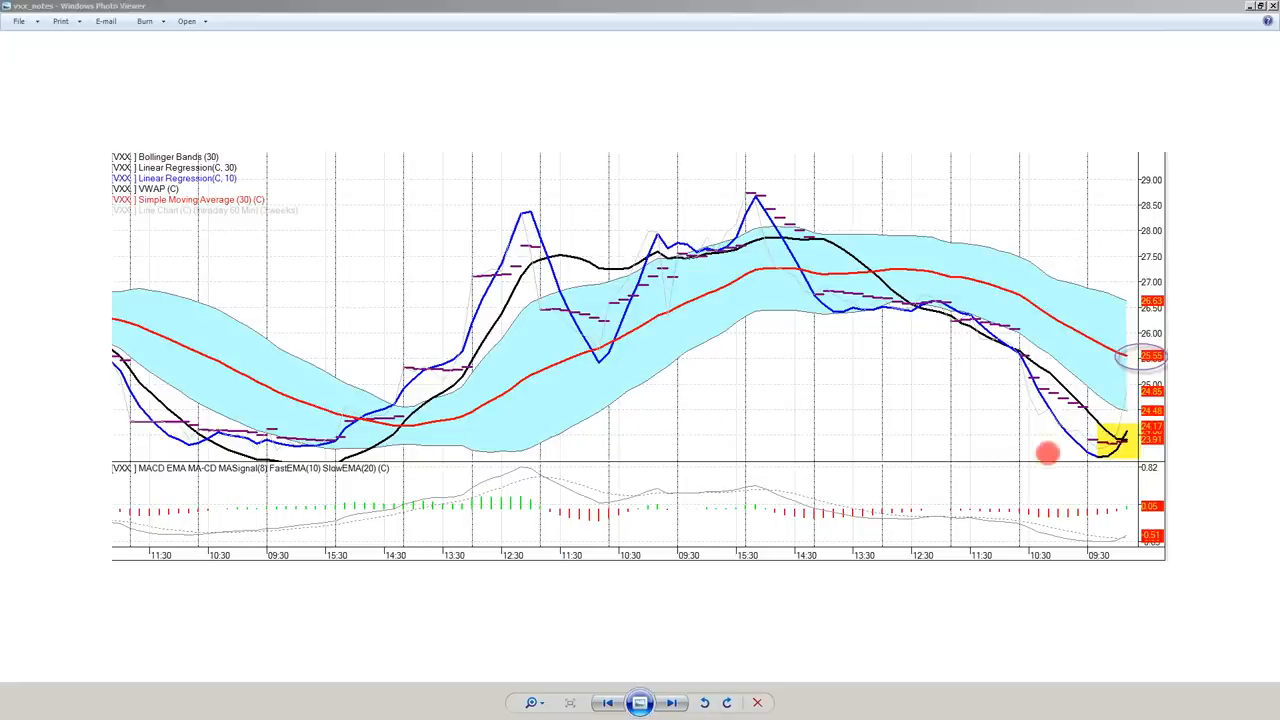
mouse_move(944, 472)
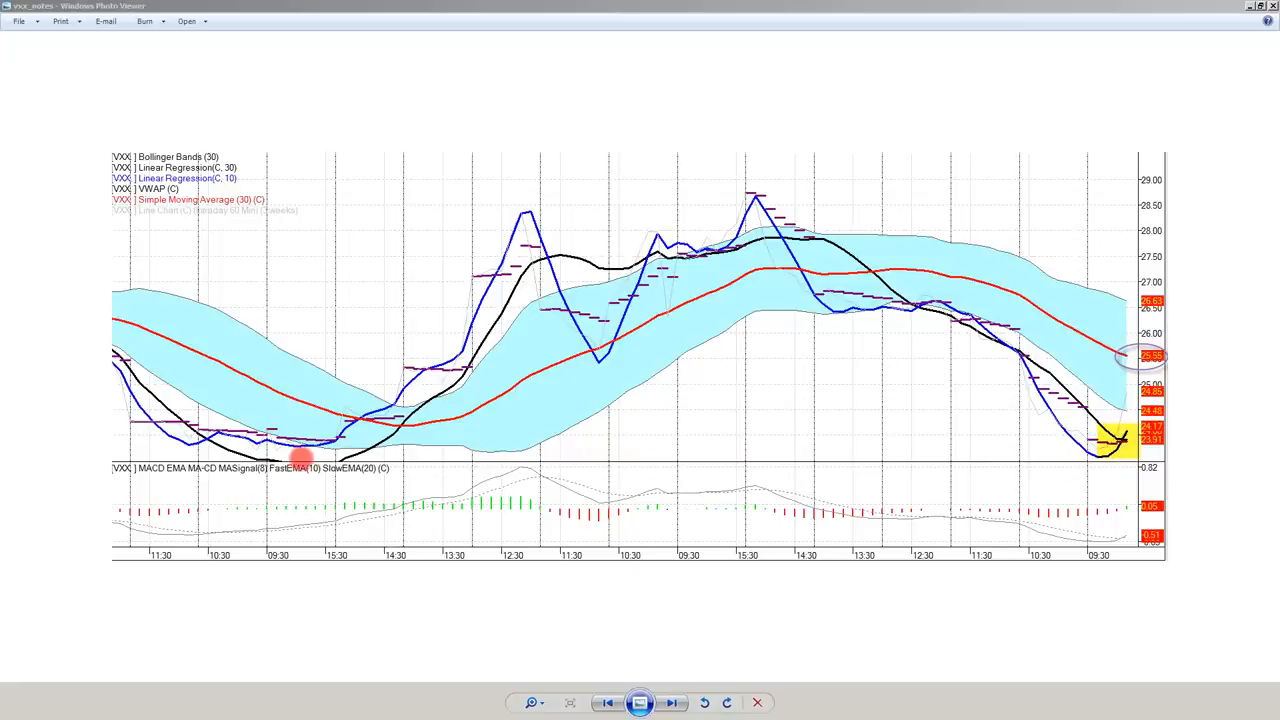
mouse_move(512, 248)
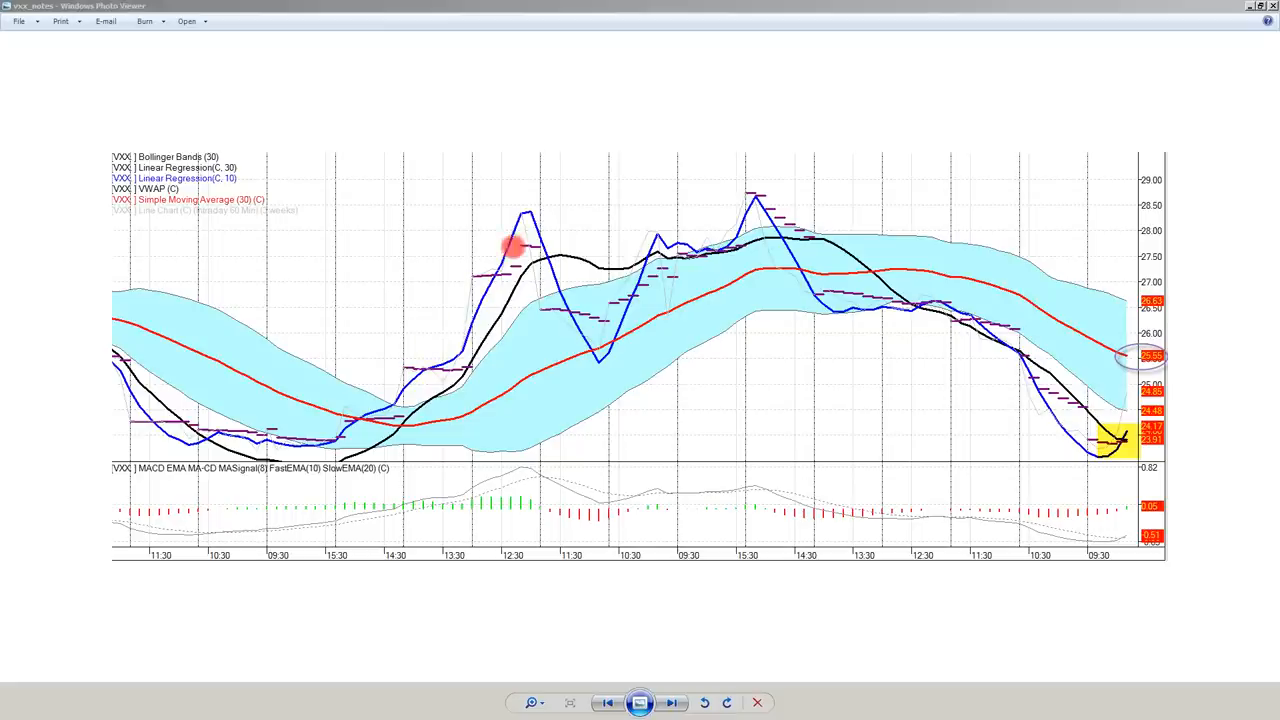
mouse_move(524, 216)
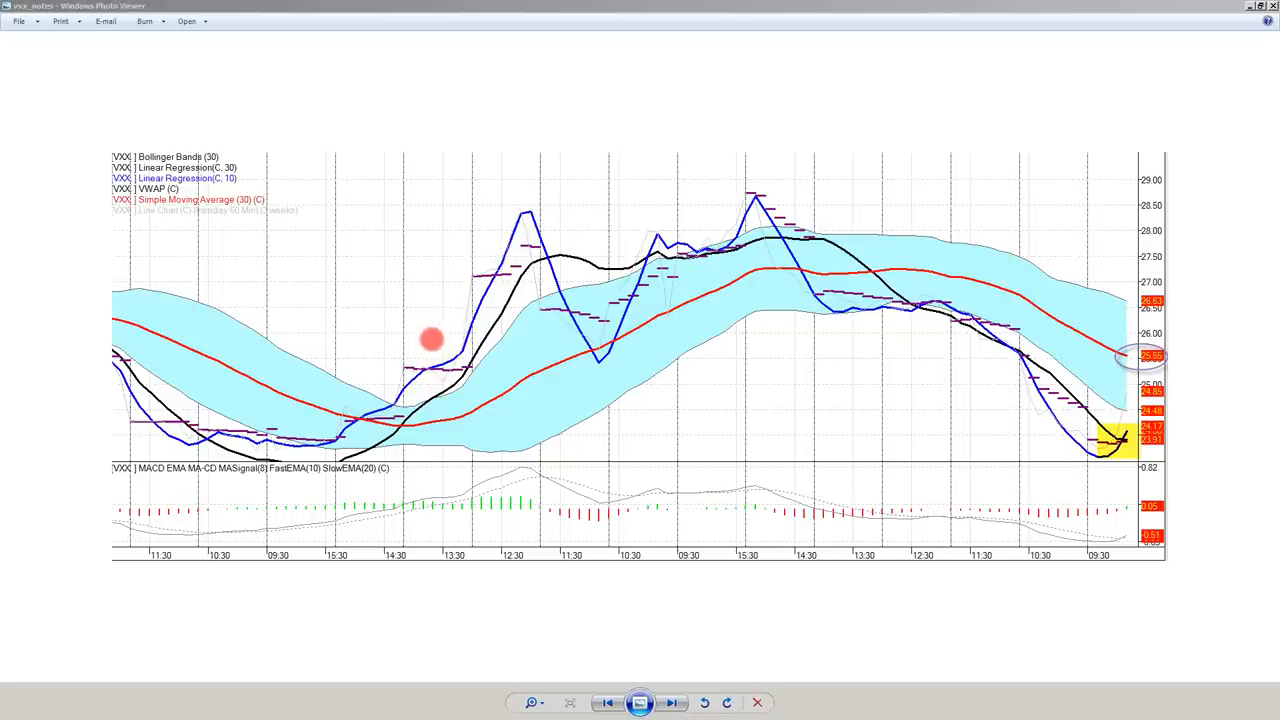
mouse_move(470, 350)
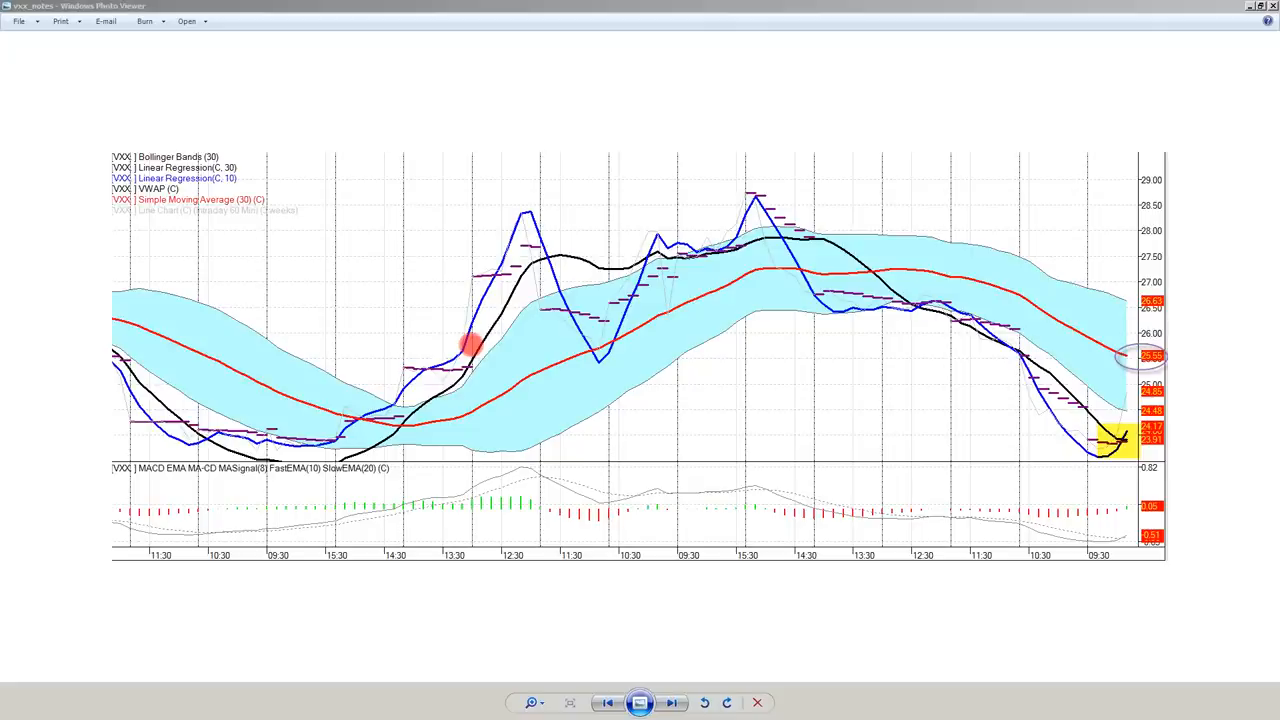
mouse_move(450, 108)
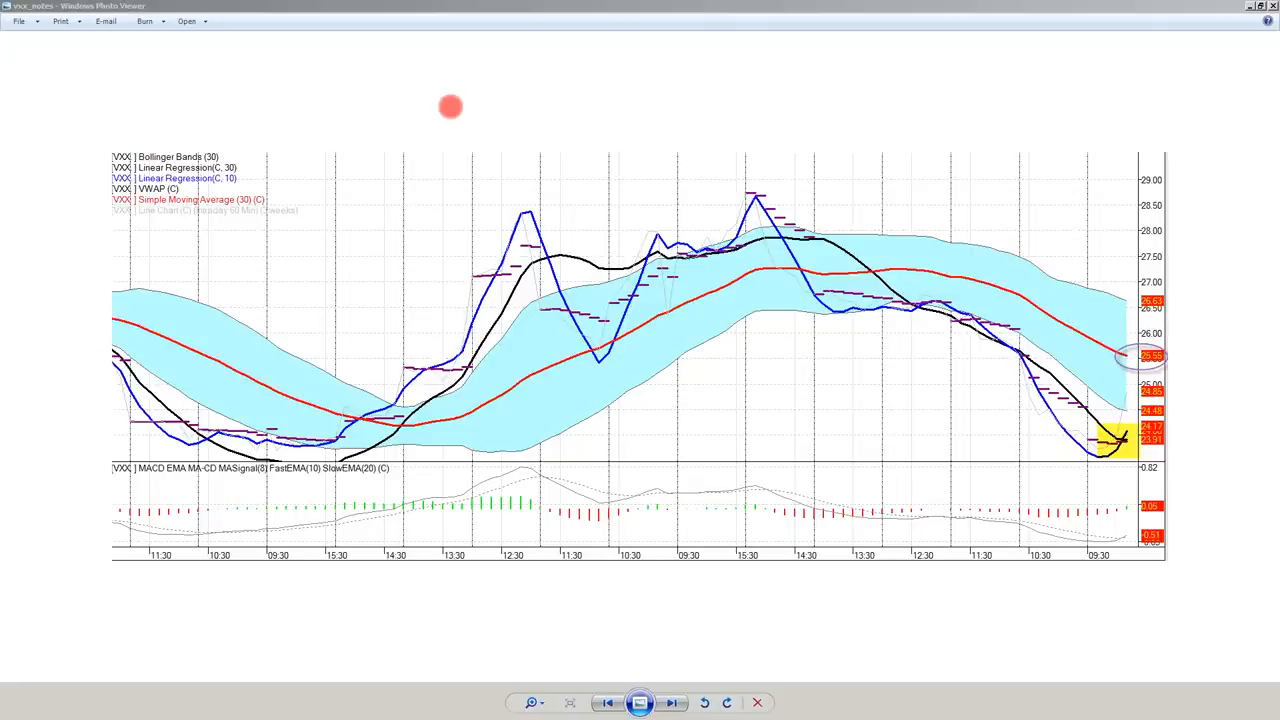
mouse_move(478, 112)
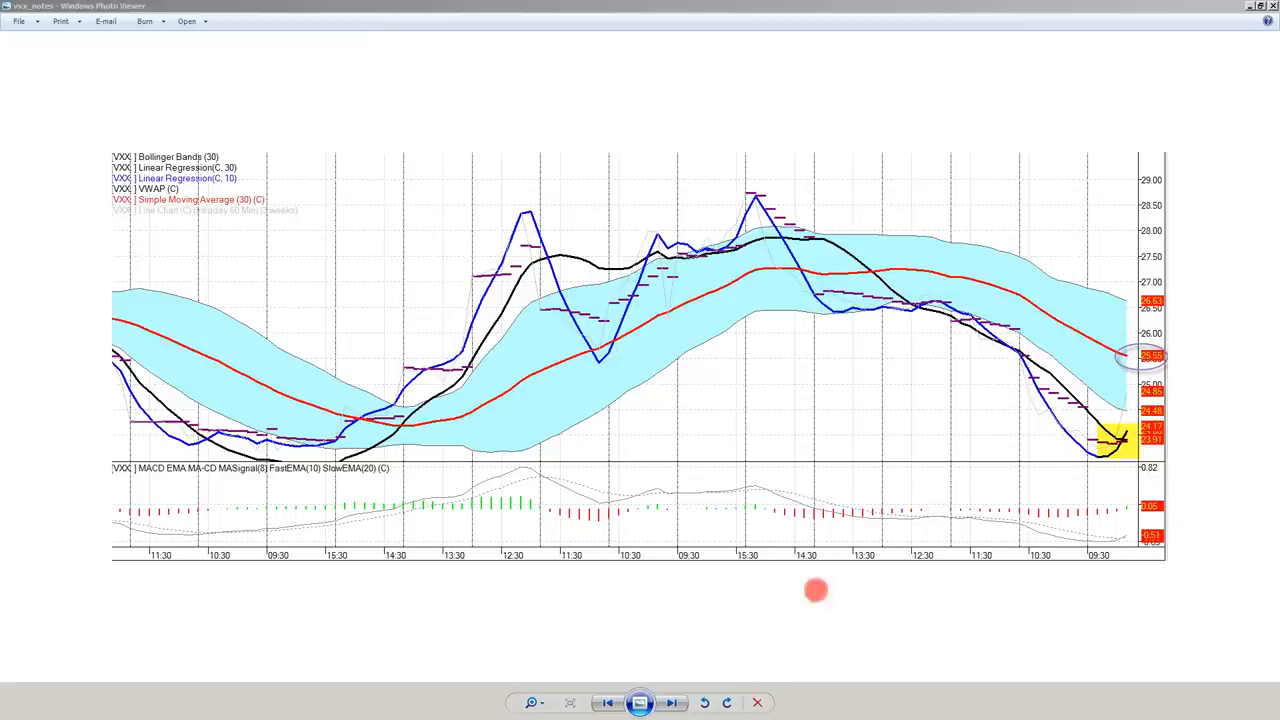
mouse_move(548, 248)
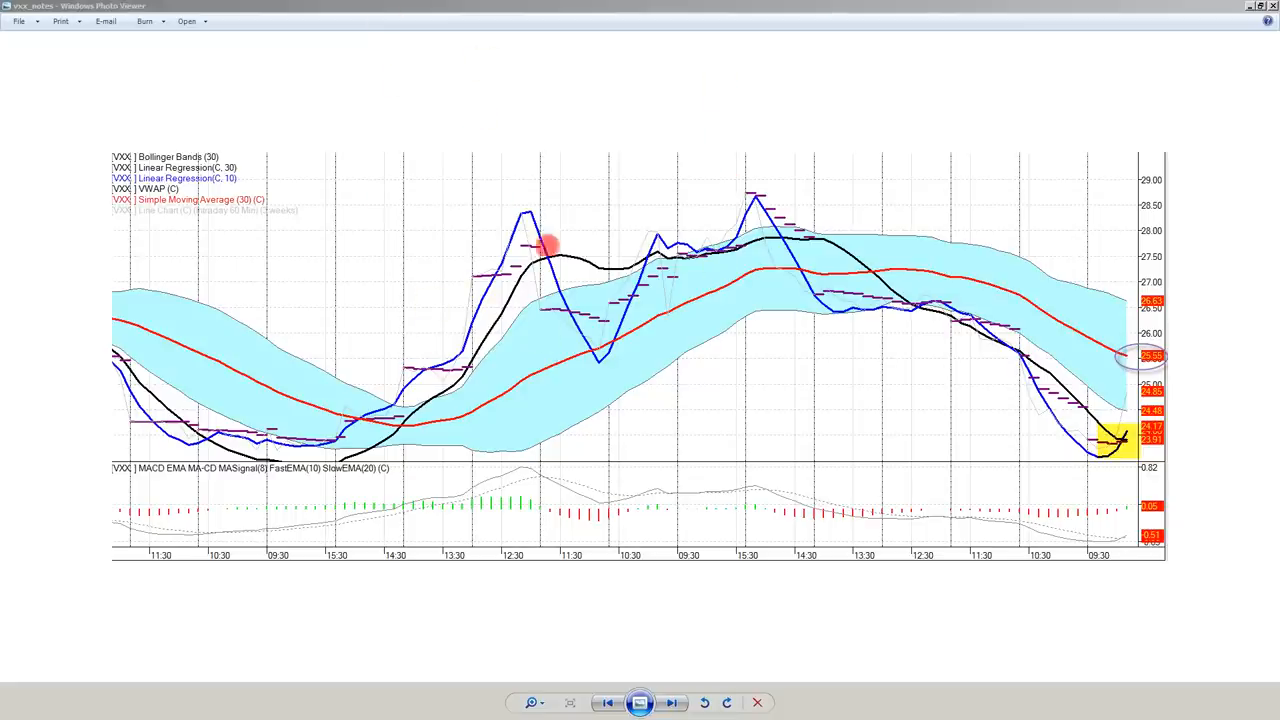
mouse_move(988, 356)
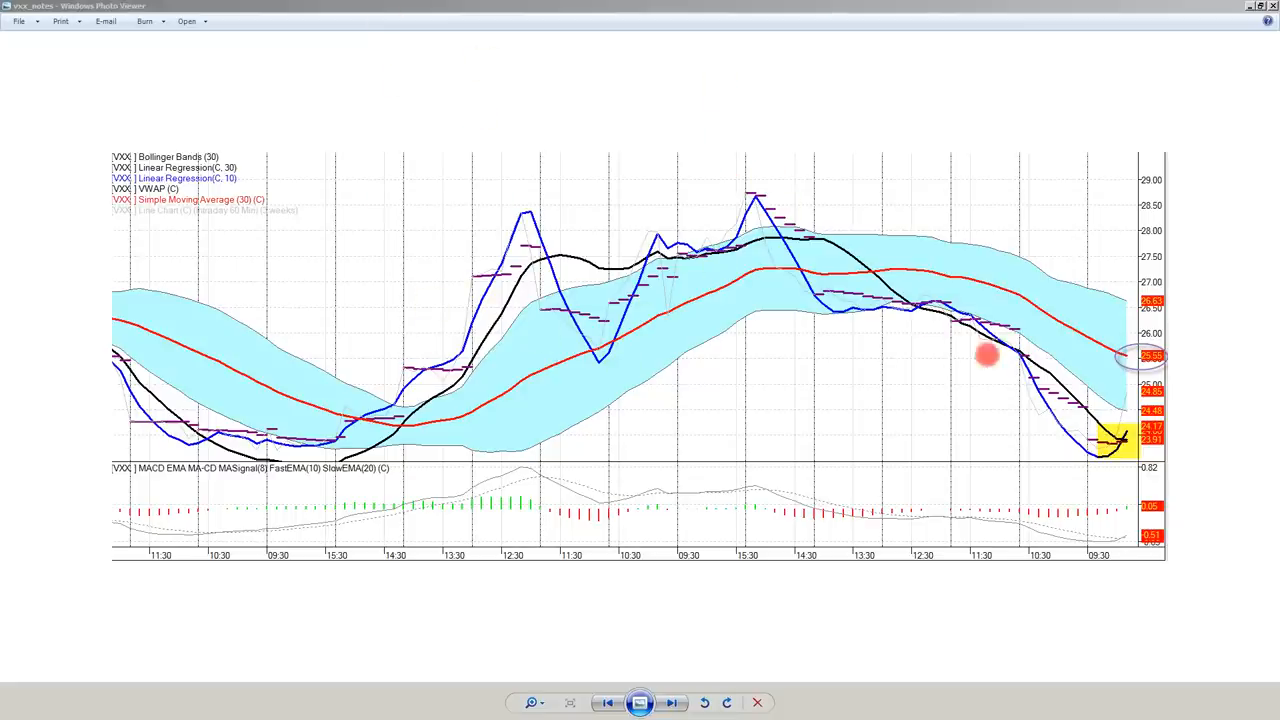
mouse_move(1024, 442)
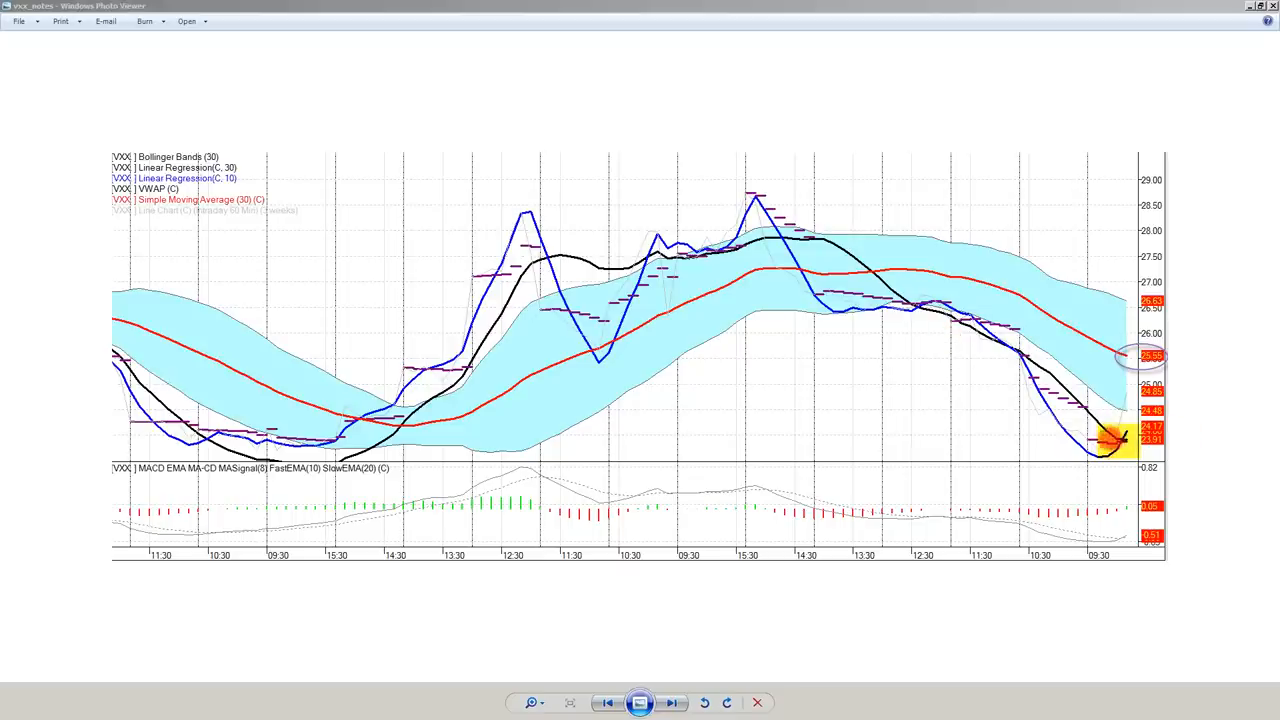
click(364, 436)
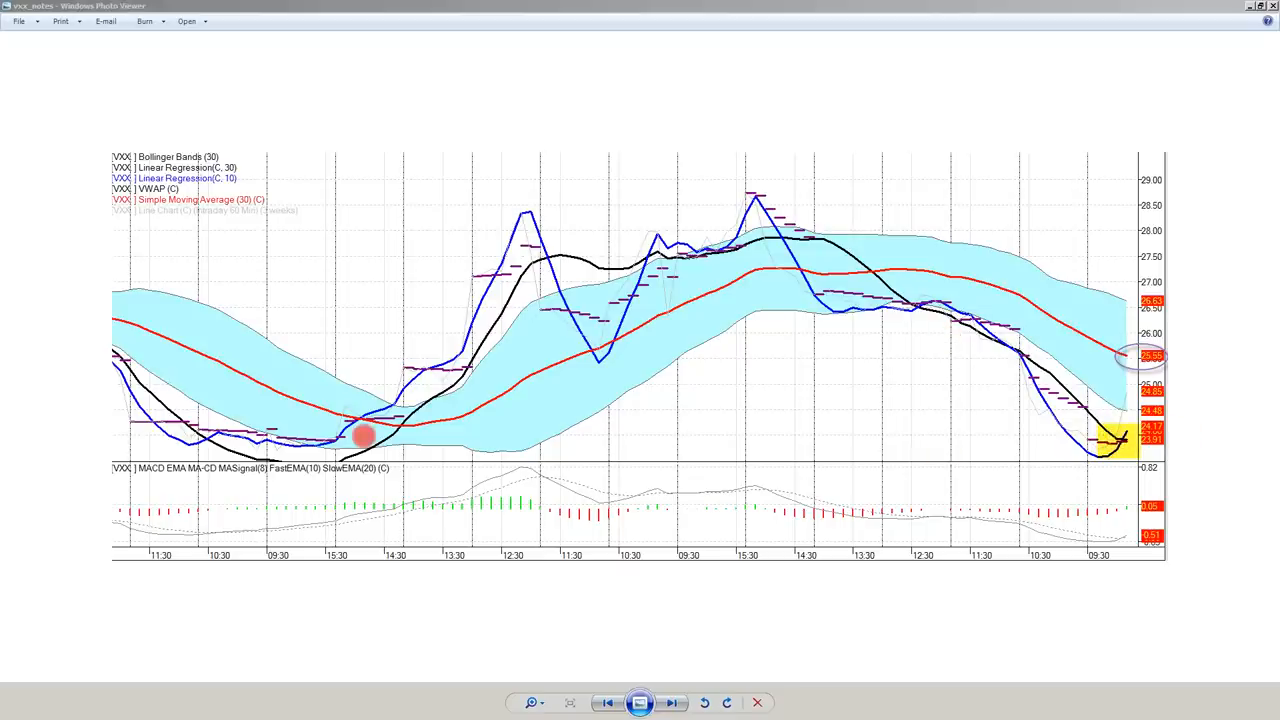
mouse_move(336, 444)
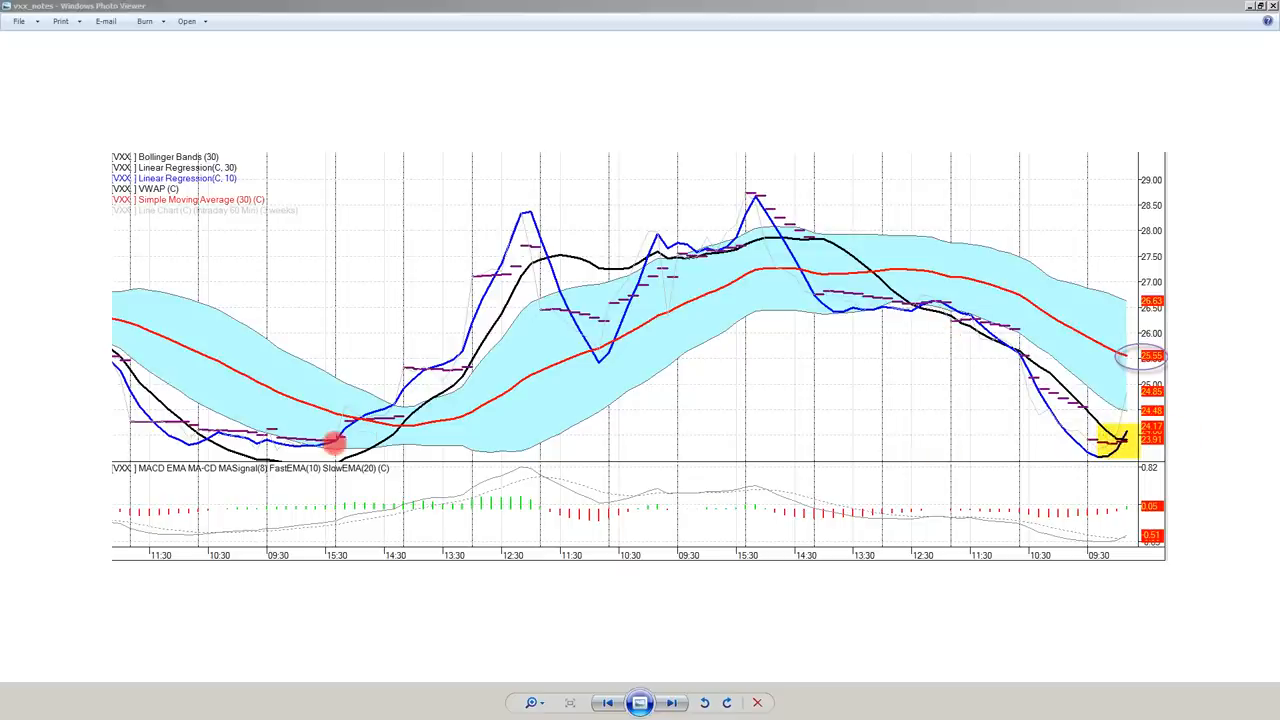